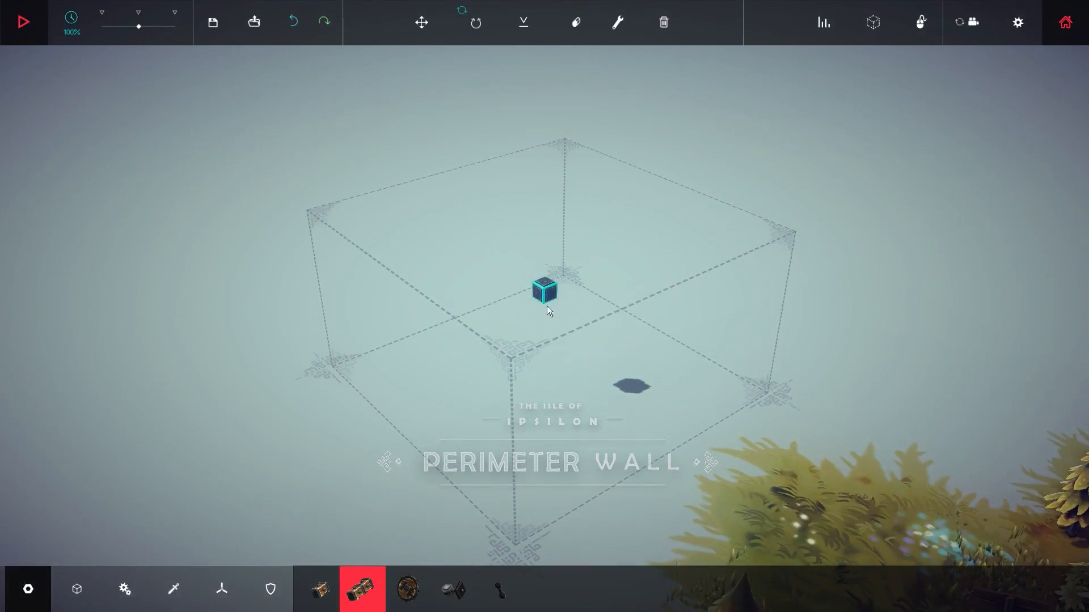
# Attach wooden blocks to the starting block to form a flat base grid.
pyautogui.click(420, 22)
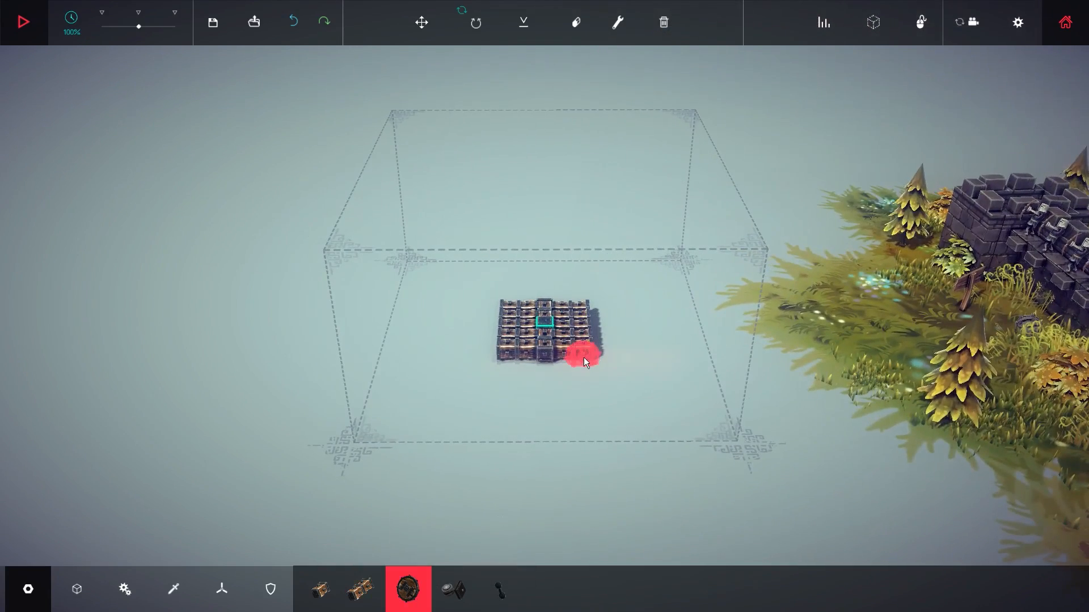
# Switch to the Translate tool to reposition the whole platform.
pyautogui.click(420, 22)
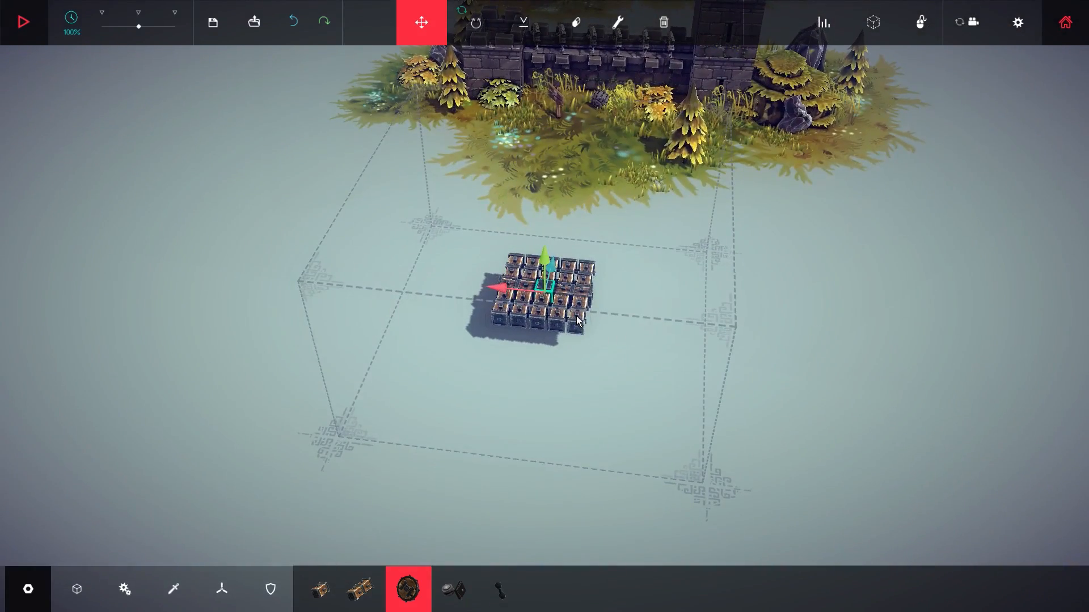
pyautogui.moveTo(578, 327)
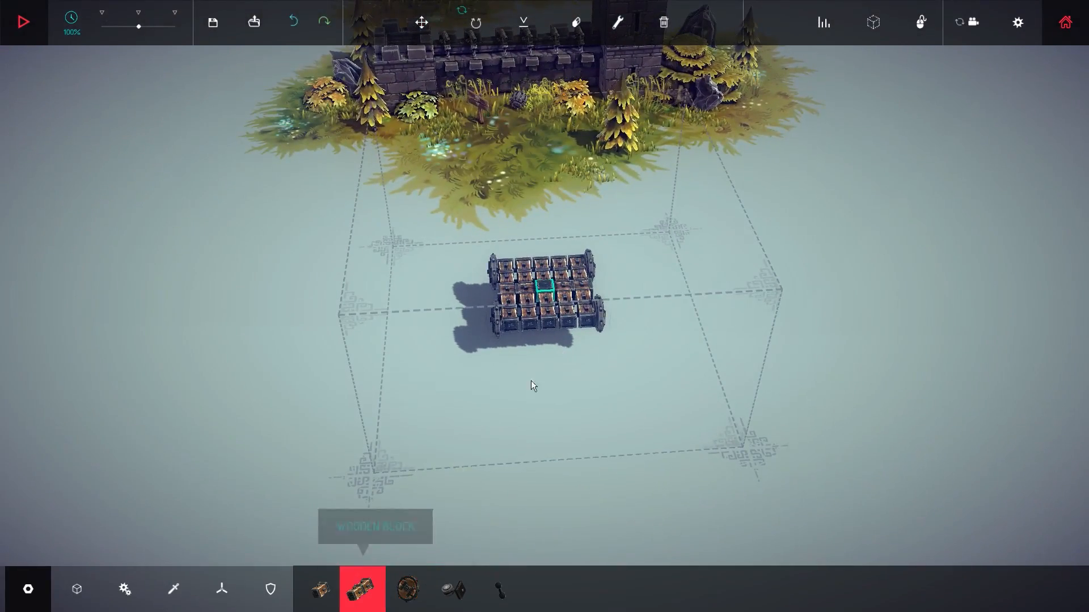
# Attach wheels along the platform and browse the Powered parts tab.
pyautogui.click(548, 334)
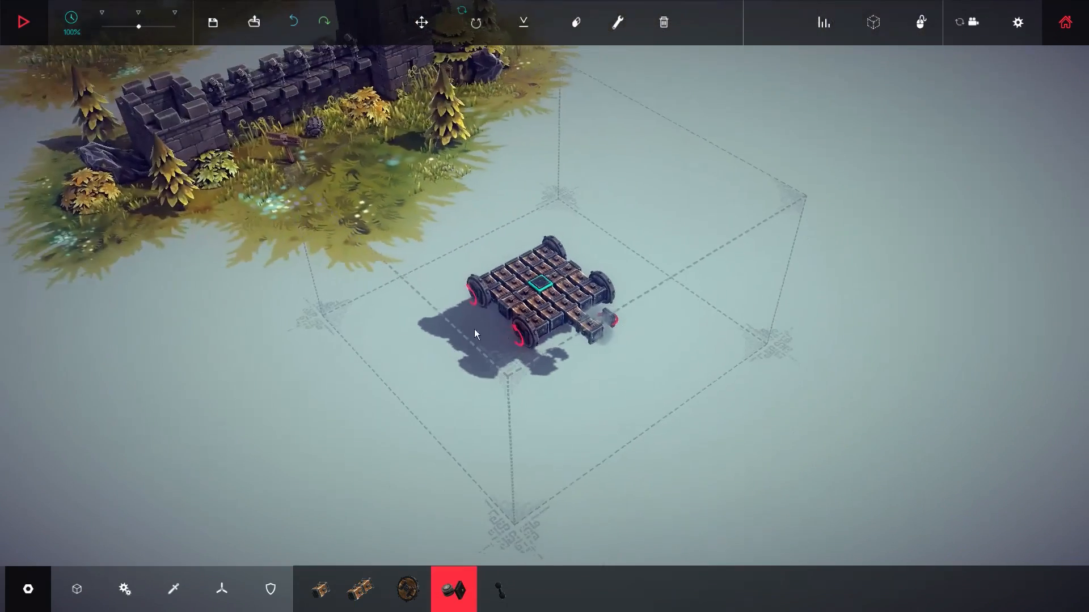
pyautogui.click(407, 588)
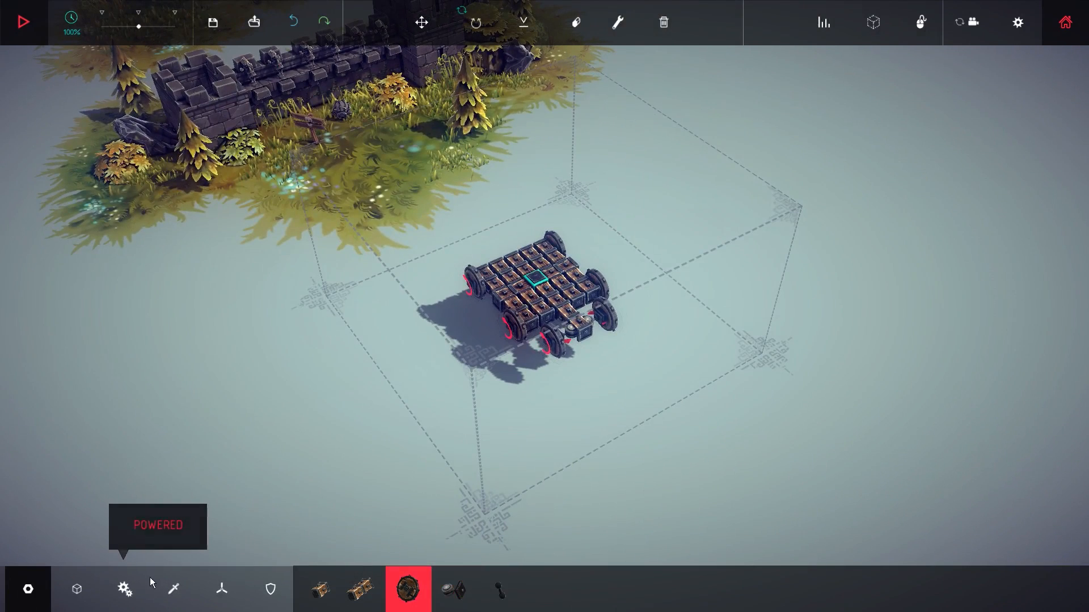
pyautogui.click(76, 589)
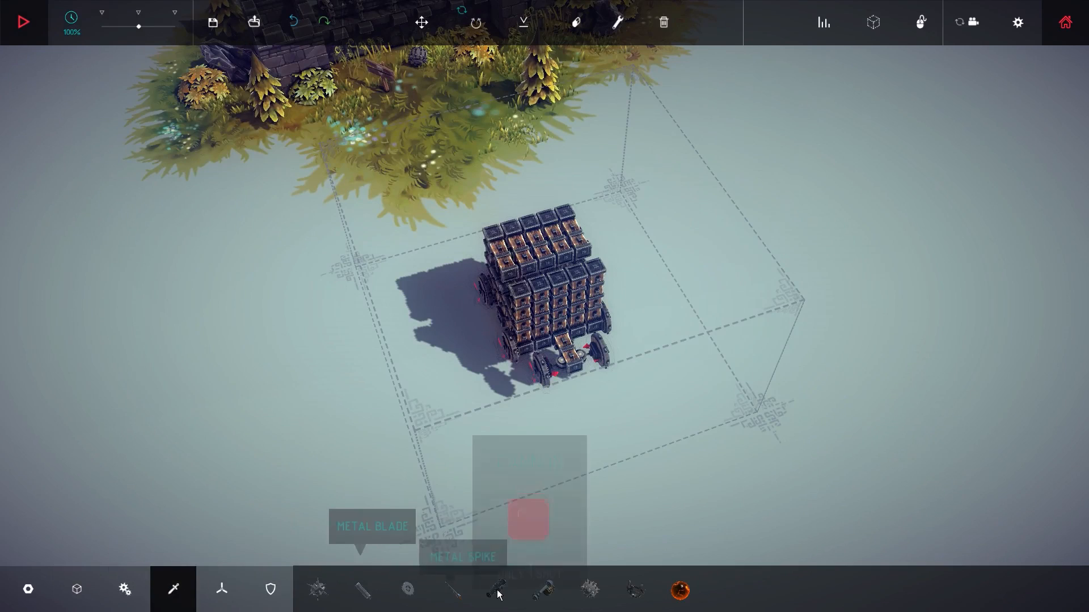
# Place cannons on top of the tower and run a brief test of the machine.
pyautogui.click(498, 590)
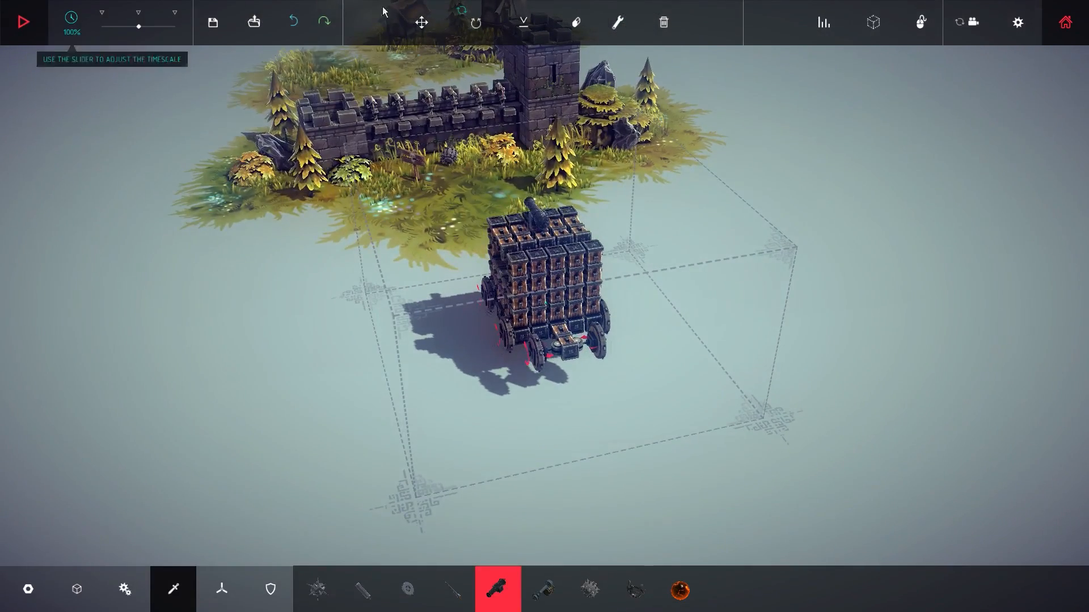
pyautogui.click(22, 22)
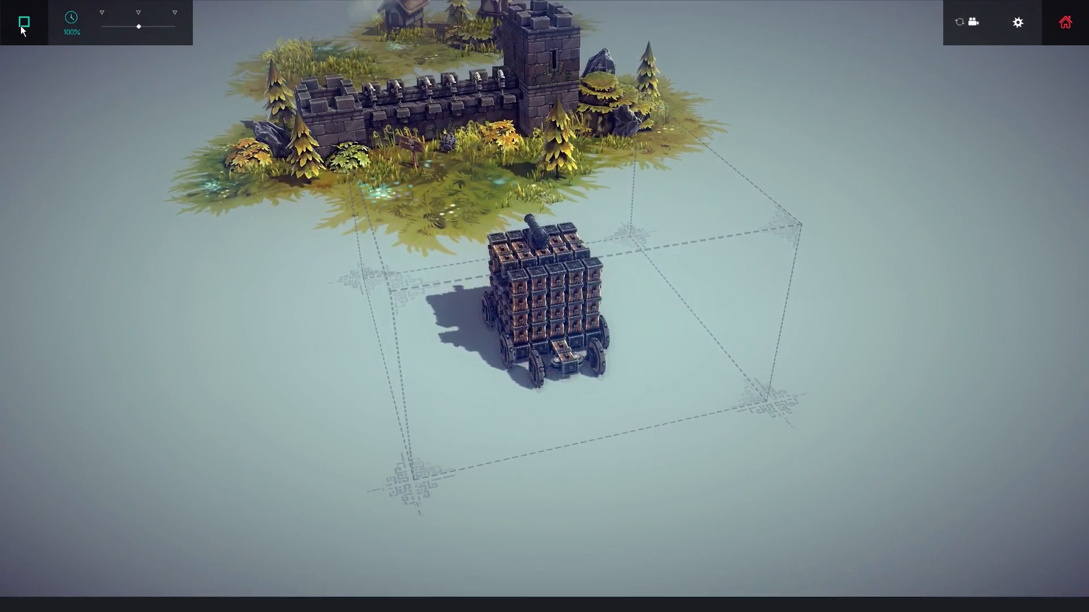
pyautogui.click(23, 22)
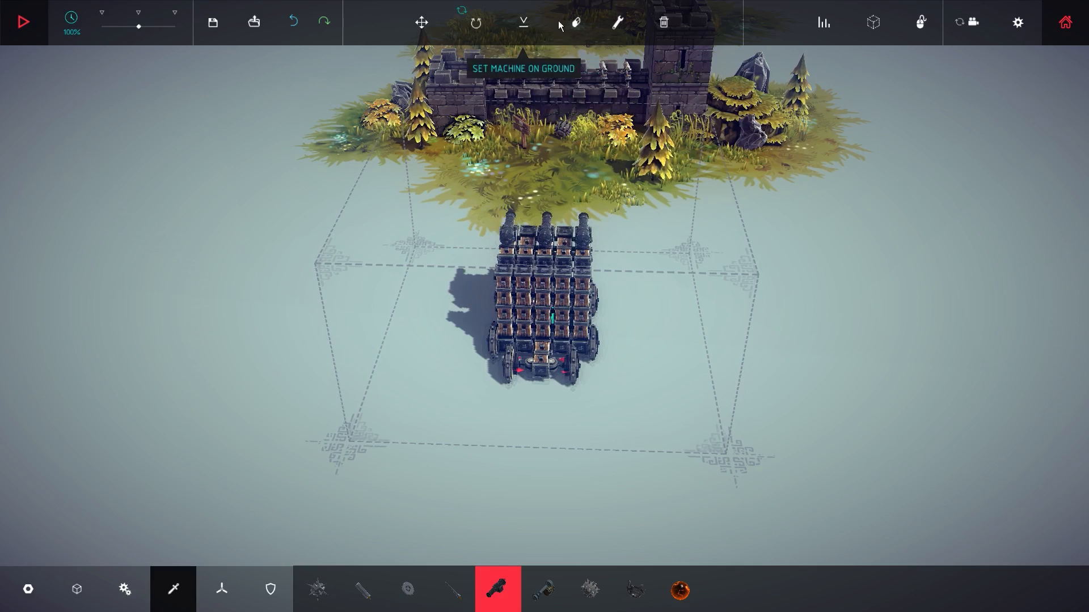
# Rebind the cannon's Shoot control to key 2 via the Key Mapper and close its panel.
pyautogui.click(615, 22)
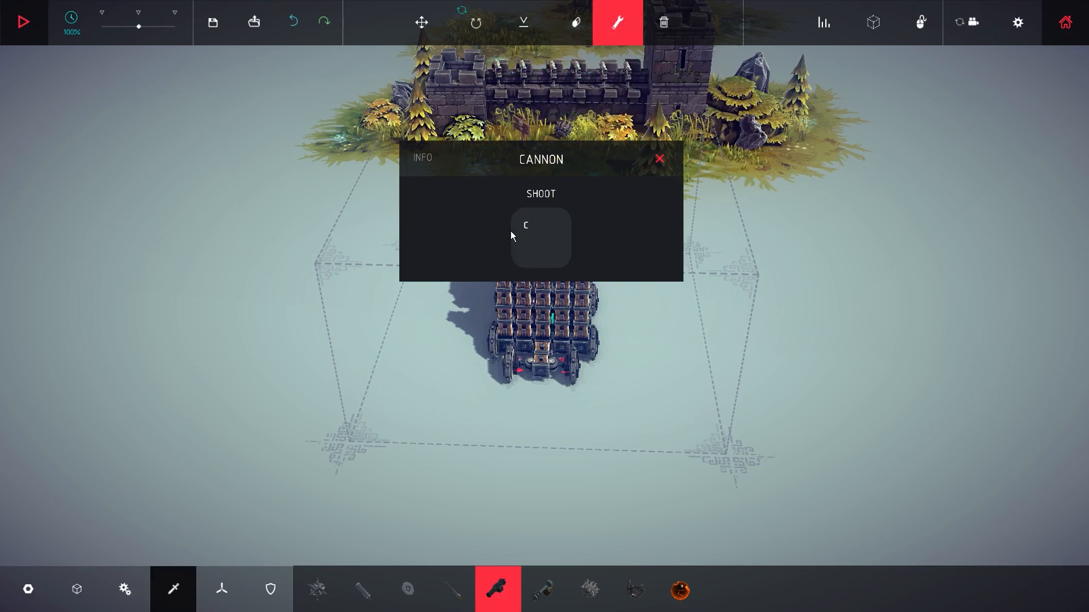
pyautogui.click(541, 237)
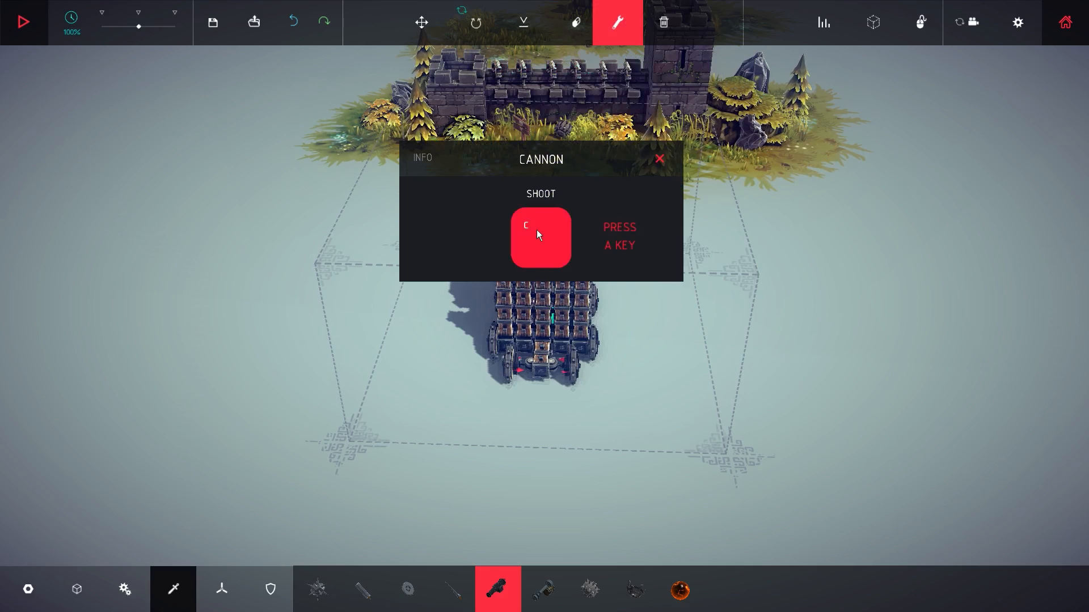
pyautogui.click(659, 159)
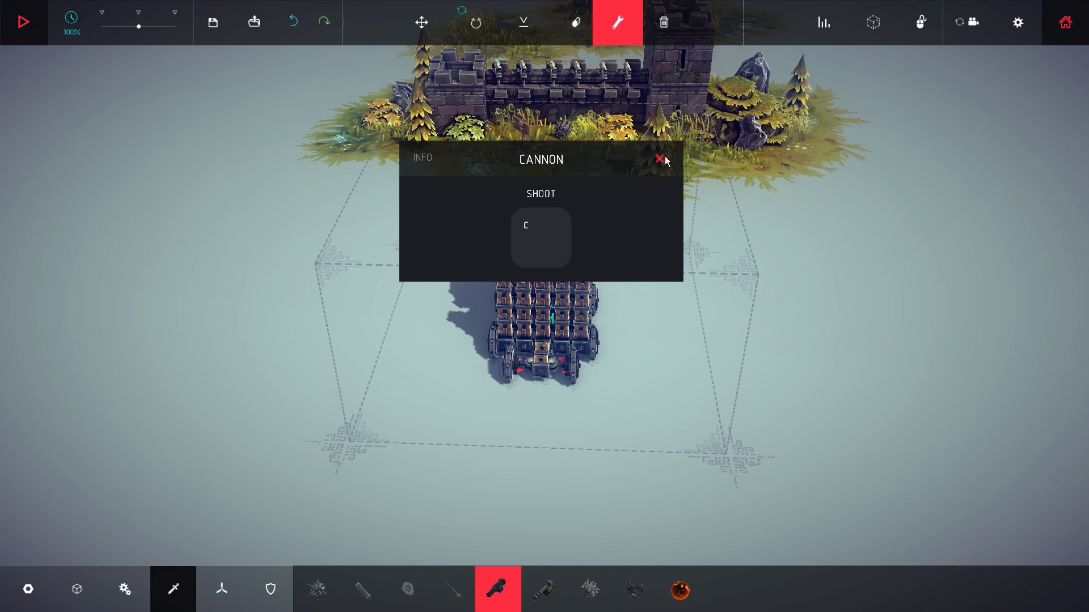
pyautogui.click(540, 237)
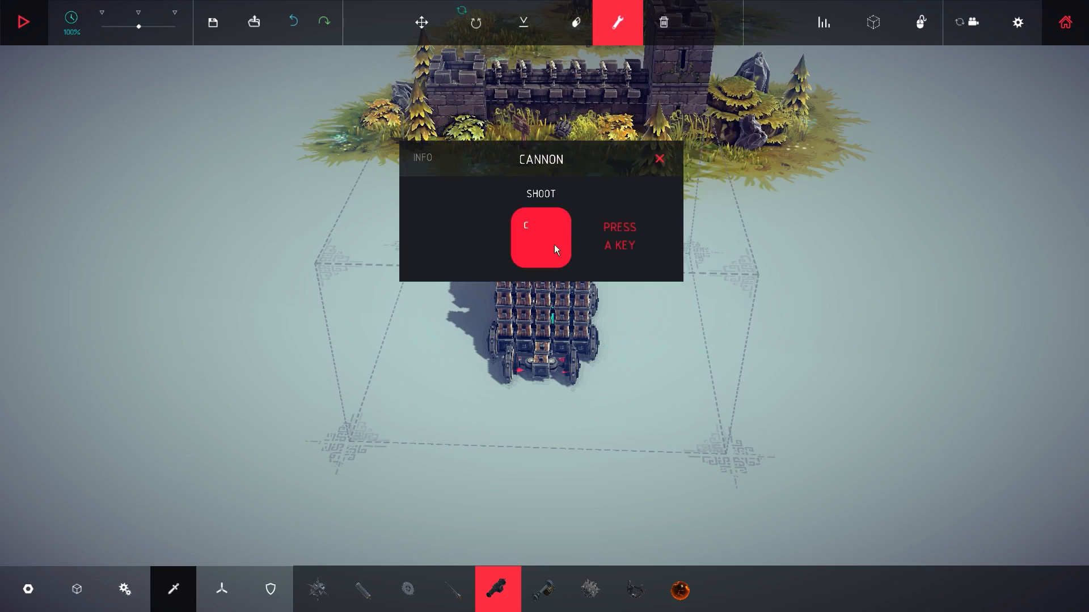
pyautogui.press('2')
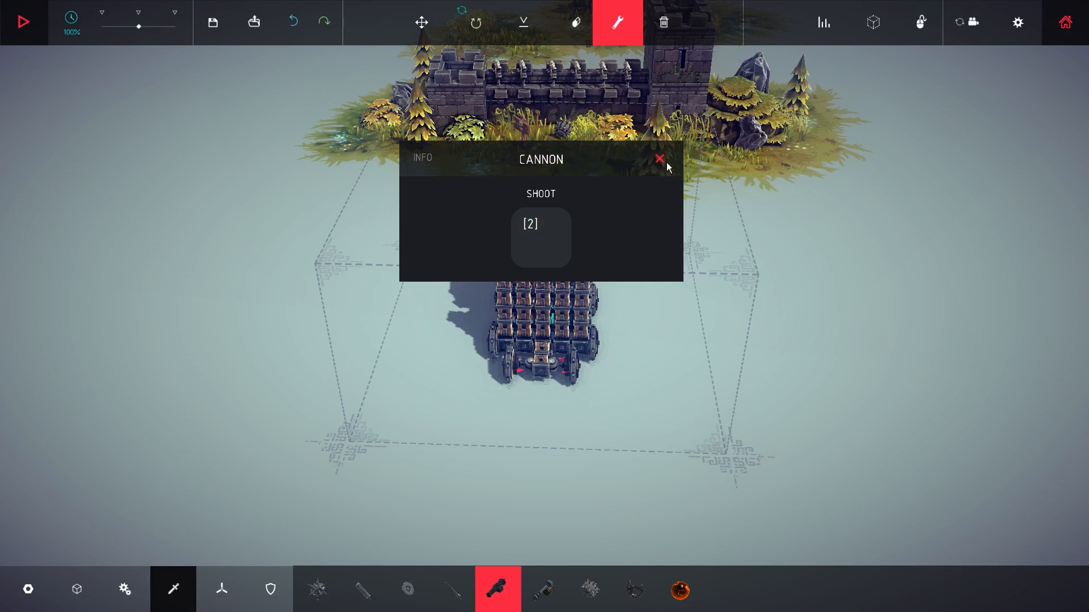
pyautogui.click(658, 159)
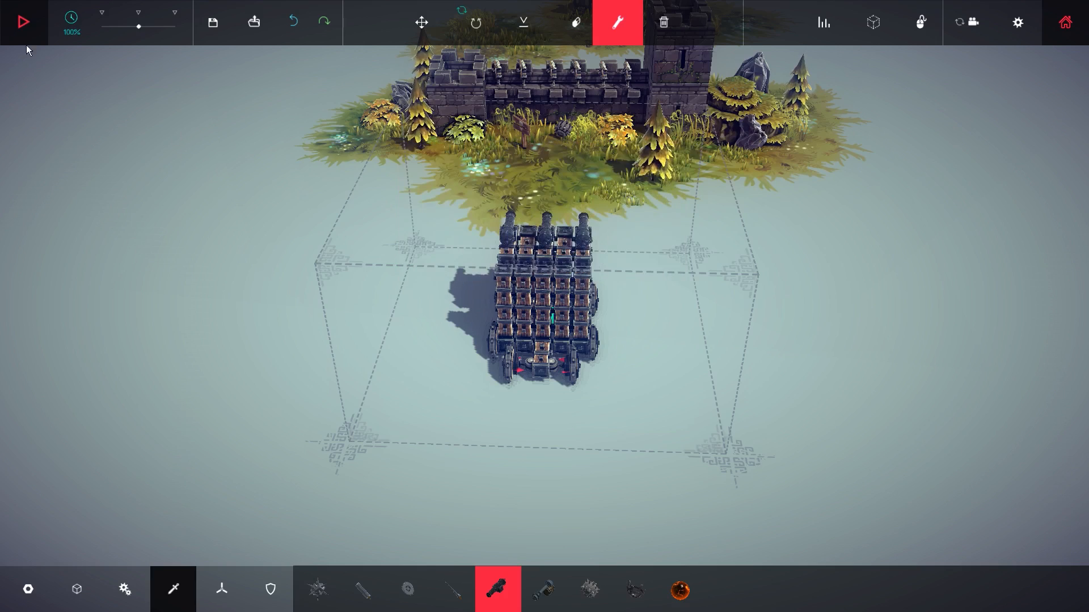
# Test-drive the machine before extending its front with small wooden blocks.
pyautogui.click(22, 21)
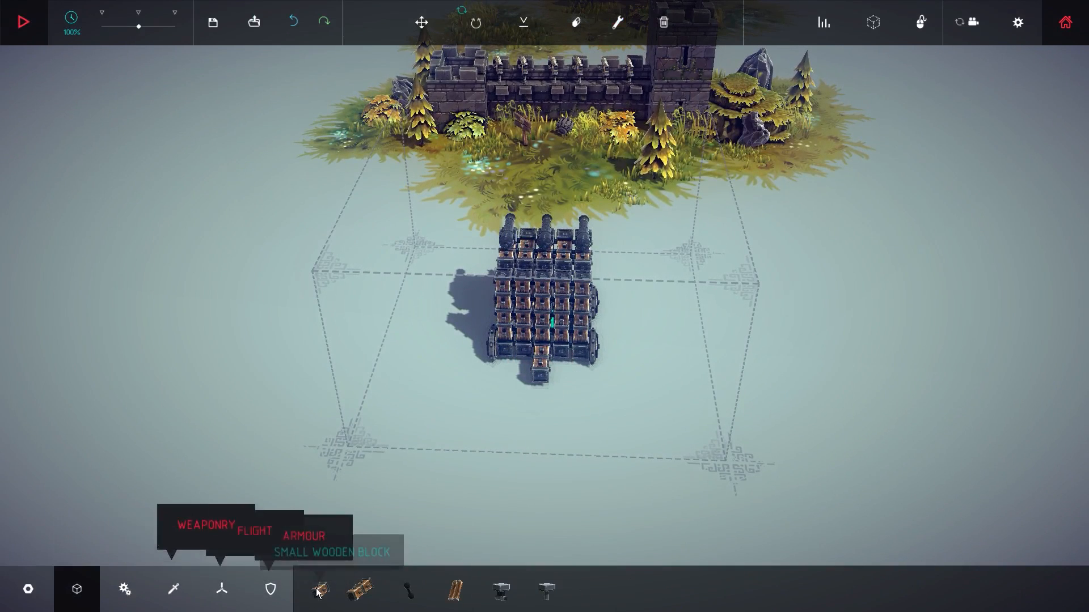
# Extend the front with wooden blocks and bring up a wheel's control settings.
pyautogui.click(361, 589)
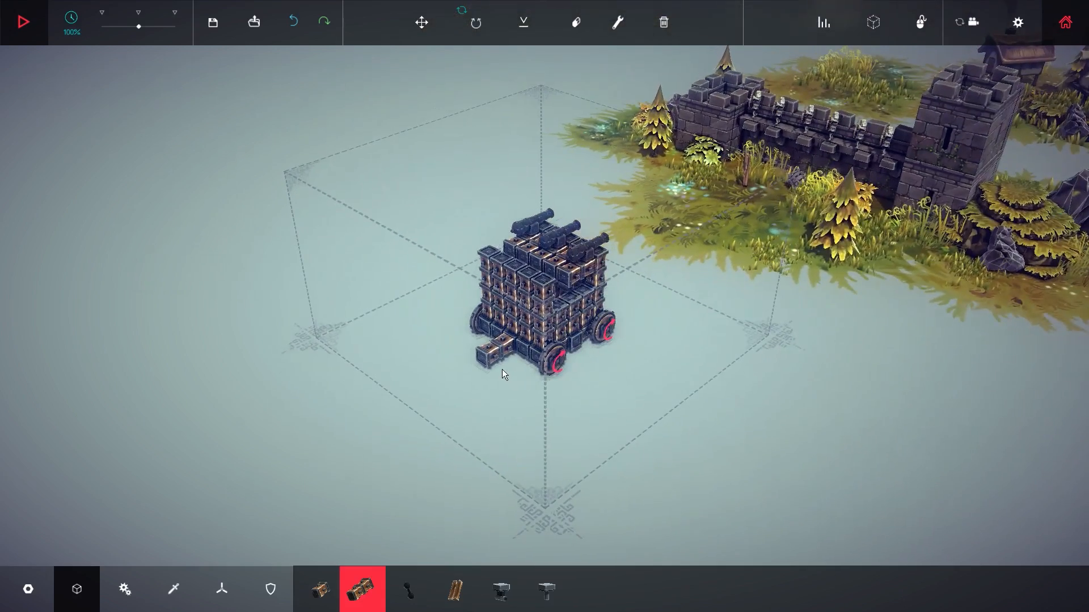
pyautogui.moveTo(503, 375); pyautogui.dragTo(722, 406)
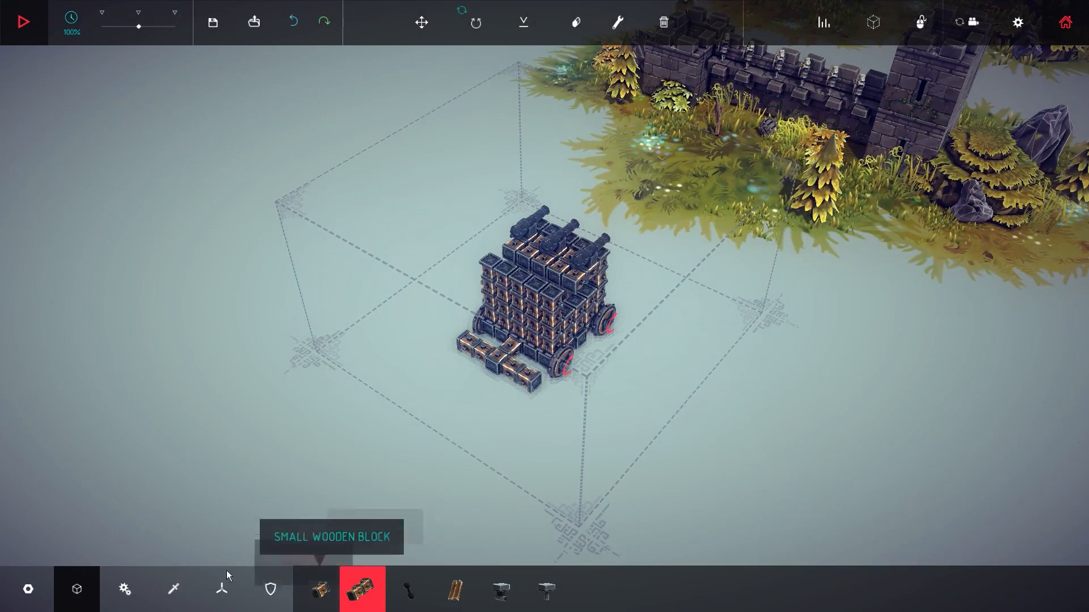
pyautogui.moveTo(125, 589)
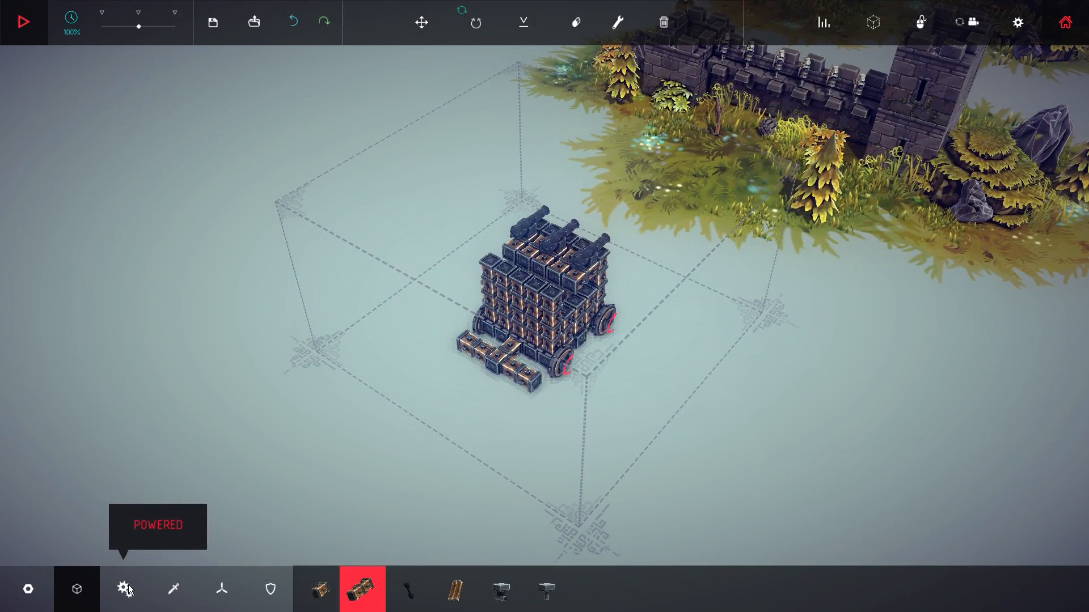
pyautogui.click(616, 22)
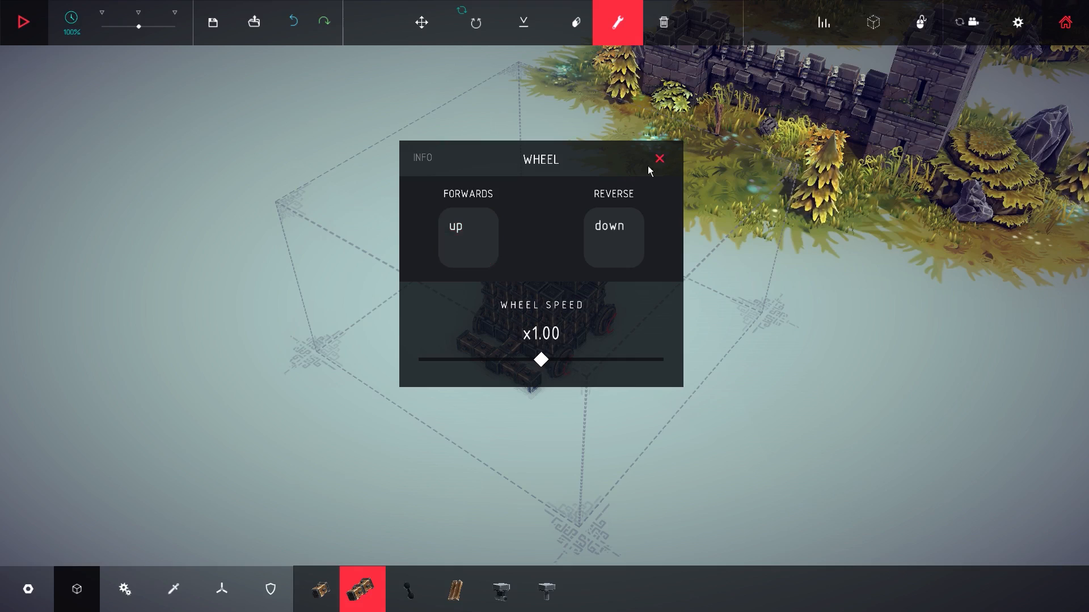
# Reassign the Forwards key on the wheels through their Key Mapper panels and close them.
pyautogui.click(467, 238)
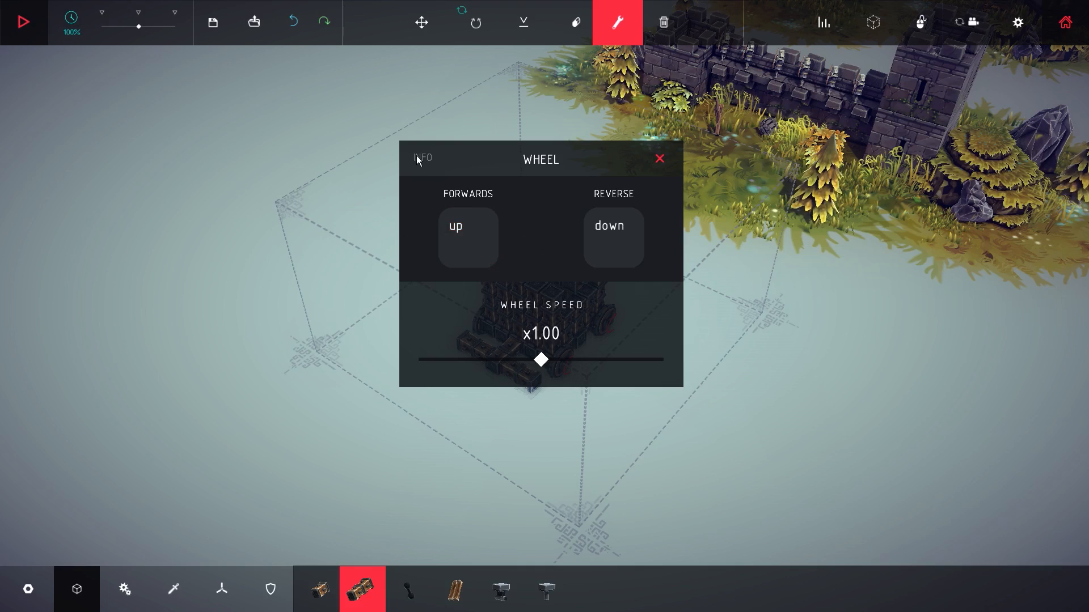
pyautogui.click(658, 158)
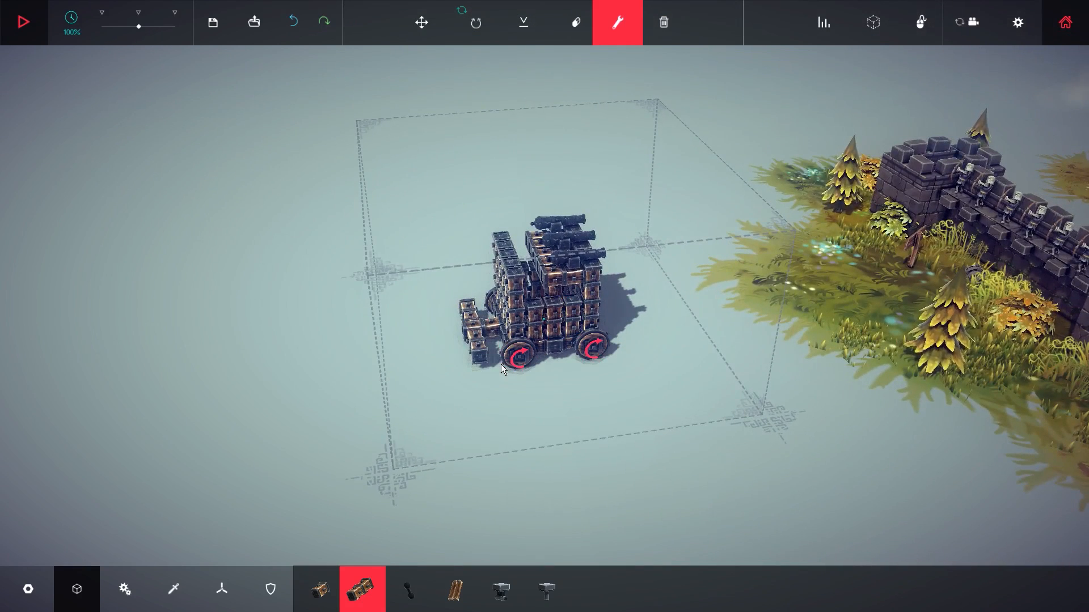
pyautogui.click(517, 357)
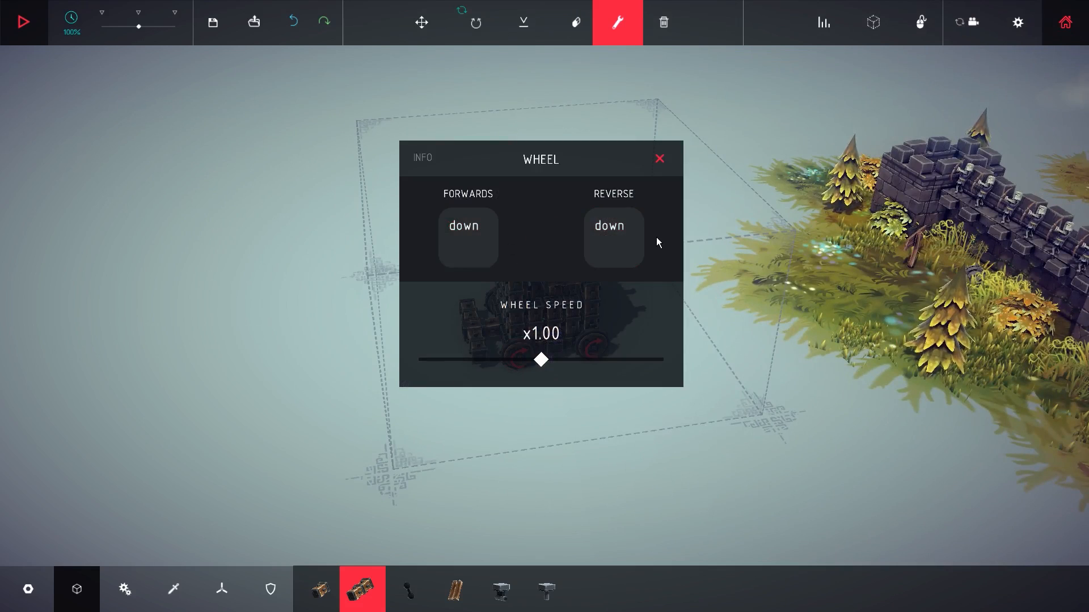
pyautogui.click(468, 239)
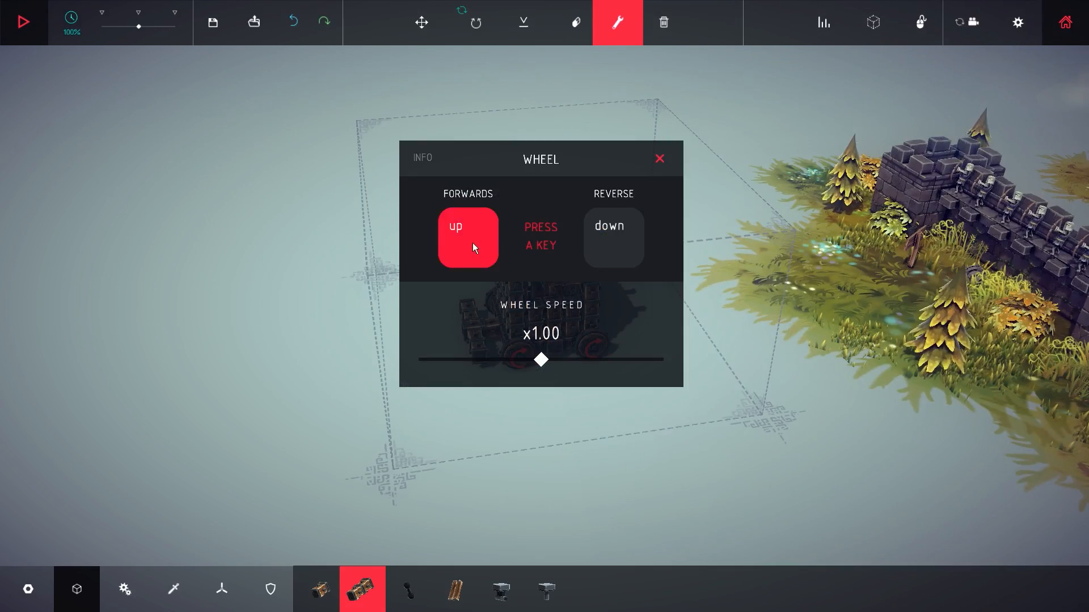
pyautogui.click(659, 158)
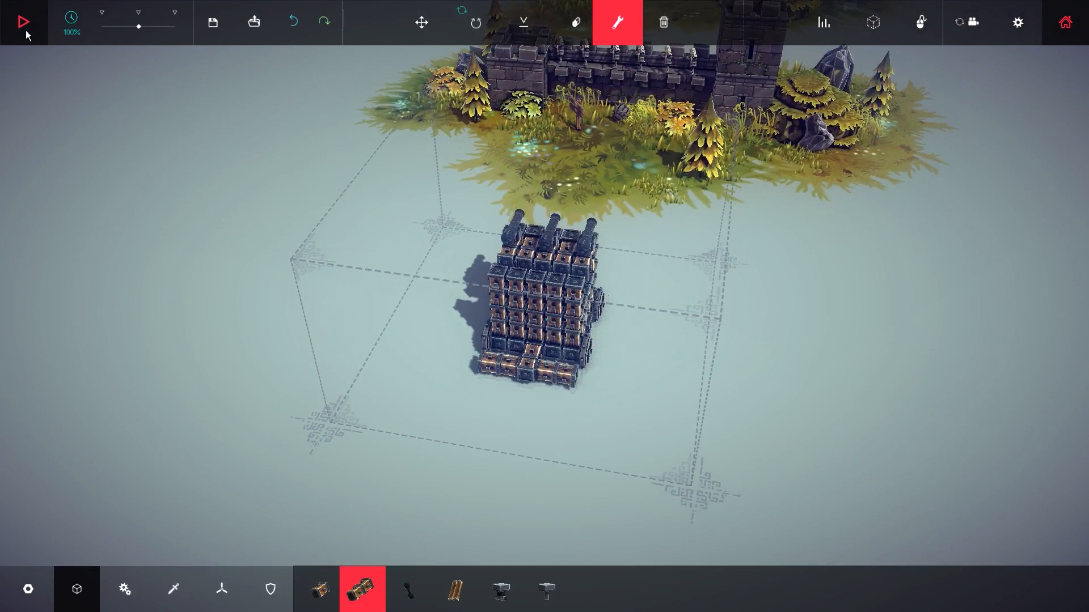
# Test-drive the machine before inspecting another wheel's drive settings.
pyautogui.click(22, 21)
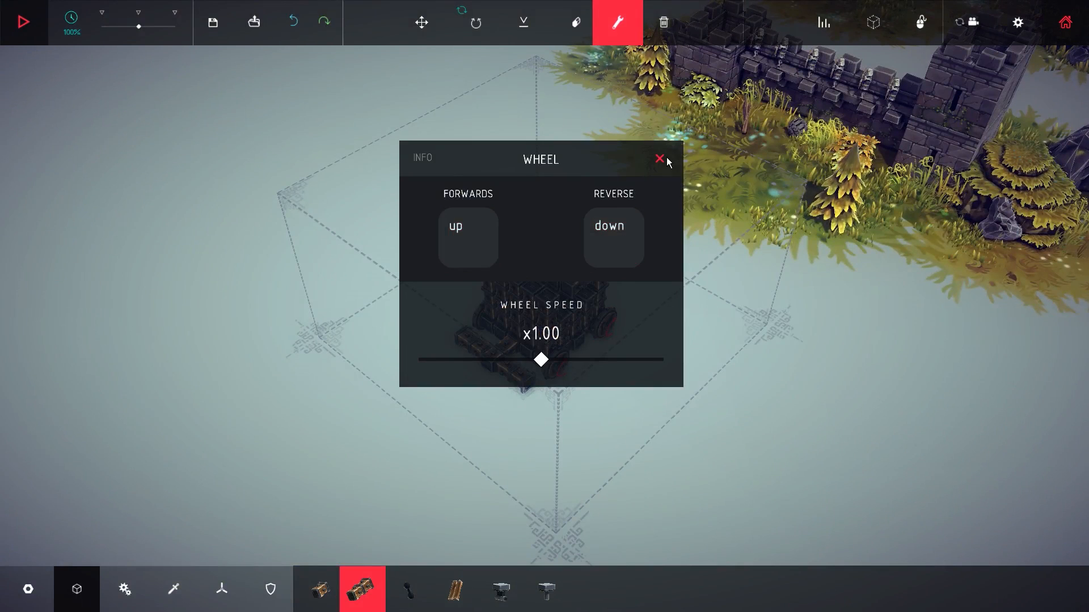
# Bind this wheel's Forwards to Down and Reverse to Up, then close its panel.
pyautogui.click(659, 158)
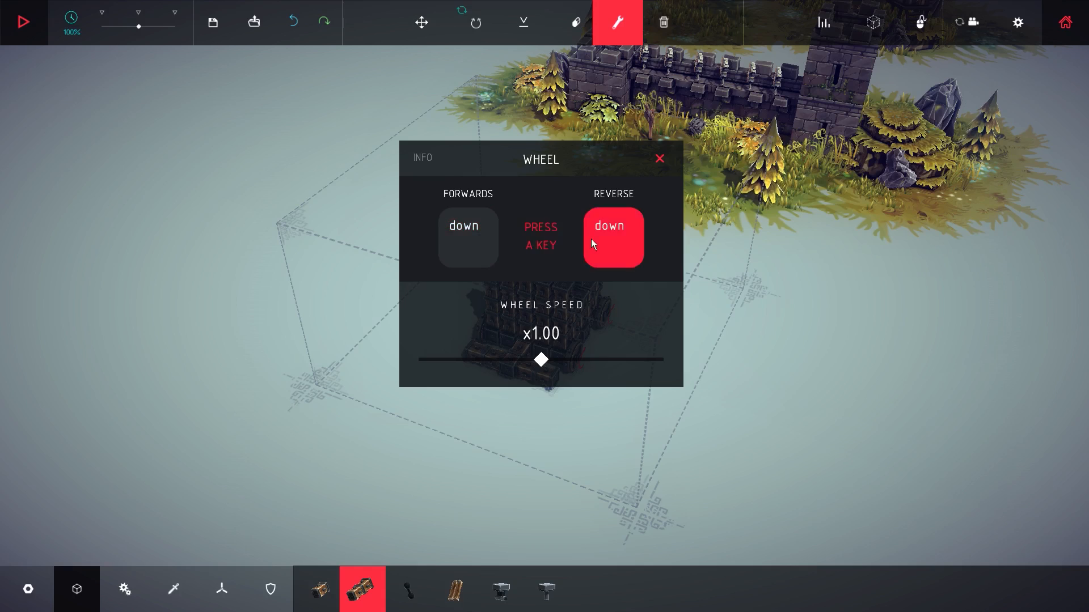
pyautogui.click(658, 158)
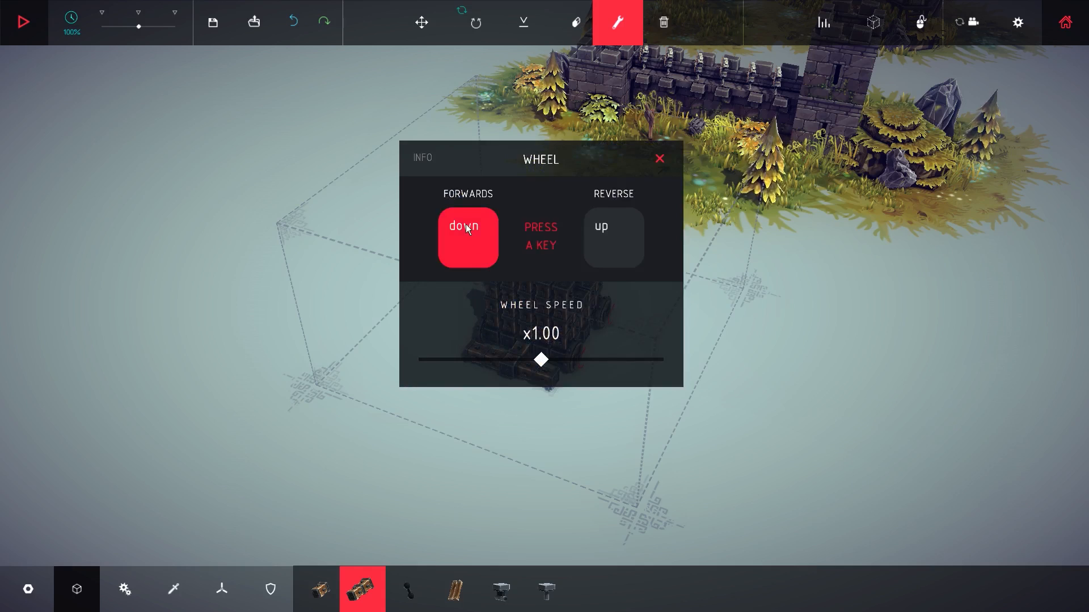
pyautogui.press('down')
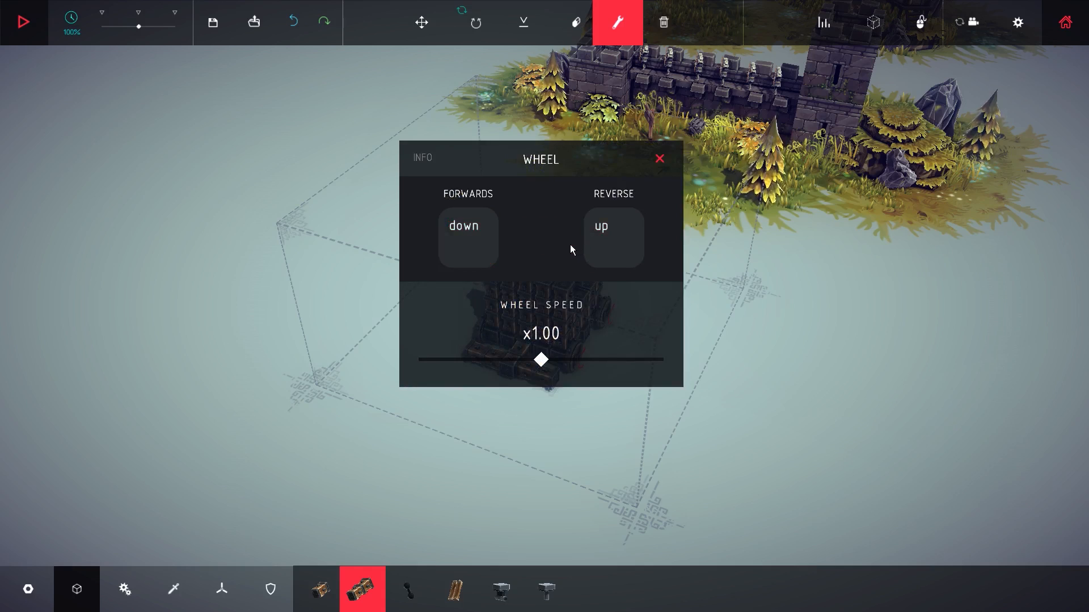
pyautogui.click(468, 238)
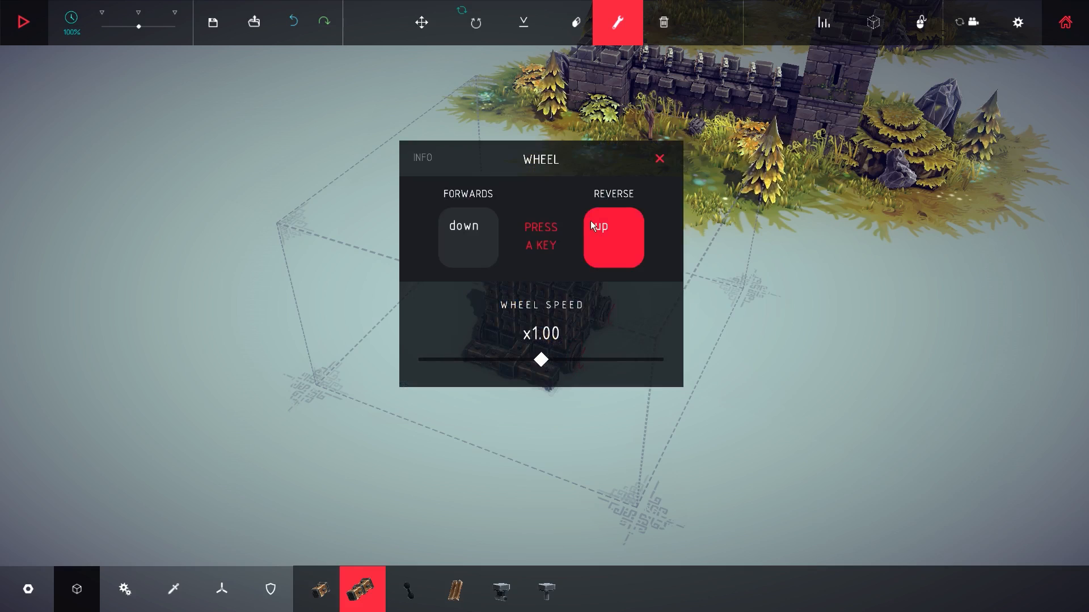
pyautogui.click(658, 158)
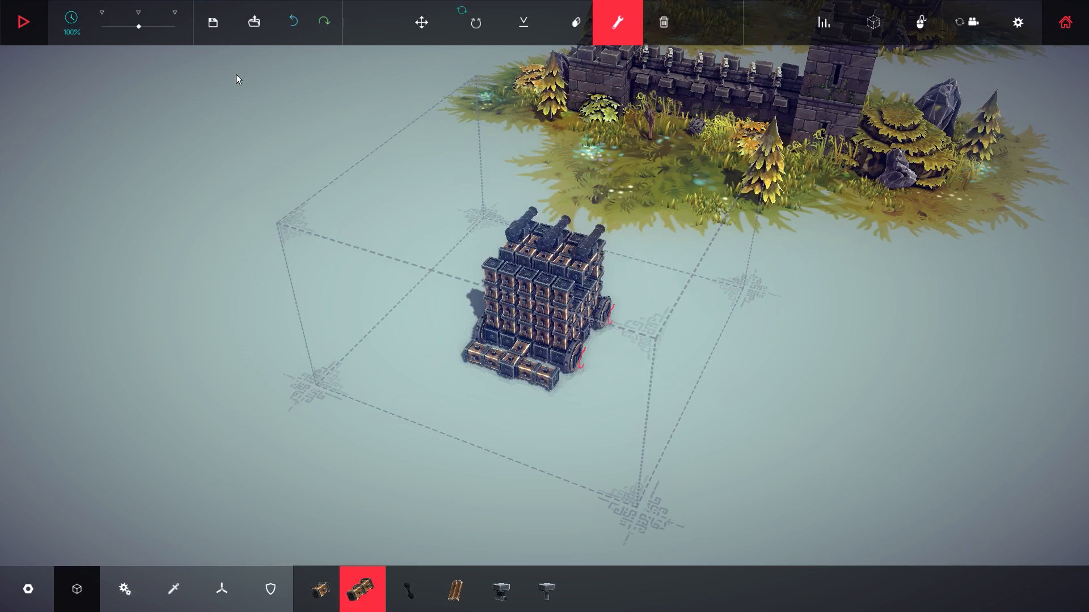
pyautogui.click(25, 21)
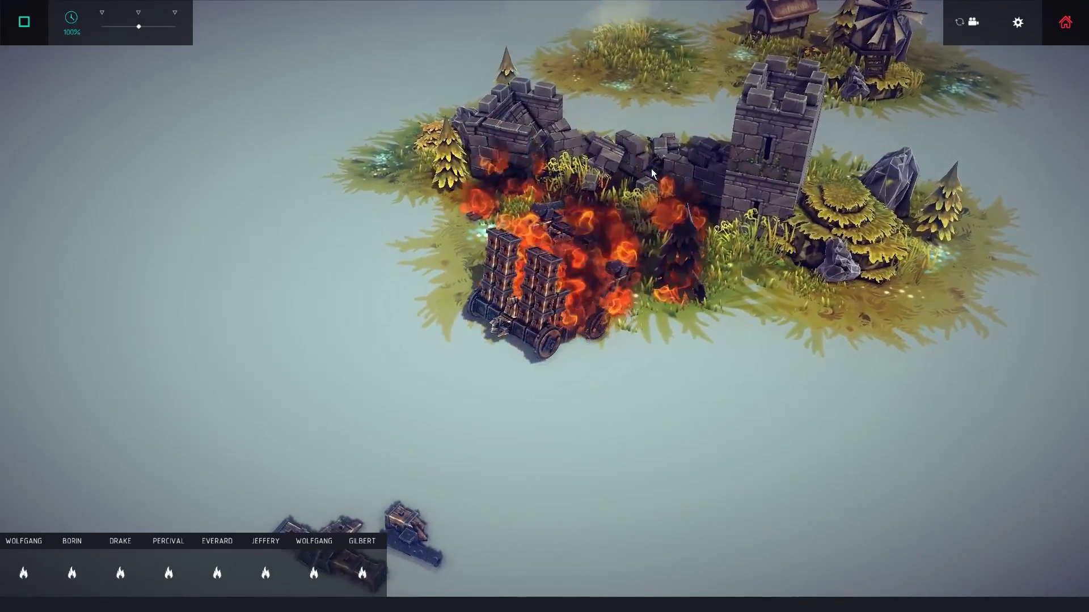
pyautogui.click(23, 22)
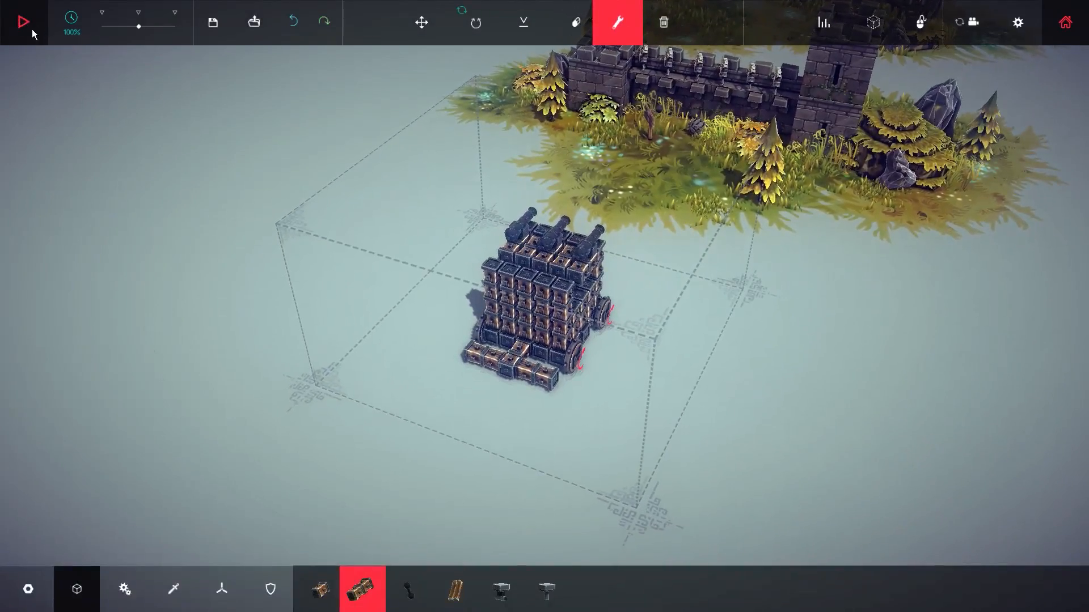
# Bind this wheel's Forwards to Up and Reverse to Down, then close its panel.
pyautogui.click(22, 21)
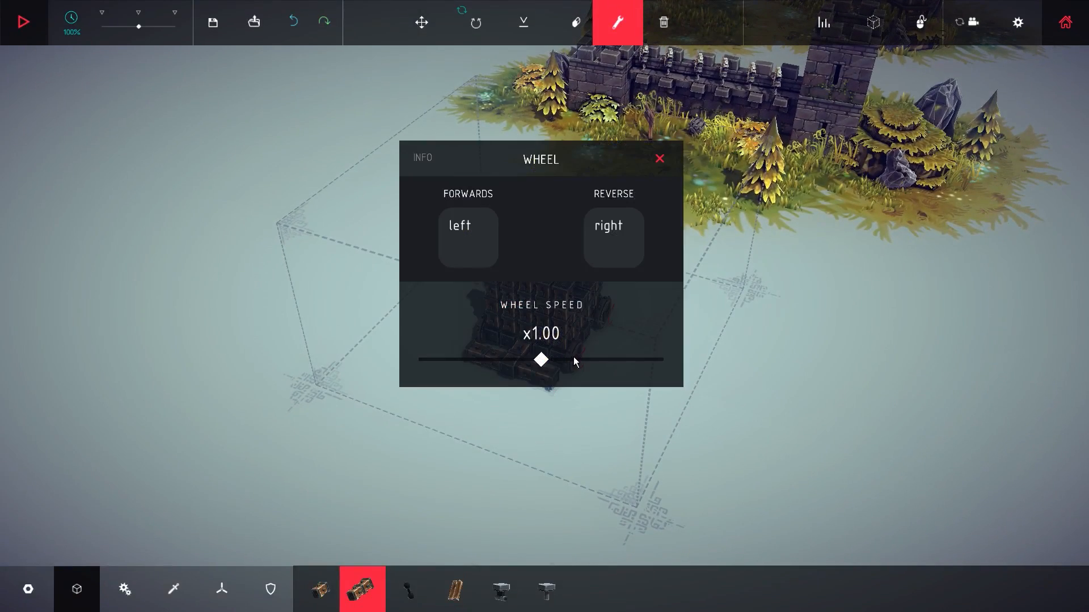
pyautogui.click(467, 238)
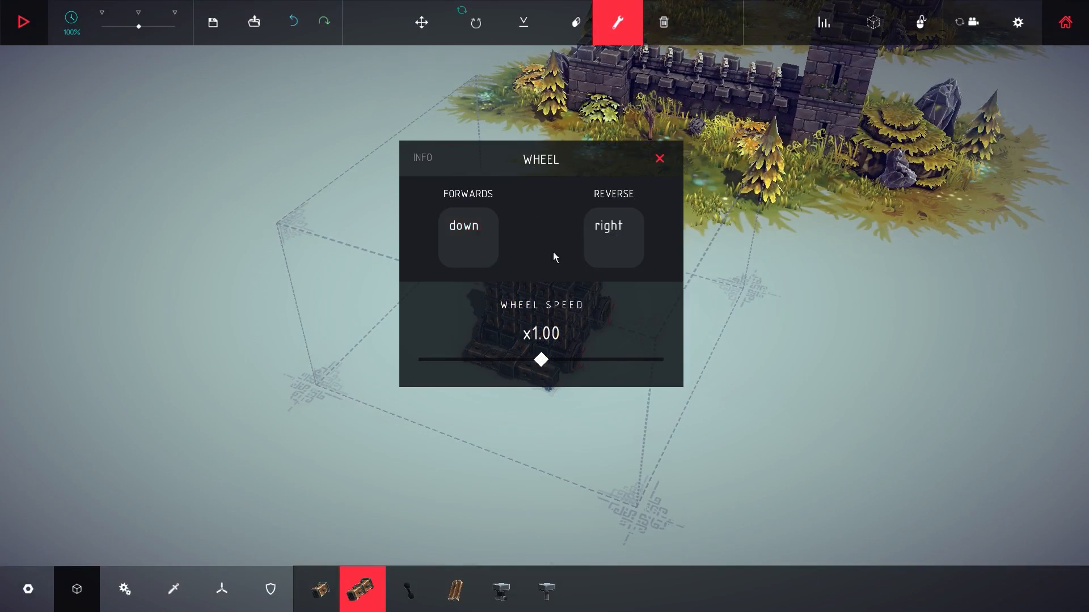
pyautogui.click(659, 158)
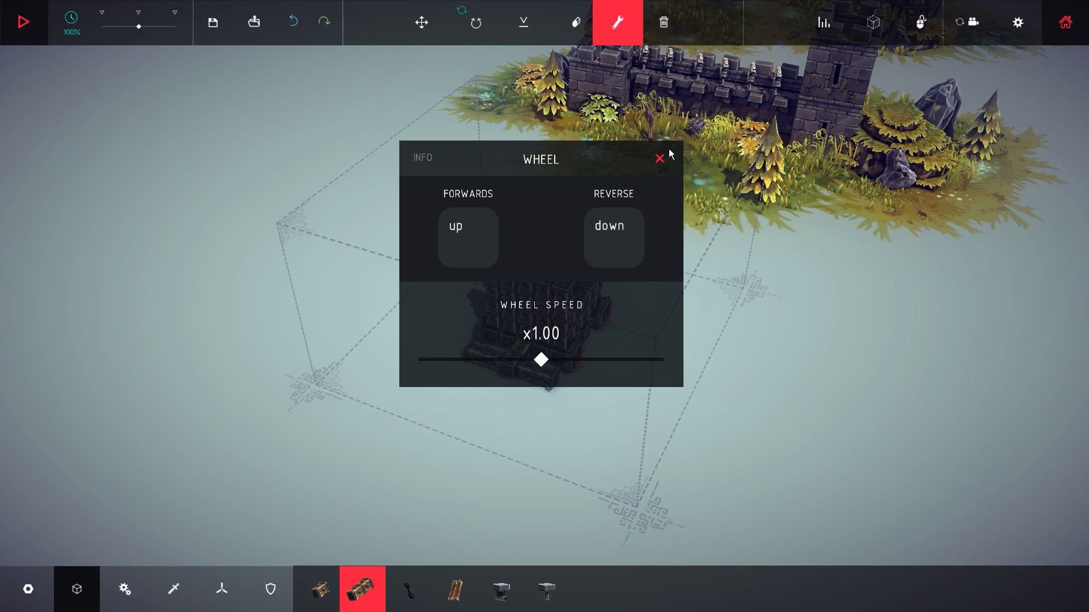
pyautogui.click(658, 158)
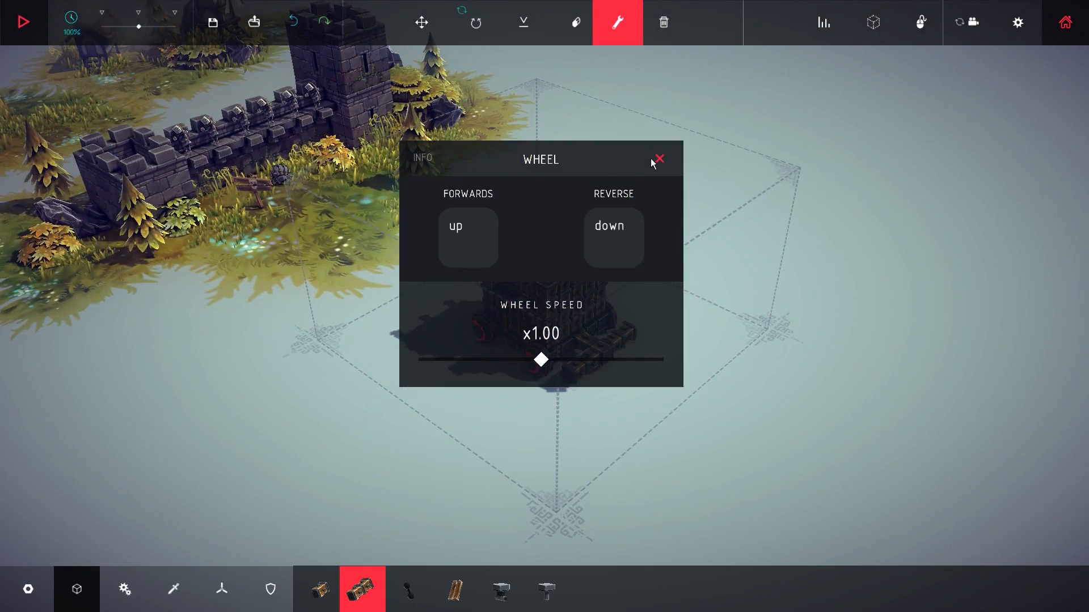
pyautogui.click(659, 159)
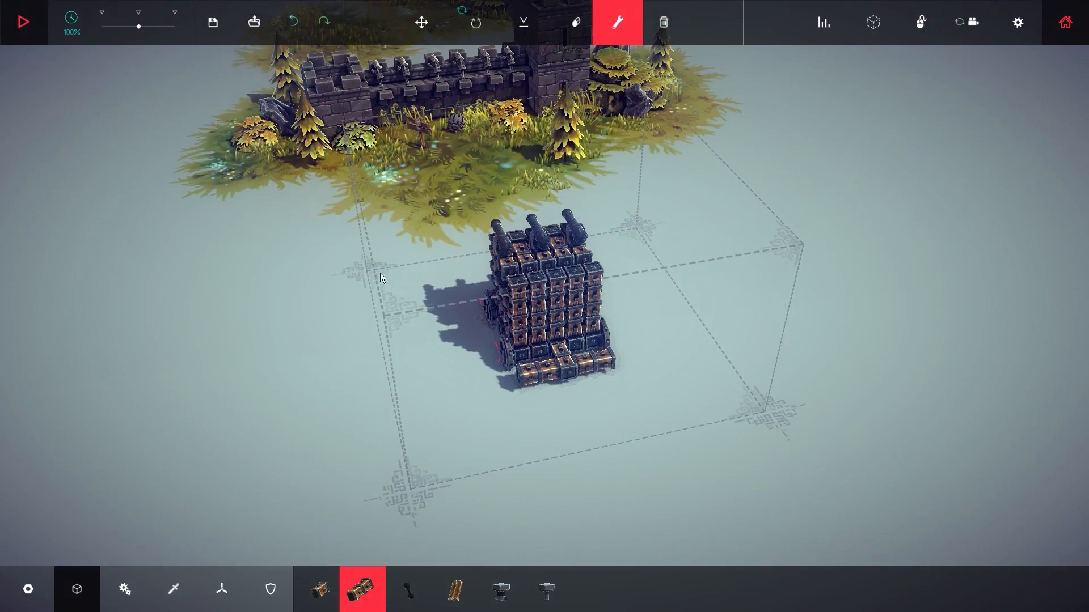
pyautogui.moveTo(406, 595)
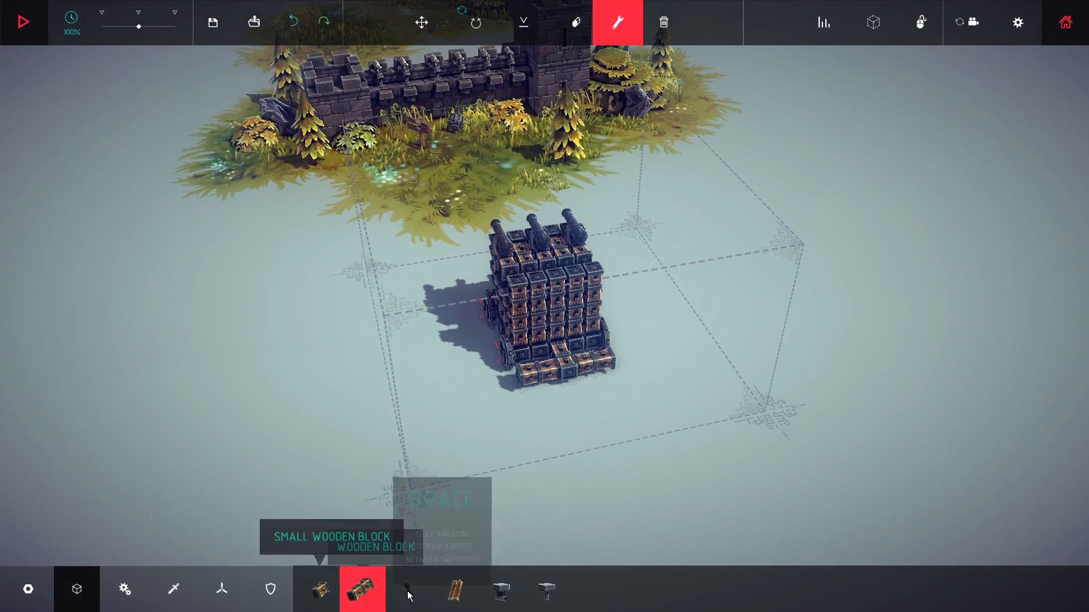
# Choose the armour plate, test-drive the cart toward the castle, then stop the run.
pyautogui.click(270, 589)
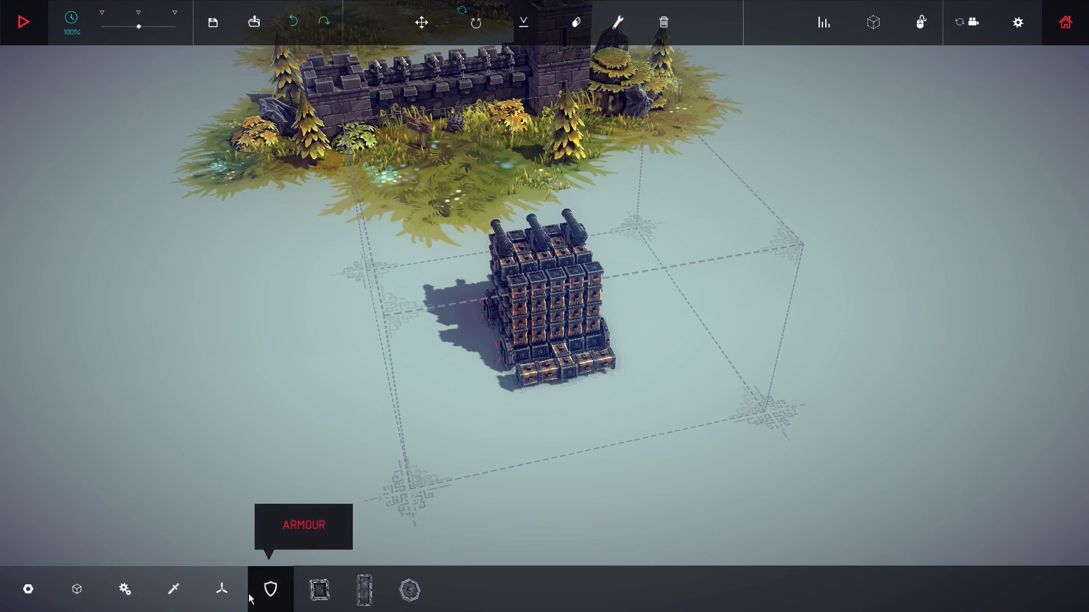
pyautogui.click(125, 589)
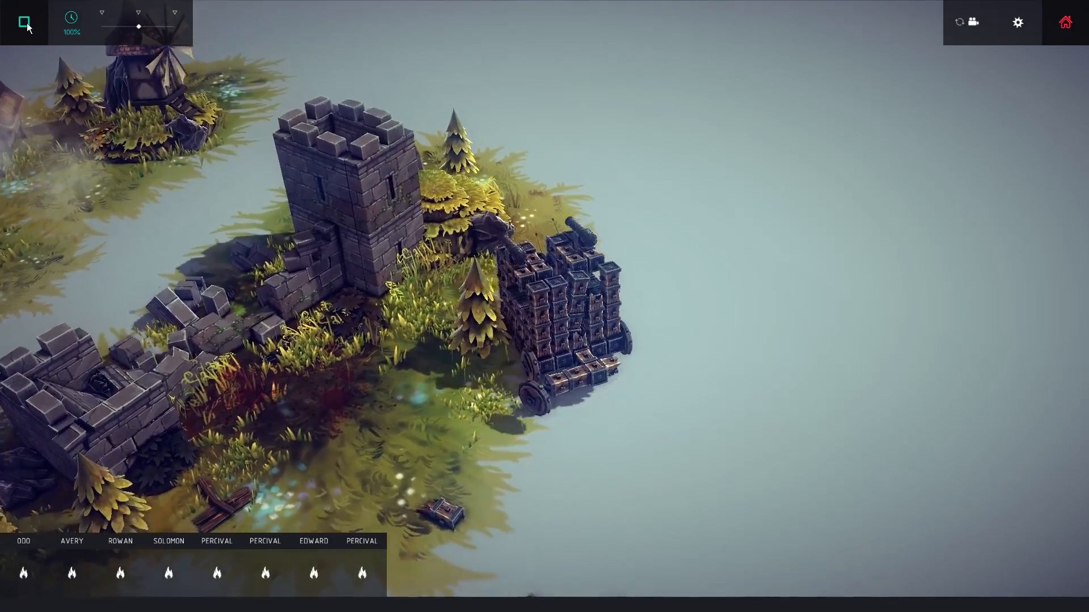
pyautogui.click(23, 21)
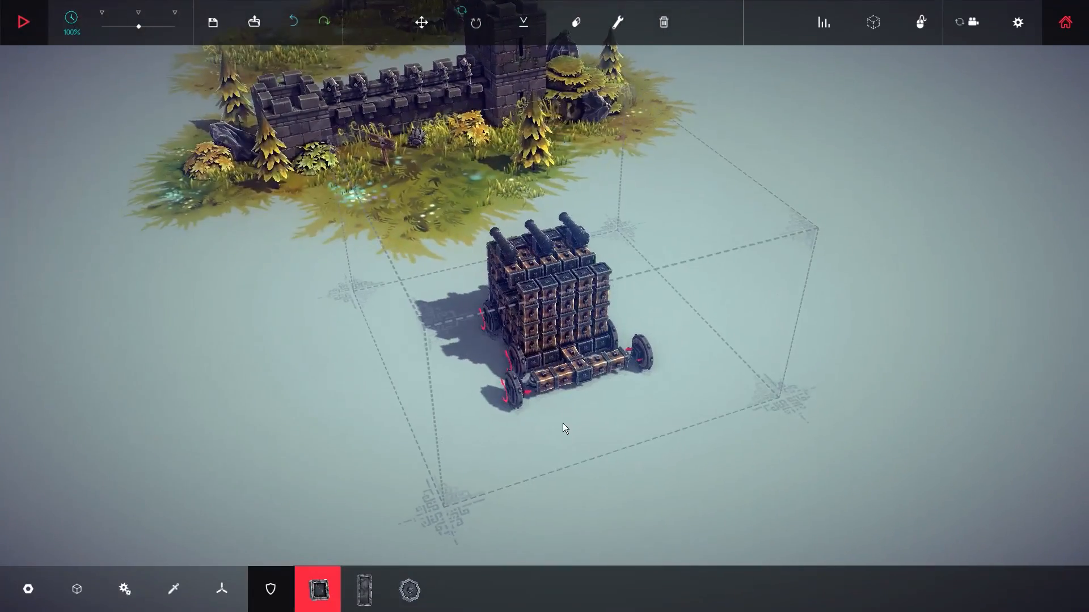
# Place three flying spirals on the machine's top beside the cannons and start a test run.
pyautogui.click(221, 589)
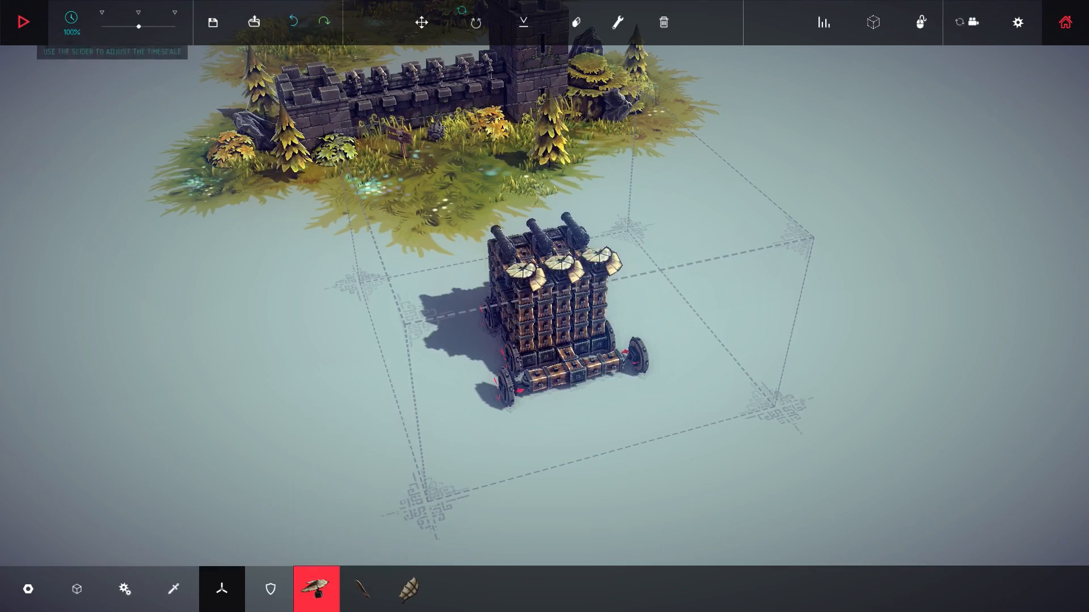
pyautogui.click(23, 21)
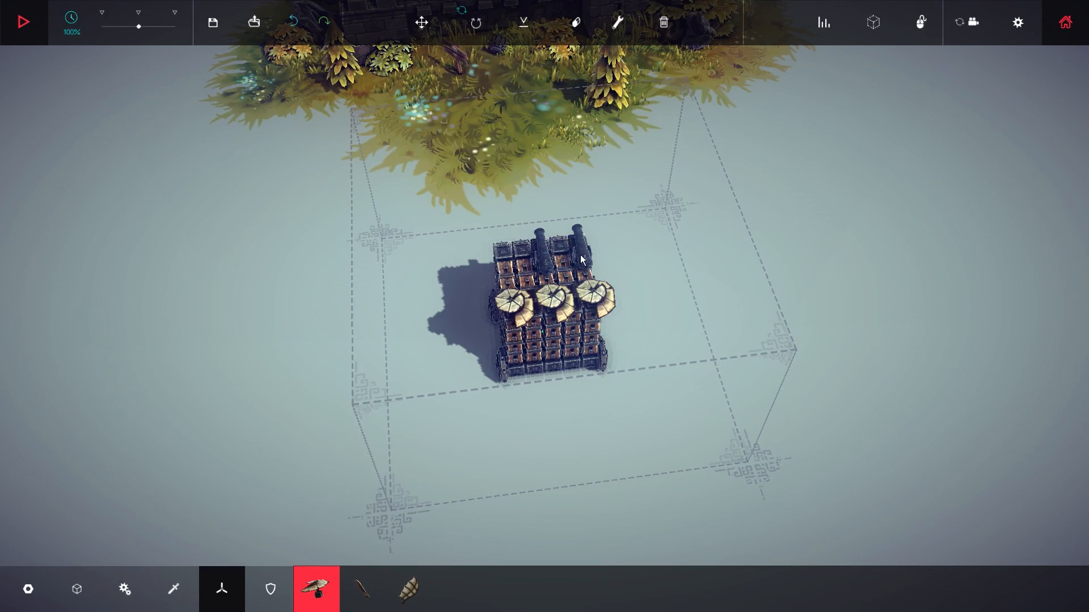
pyautogui.moveTo(26, 34)
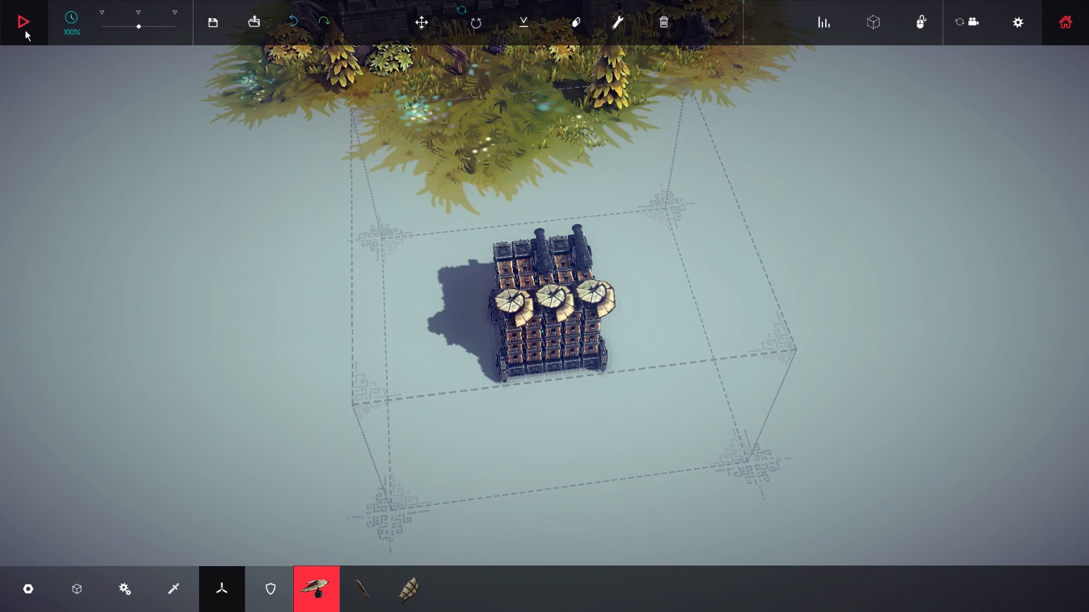
pyautogui.click(23, 21)
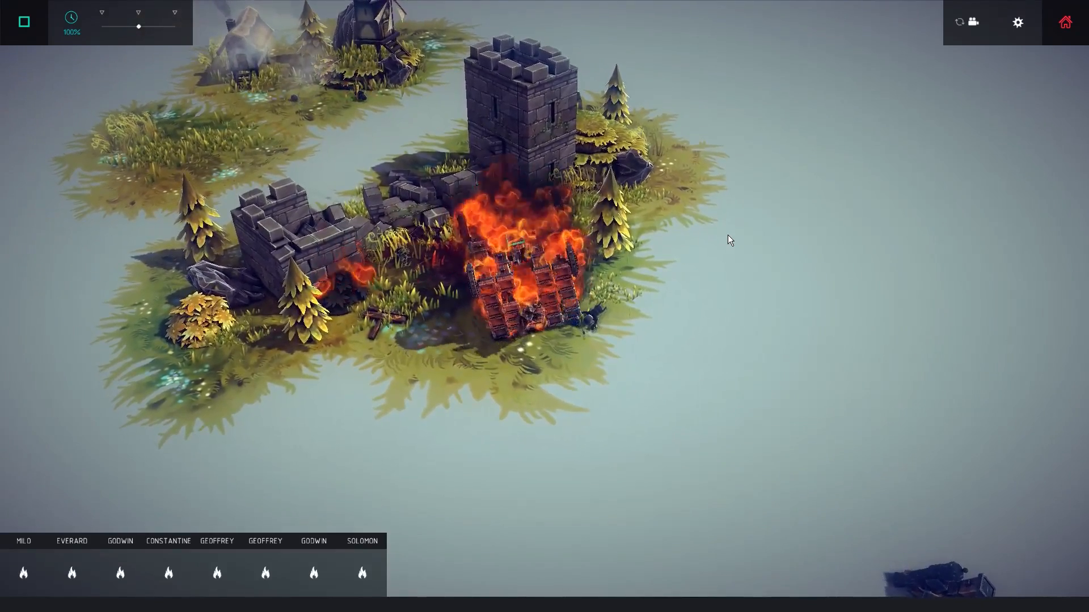
# Stop the burning test and remove the flying spirals from the machine's top.
pyautogui.click(22, 22)
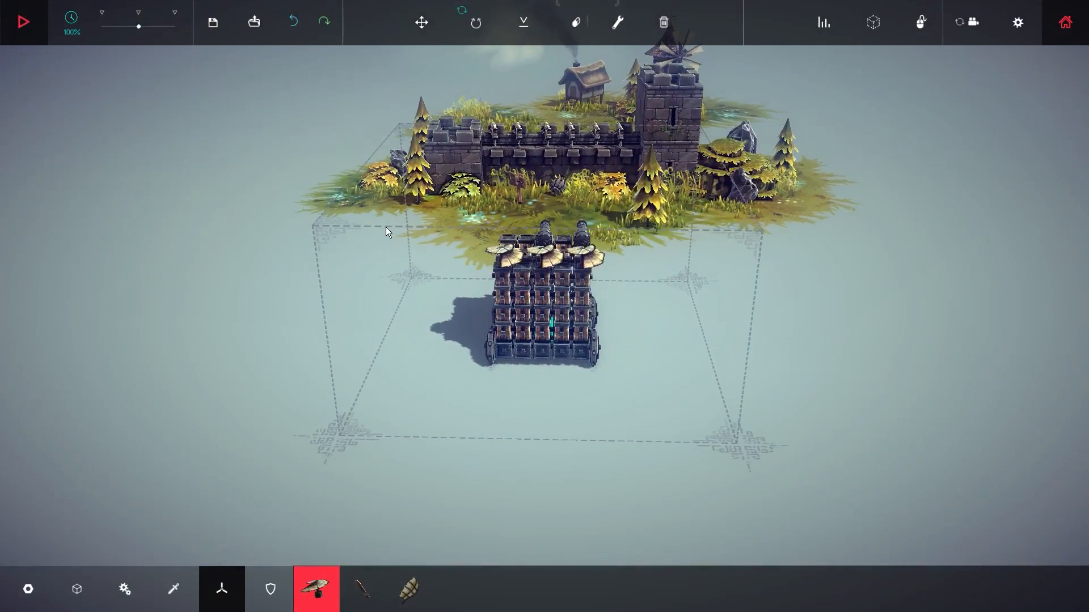
pyautogui.click(270, 589)
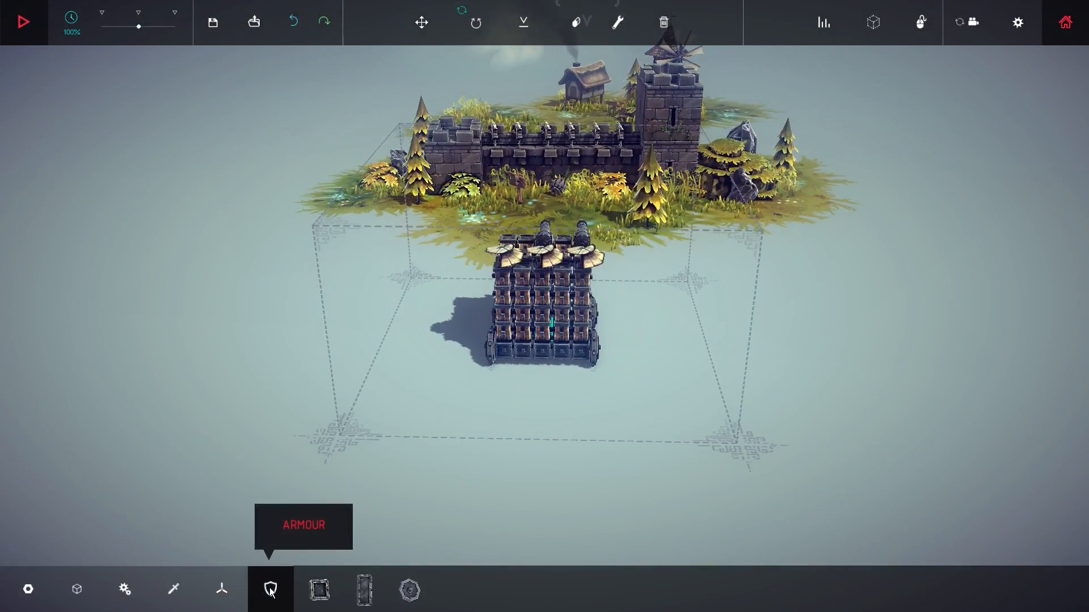
pyautogui.click(173, 588)
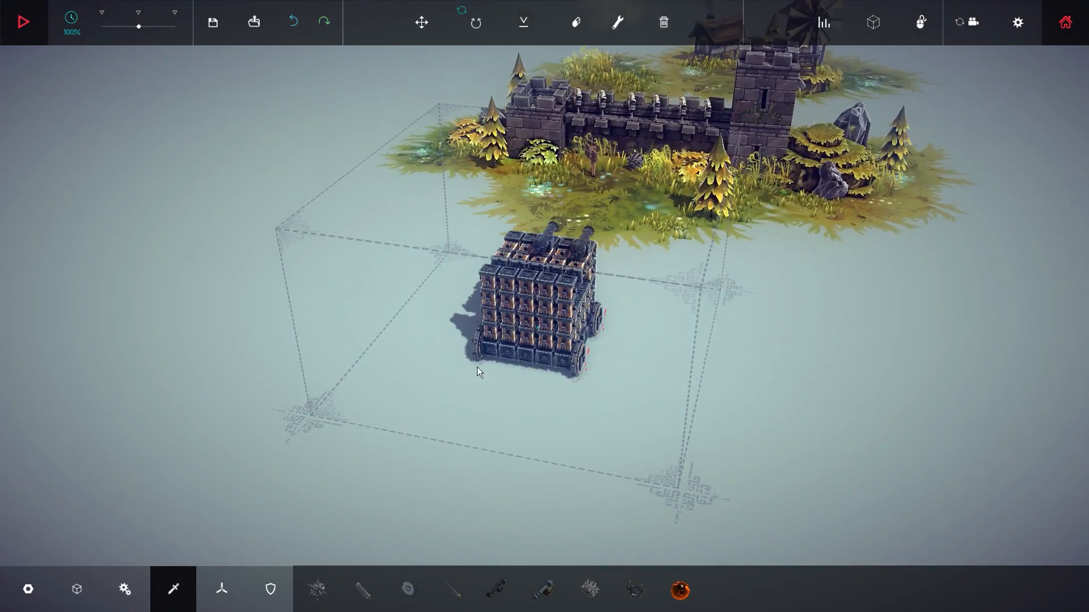
# Attach a new wheel from the Mechanical category to the front of the base.
pyautogui.click(125, 588)
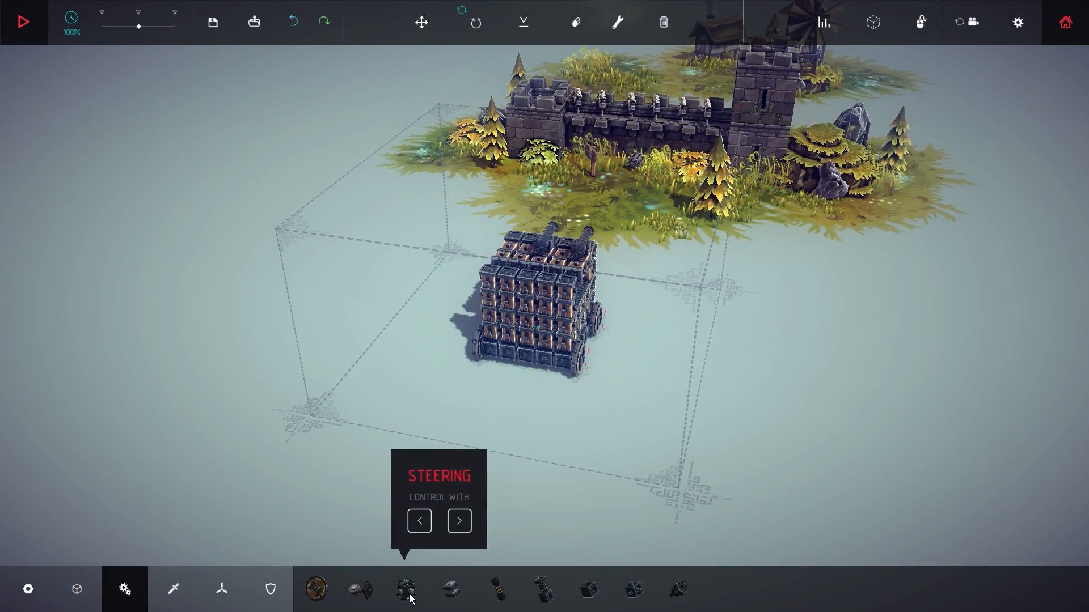
pyautogui.click(406, 590)
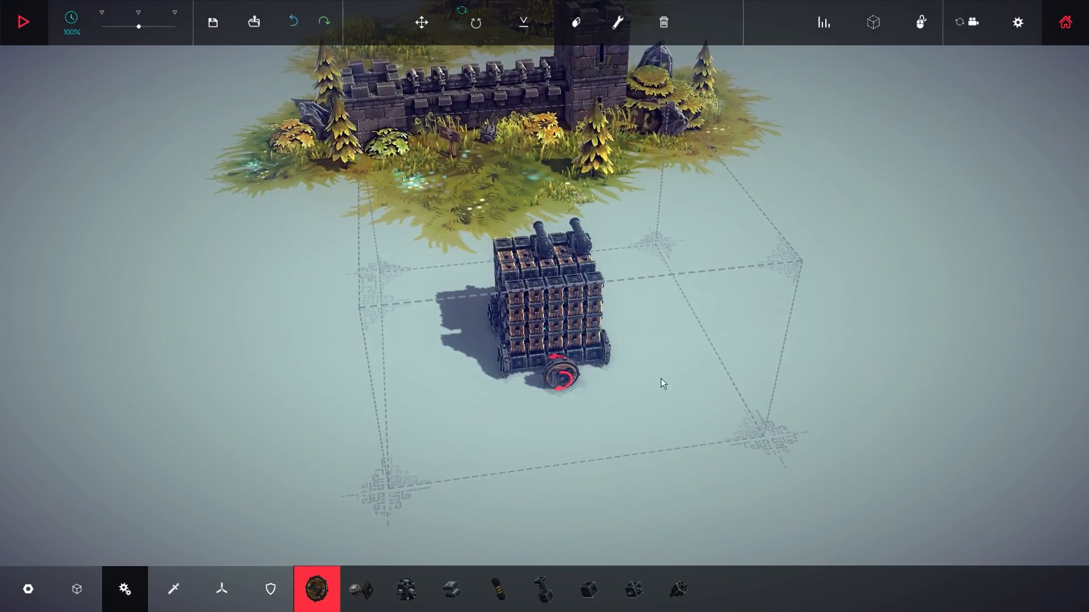
pyautogui.click(22, 21)
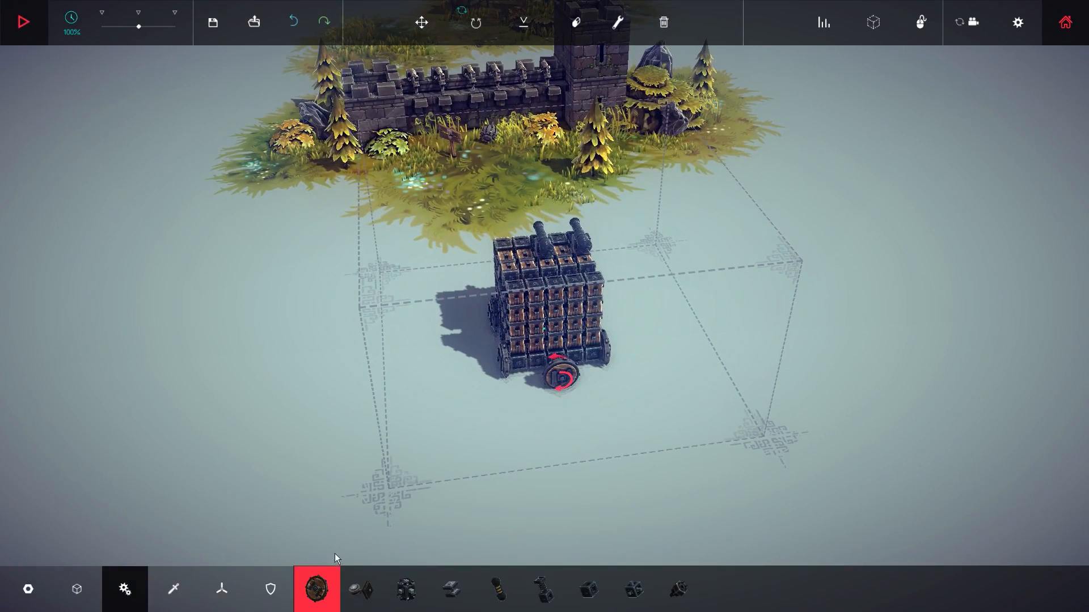
# Add a cannon, bind its Shoot control to the 1 key, and close its panel.
pyautogui.click(173, 589)
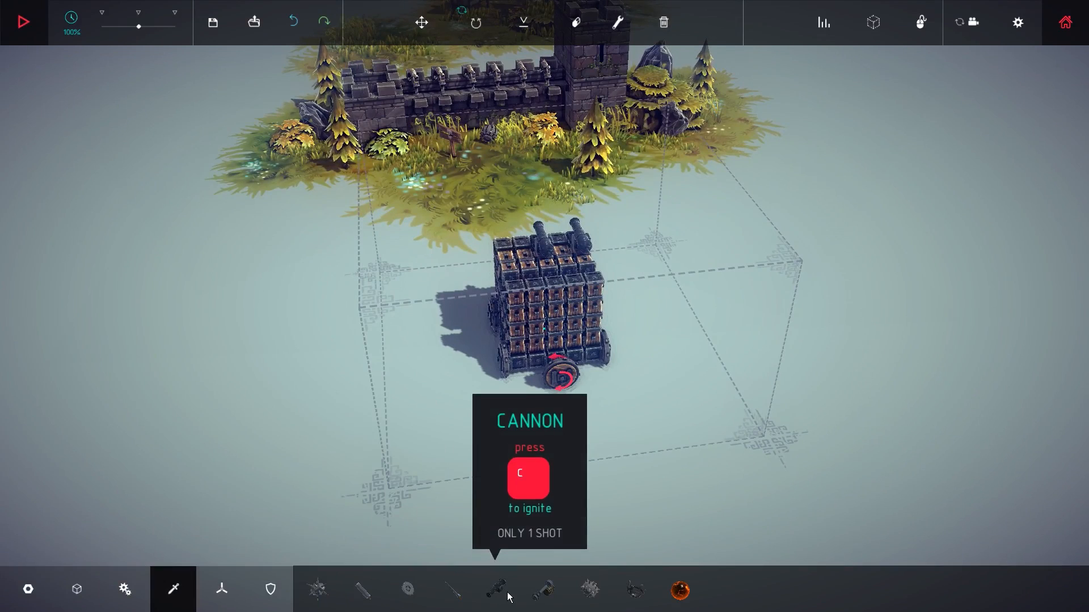
pyautogui.click(498, 588)
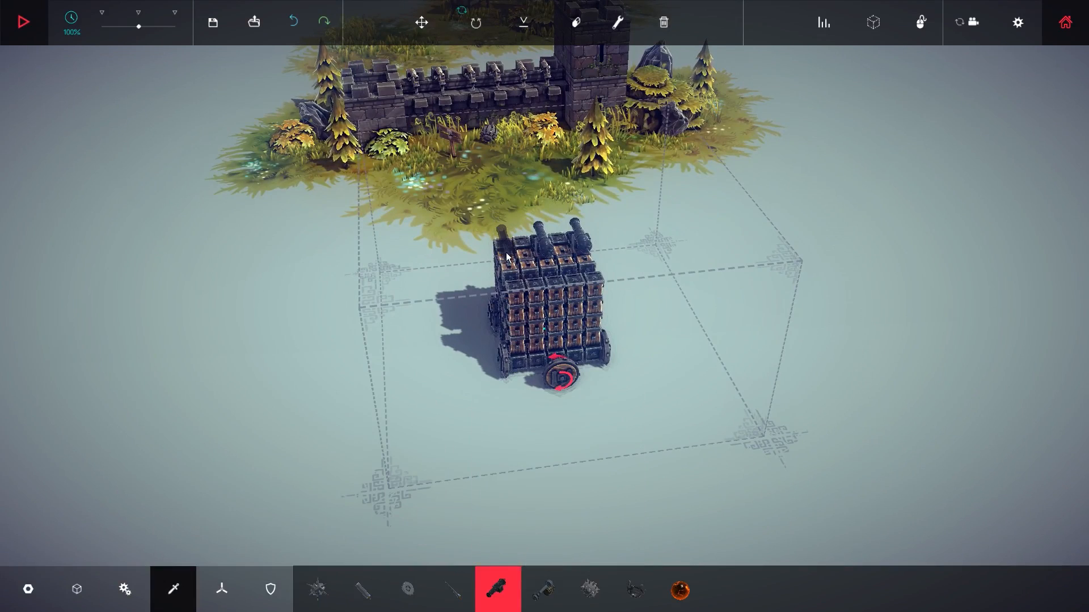
pyautogui.click(616, 22)
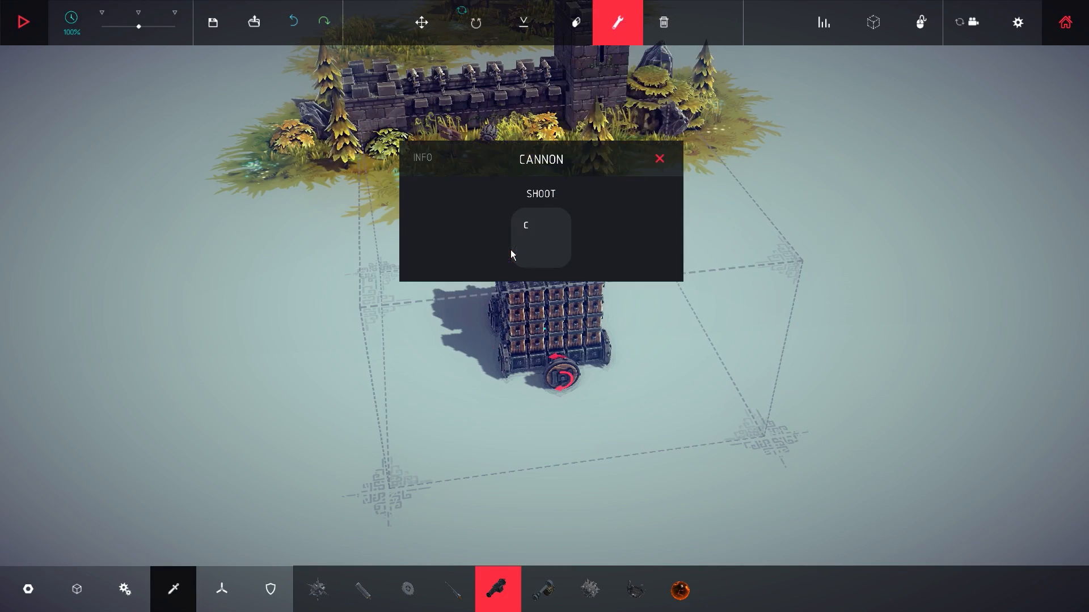
pyautogui.click(658, 159)
pyautogui.write('1')
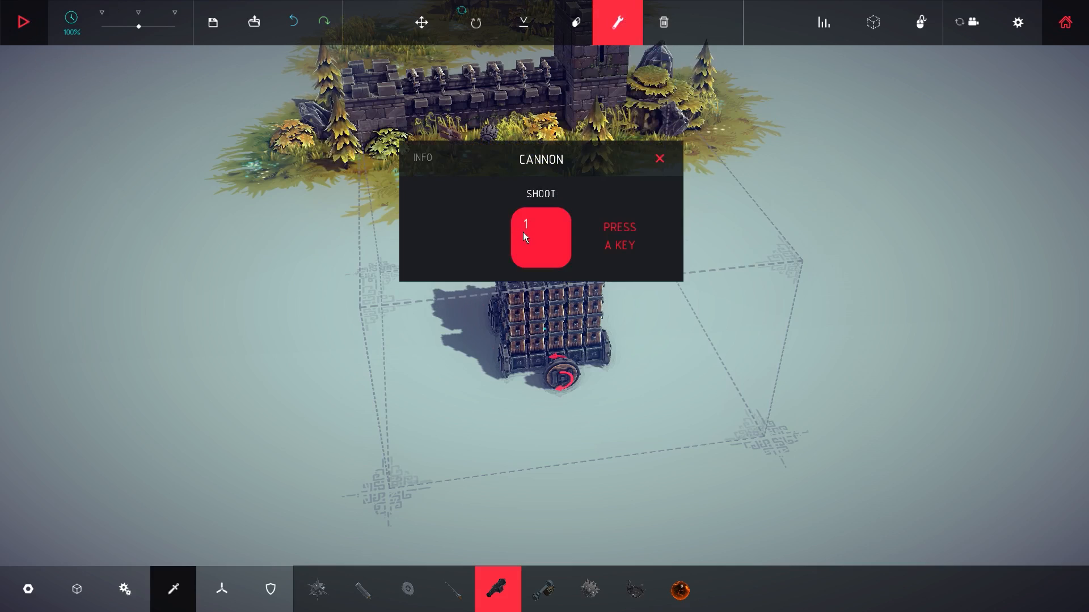
pyautogui.click(660, 158)
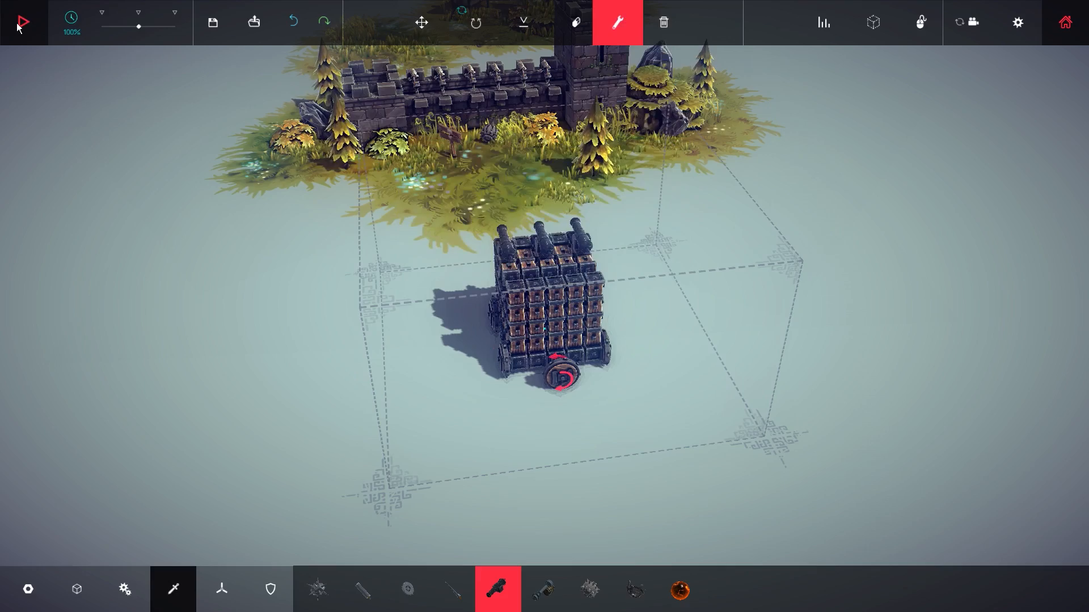
# Set a wheel's Forwards key to Left in its drive settings.
pyautogui.click(20, 21)
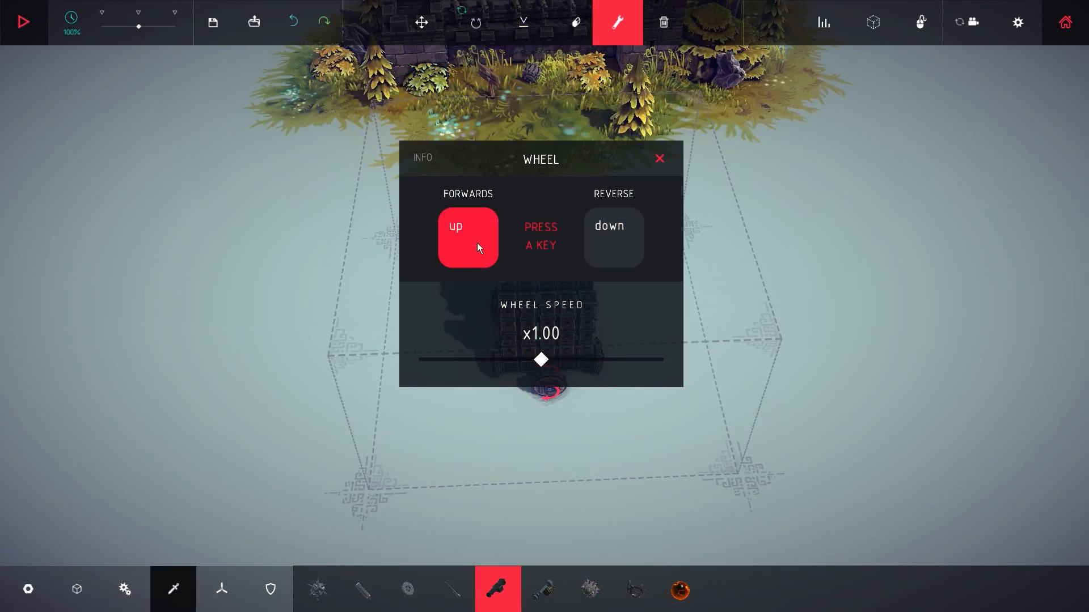
pyautogui.press('left')
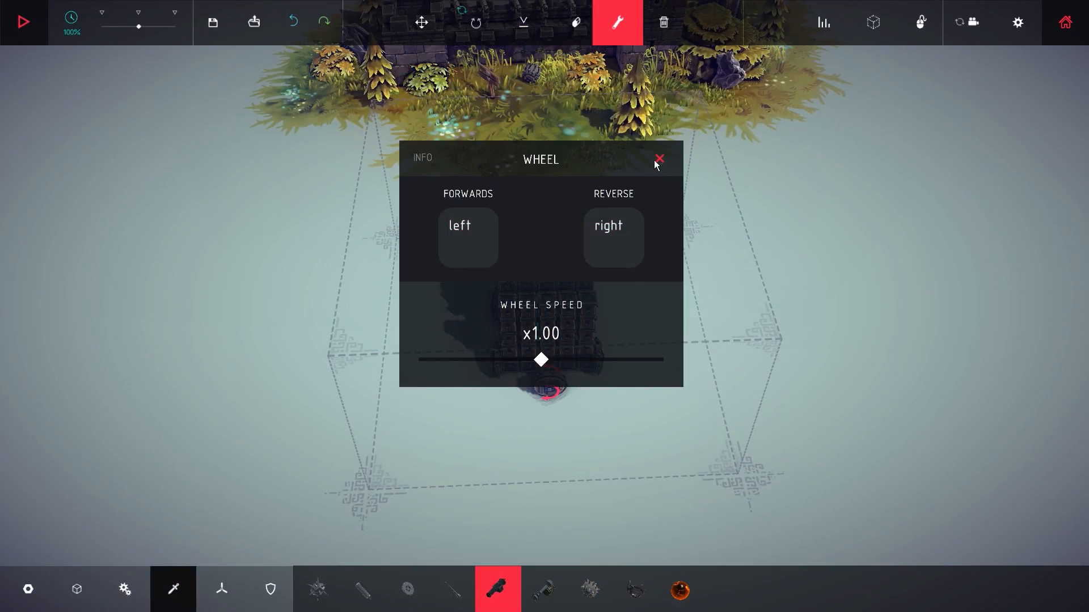
# Close the wheel panel and drive the machine until Isle of Ipsilon shows Zone Conquered.
pyautogui.click(658, 158)
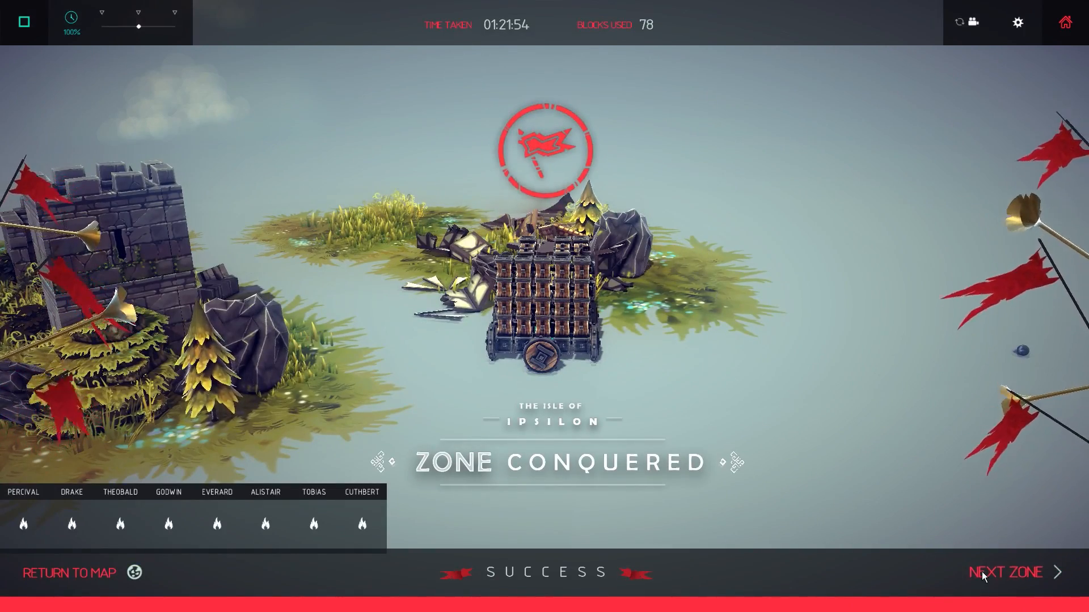
# Advance to the next zone, loading Old Mining Site with the saved cannon machine.
pyautogui.click(1005, 573)
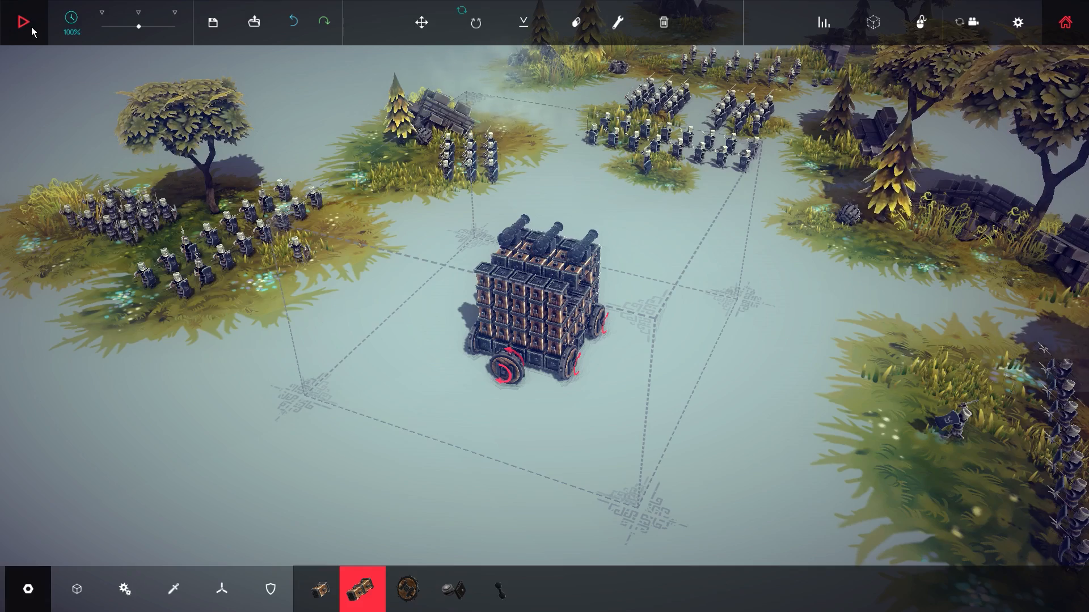
pyautogui.click(22, 21)
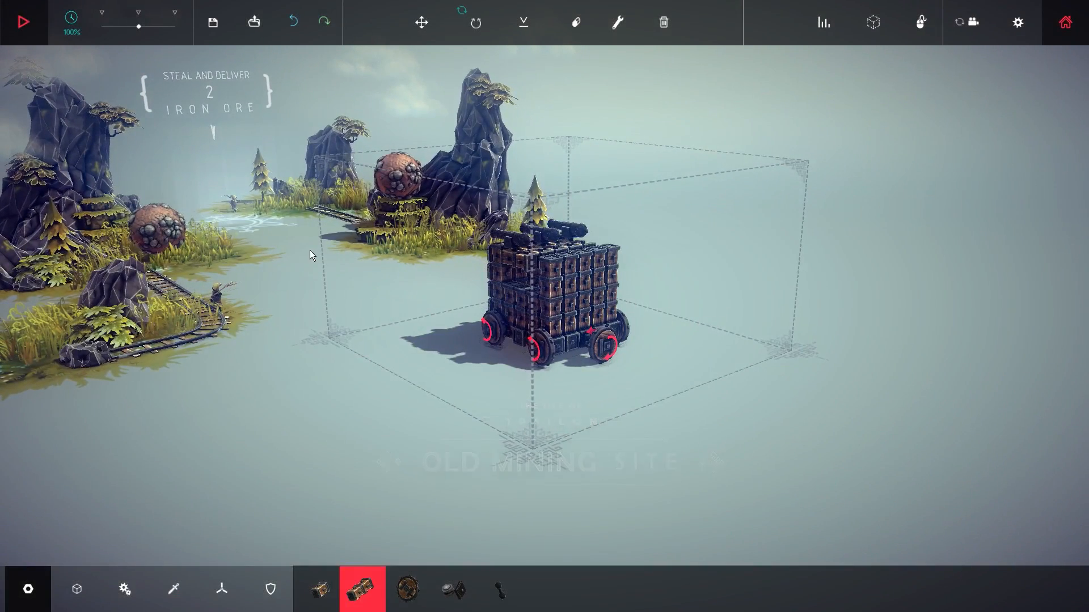
# Attach extra wheels to the sides and upper block stack of the machine.
pyautogui.click(22, 21)
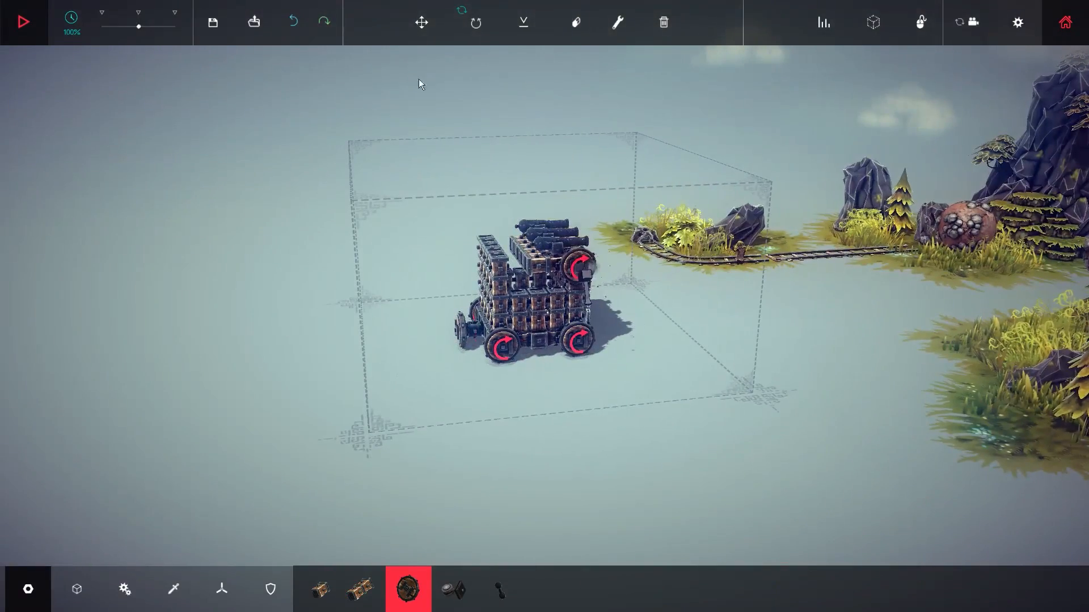
pyautogui.click(23, 21)
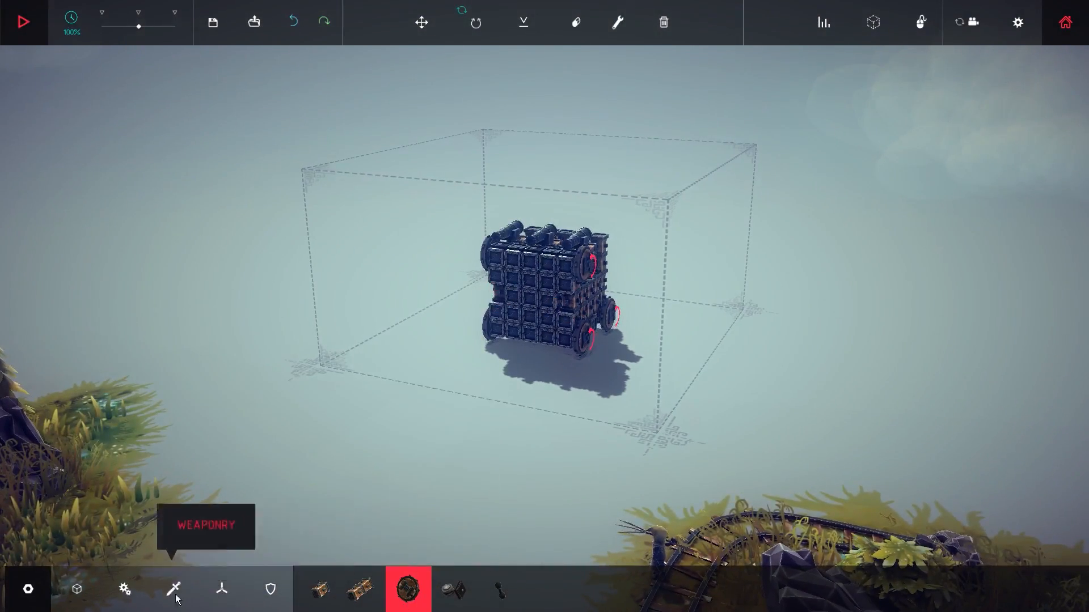
# Attach a piston from the Mechanical parts beneath the machine and start a test run.
pyautogui.click(124, 589)
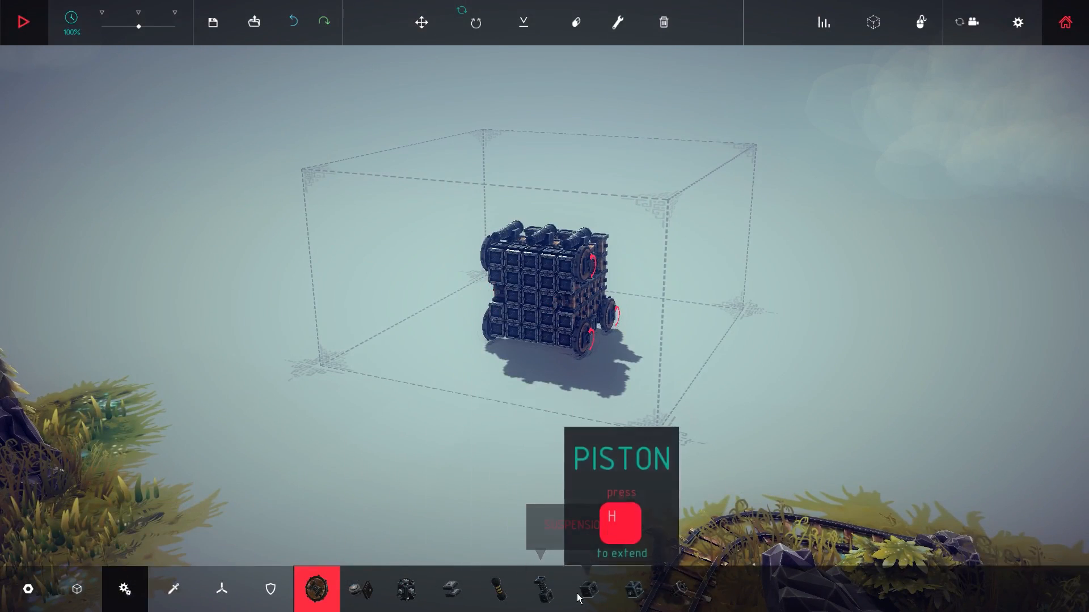
pyautogui.click(588, 589)
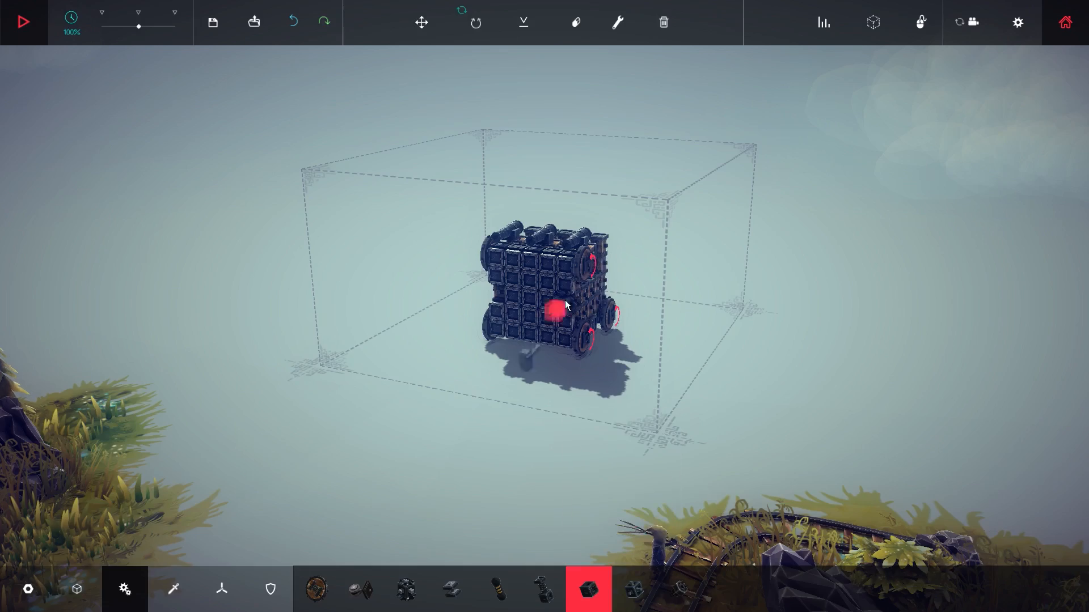
pyautogui.click(23, 21)
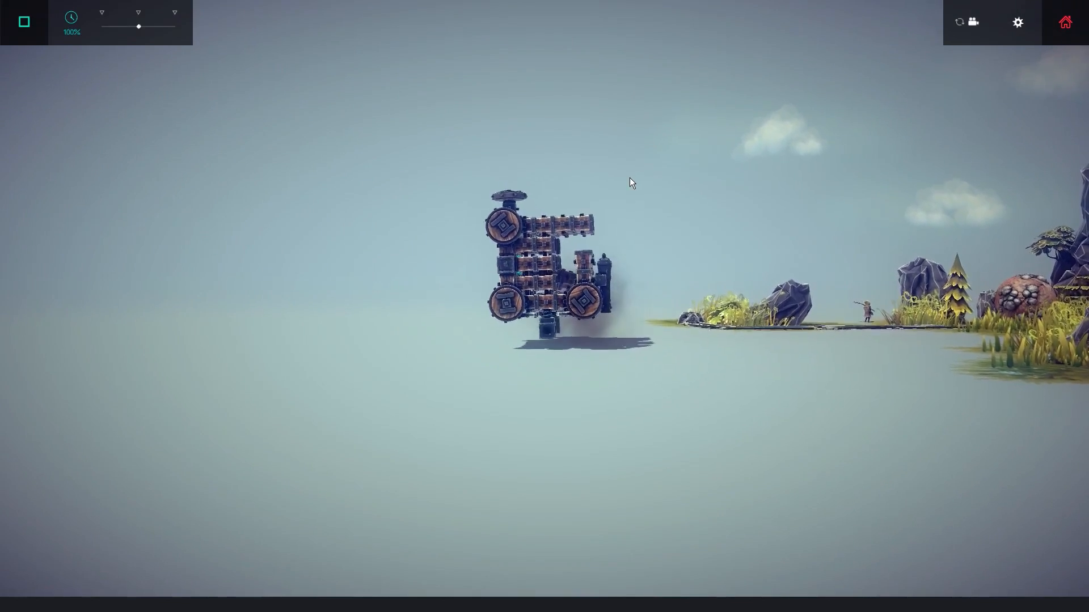
# End the tipping test run and return to build mode.
pyautogui.click(23, 21)
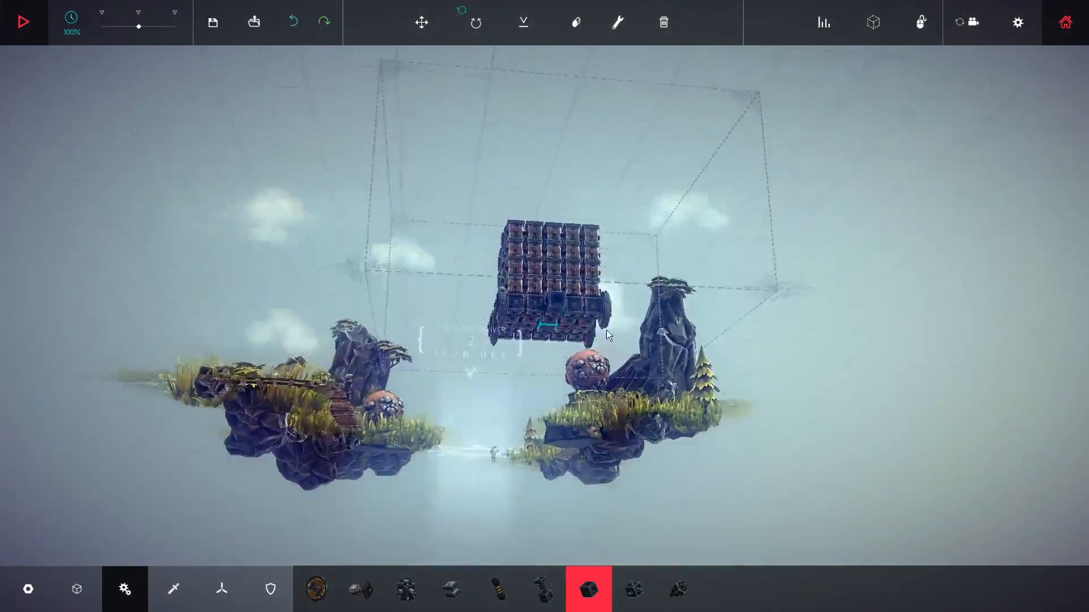
# Attach mechanical parts and red wheels along the sides of the cannon-topped tower.
pyautogui.click(23, 21)
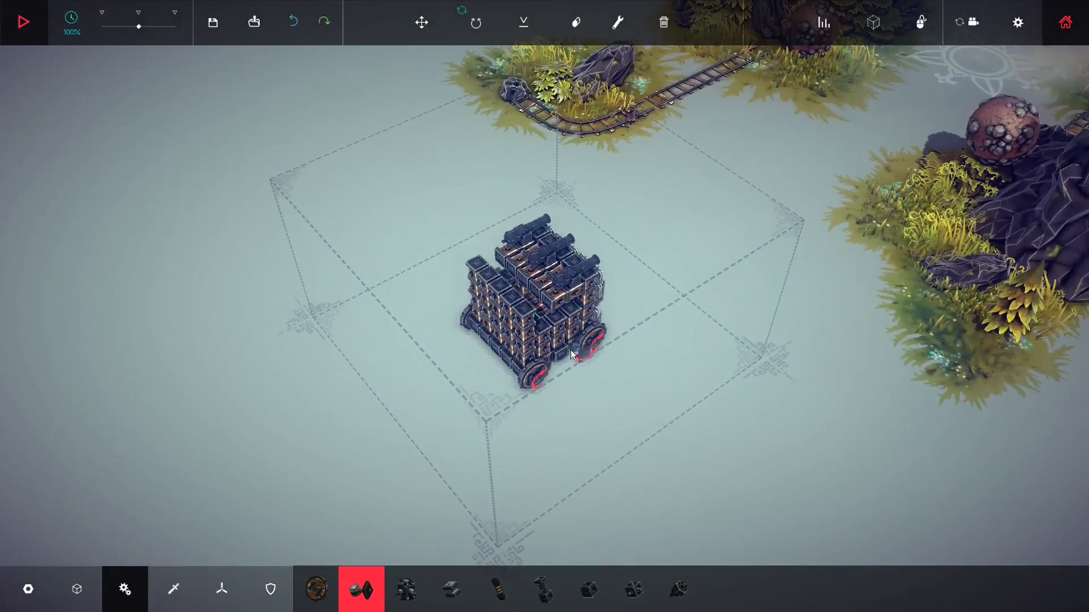
pyautogui.click(316, 589)
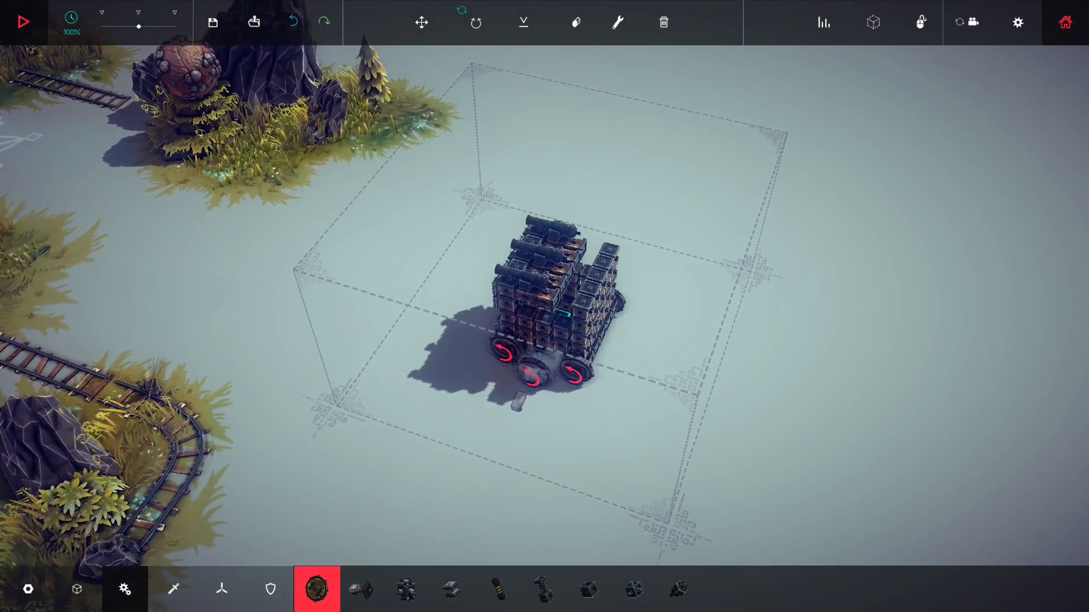
pyautogui.click(23, 21)
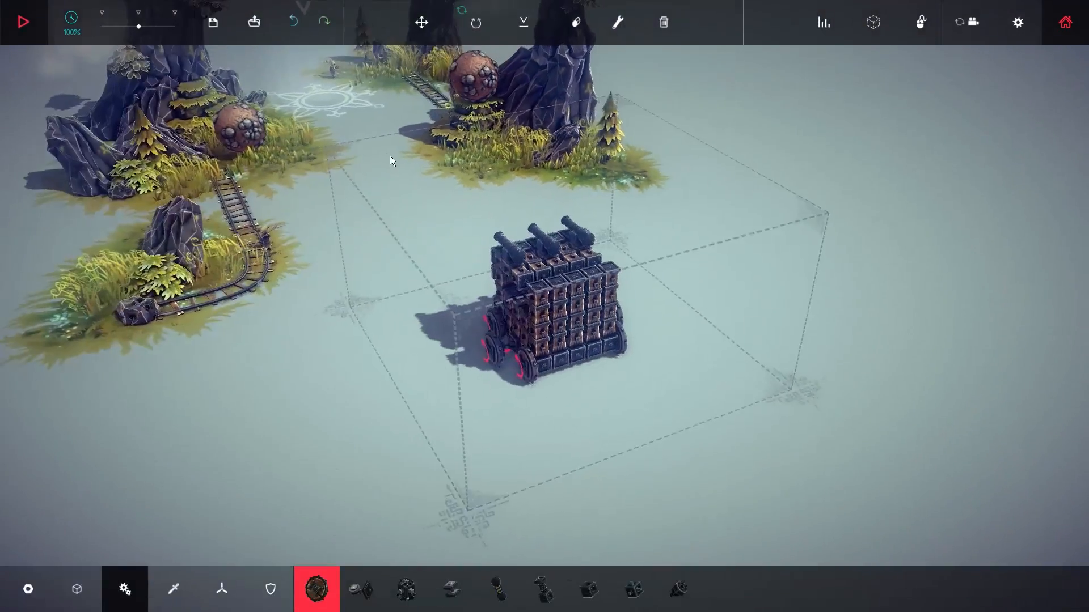
# Cover the front face of the block tower with armour plates.
pyautogui.click(270, 589)
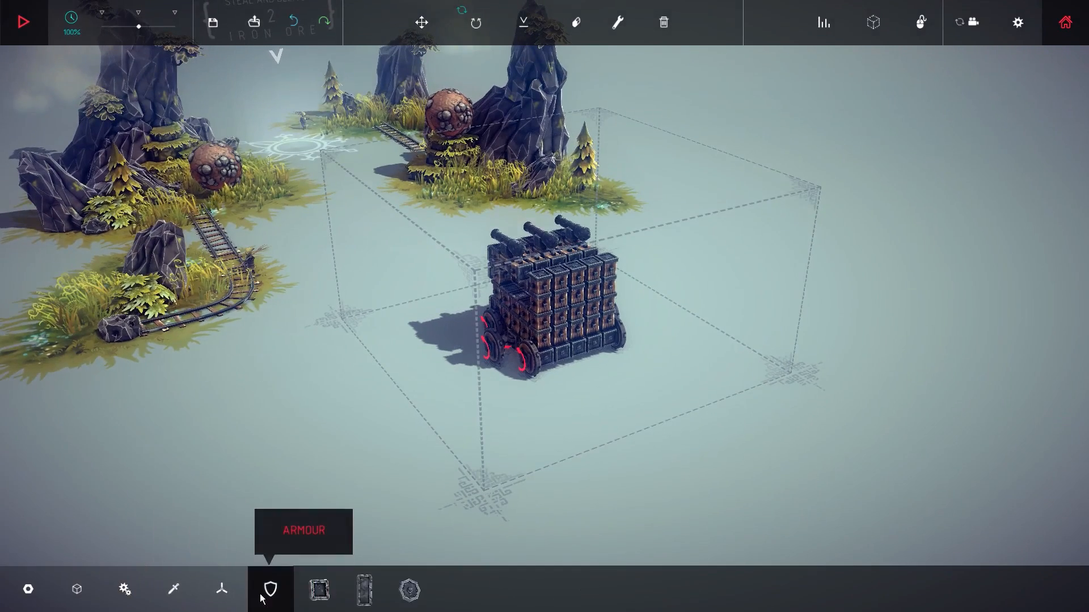
pyautogui.click(317, 590)
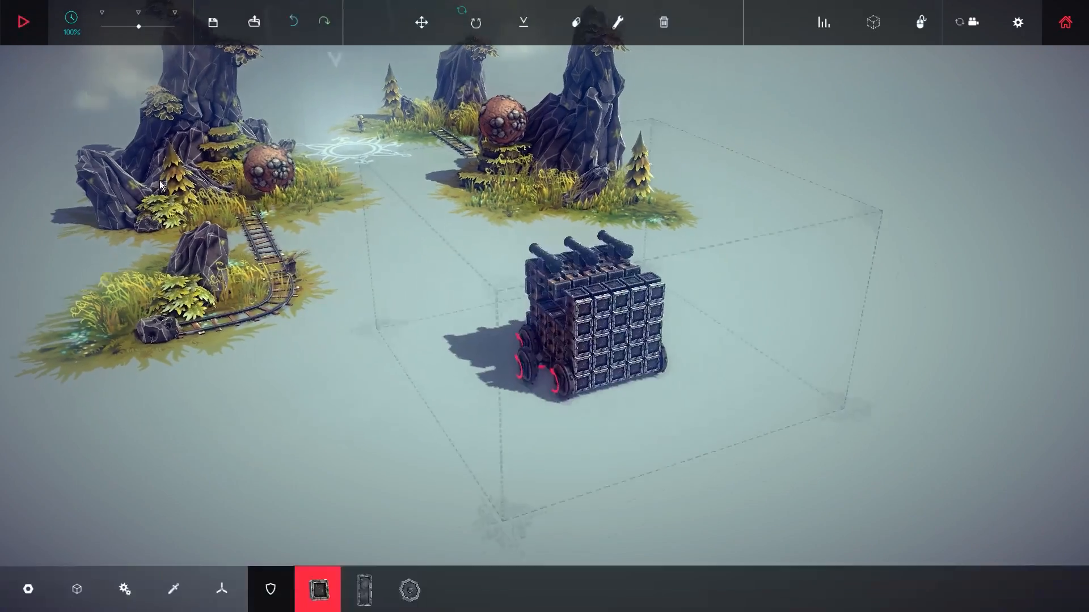
pyautogui.click(222, 588)
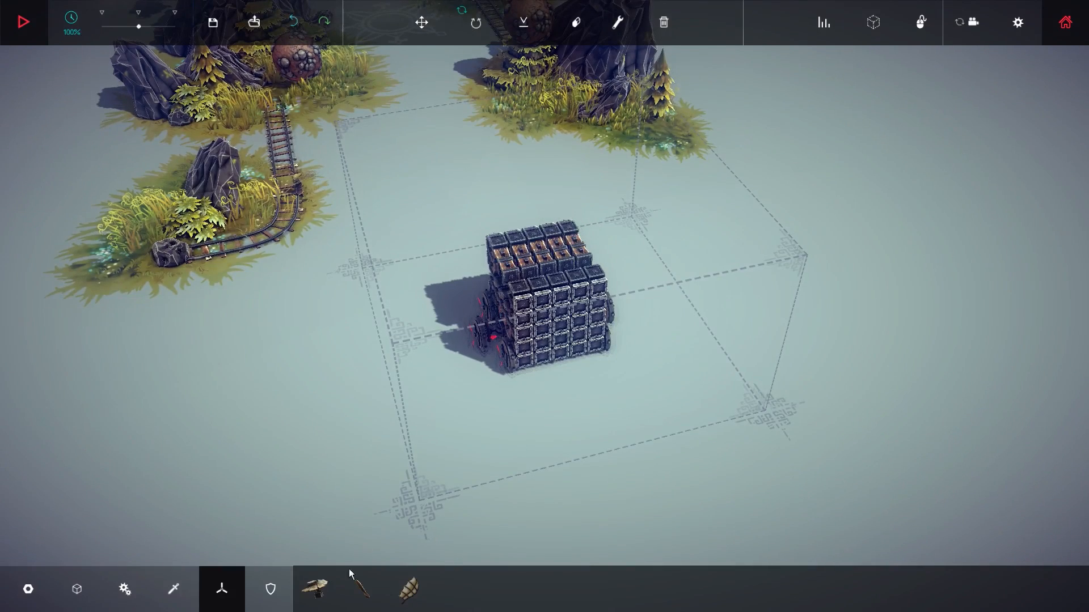
# Add a wing on each side and a cluster of propeller blocks on top of the machine.
pyautogui.click(315, 588)
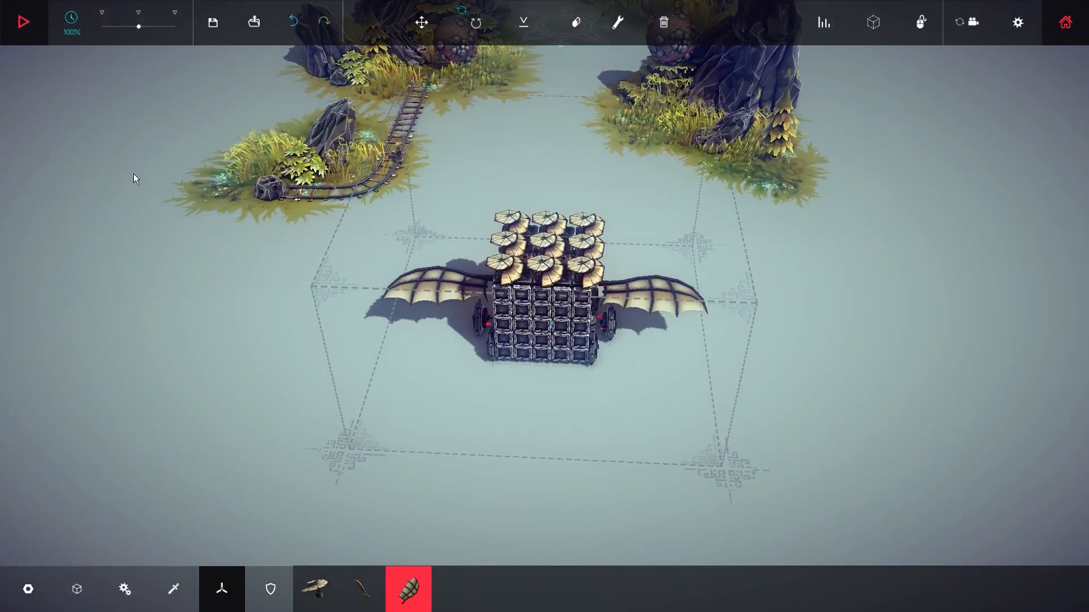
# Test-run the winged machine until it breaks apart, then return to building.
pyautogui.click(22, 21)
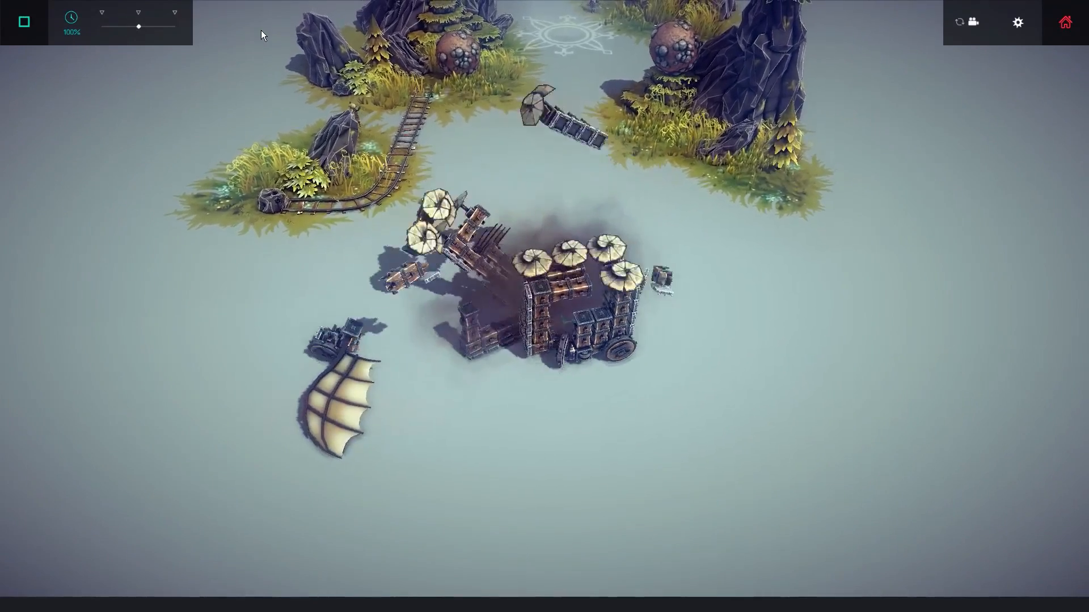
pyautogui.click(23, 22)
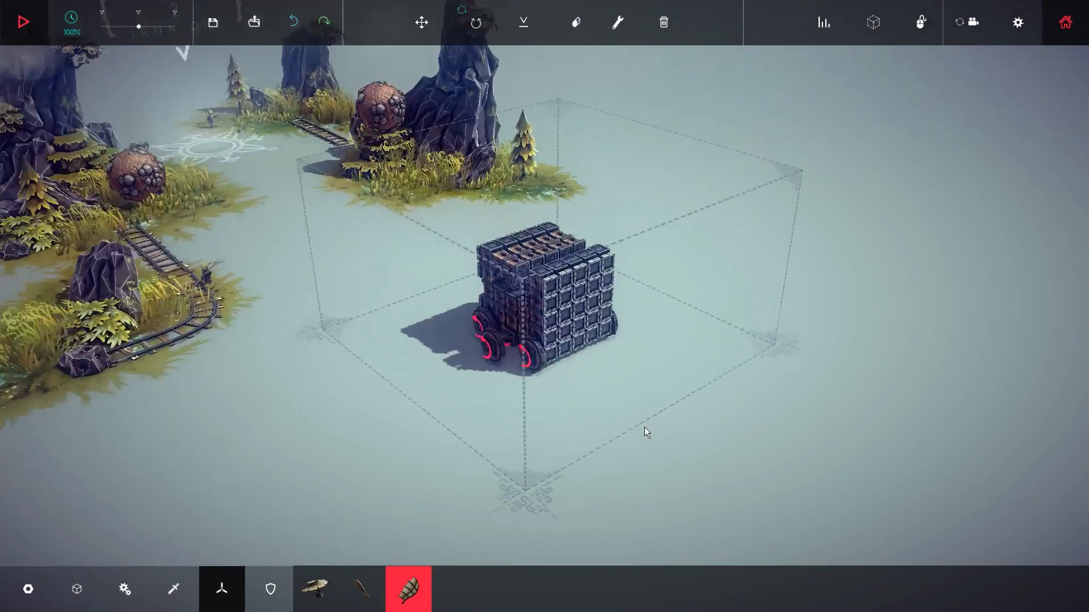
# Destroy the entire machine, leaving only the starting block, and try the motor wheel part.
pyautogui.click(661, 22)
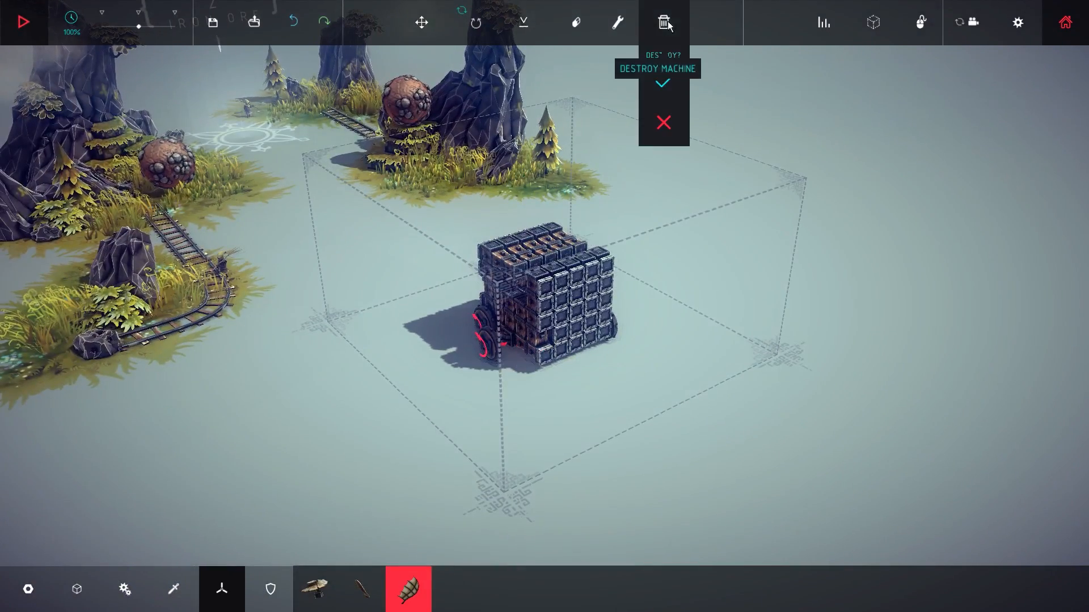
pyautogui.click(662, 81)
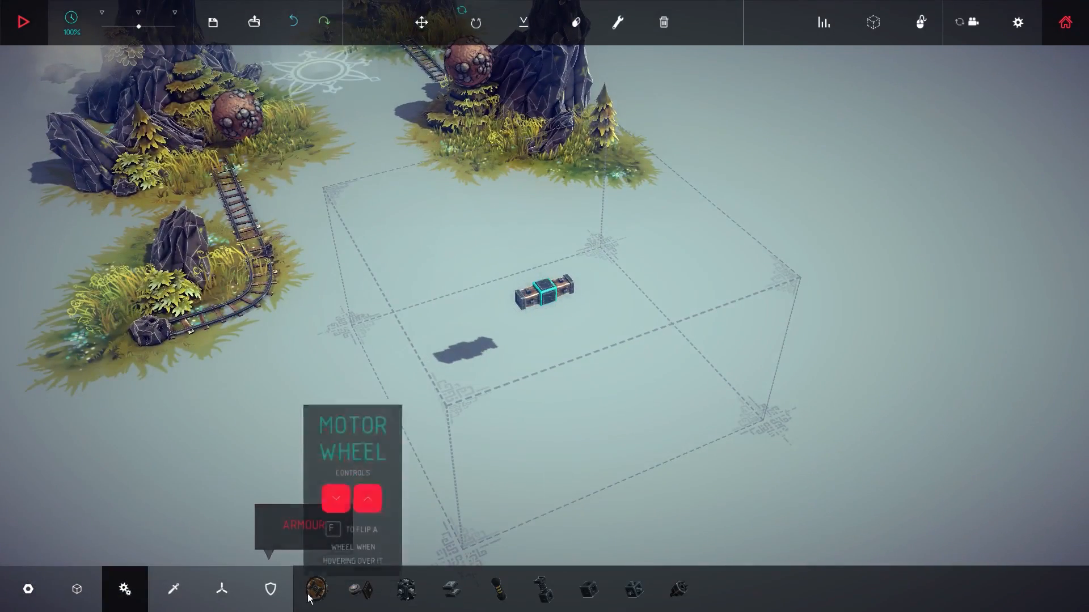
pyautogui.click(317, 589)
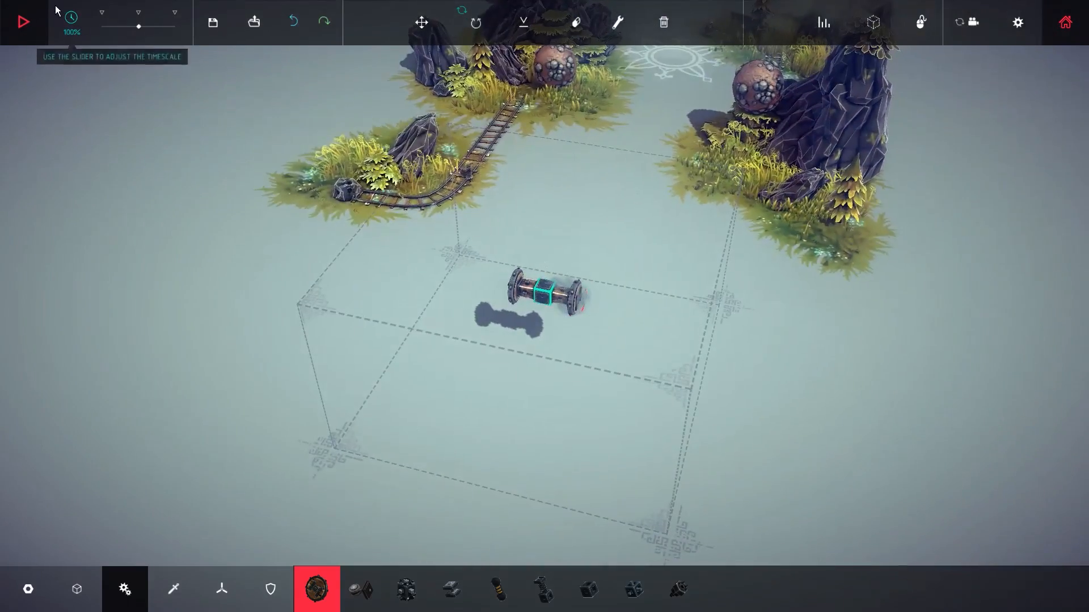
pyautogui.click(22, 21)
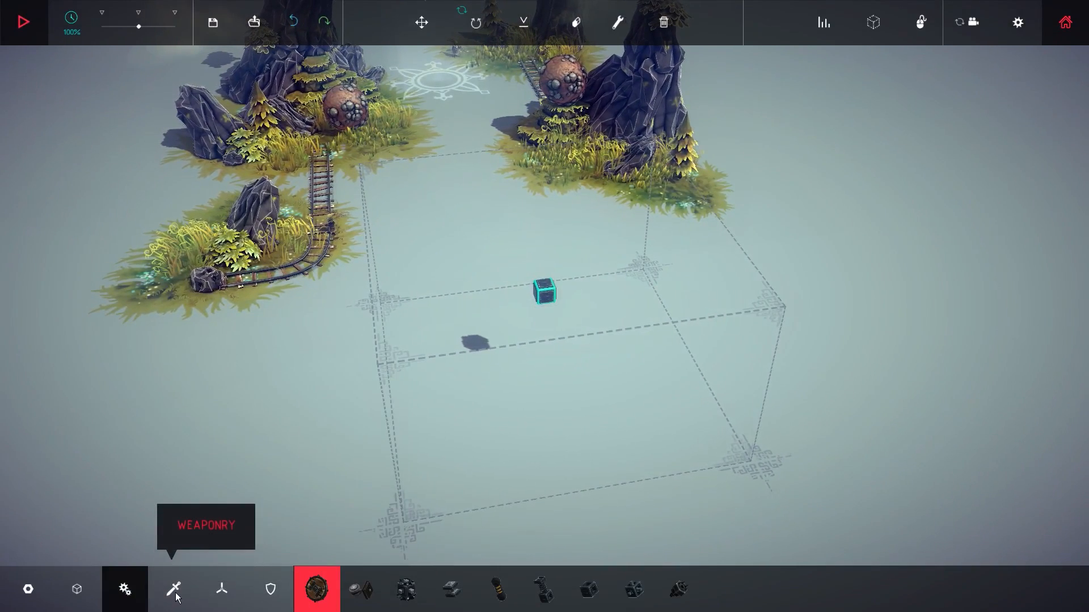
# Build an H-shaped frame of wooden blocks out from the starting block.
pyautogui.click(76, 589)
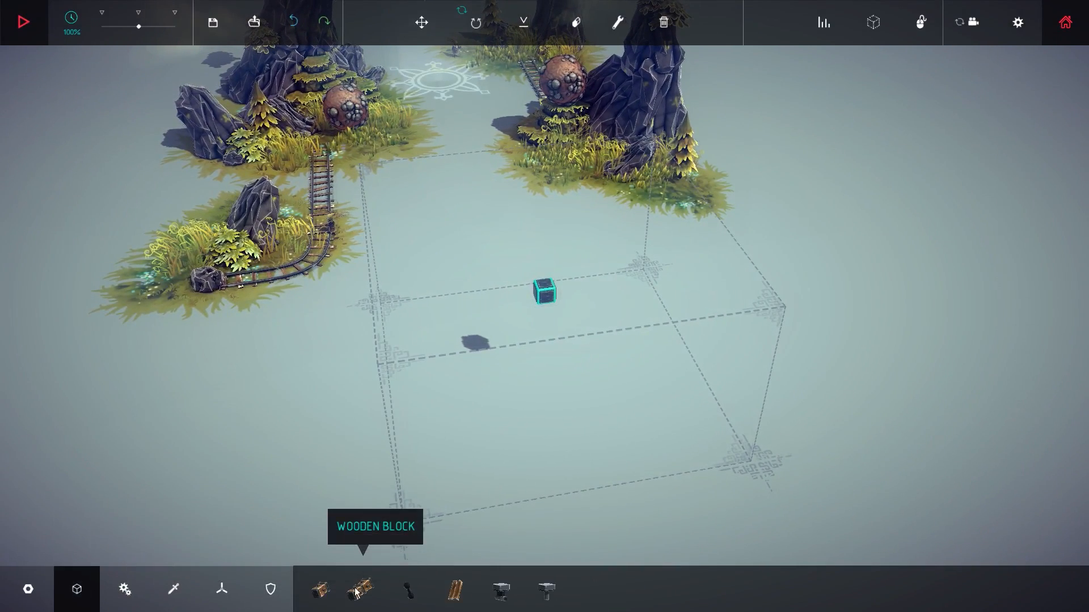
pyautogui.click(362, 589)
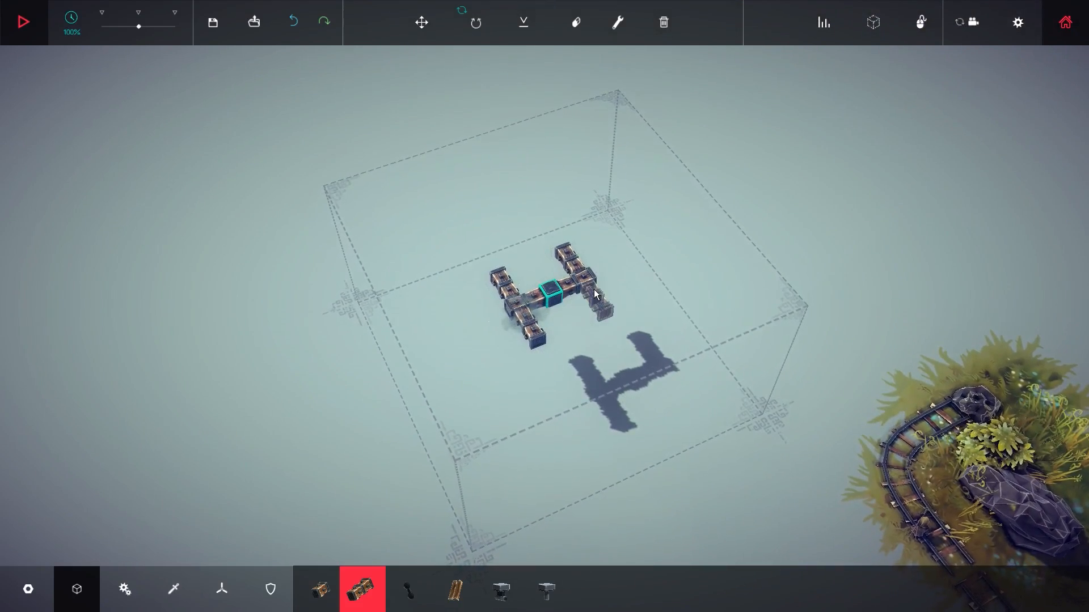
# Fit motor wheels at the four ends of the H-frame and link them with braces.
pyautogui.click(125, 589)
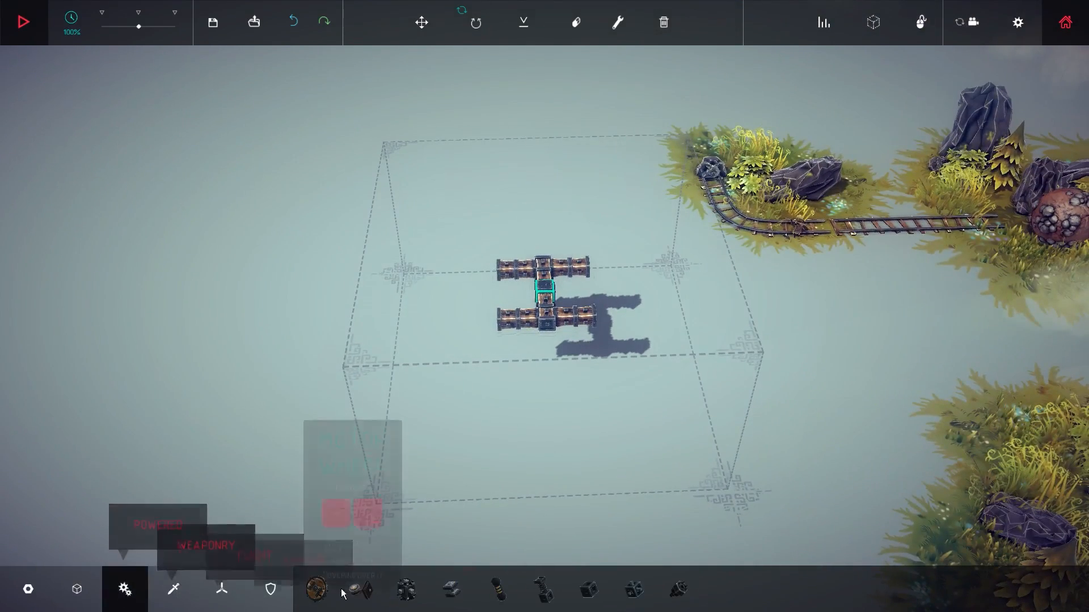
pyautogui.click(316, 589)
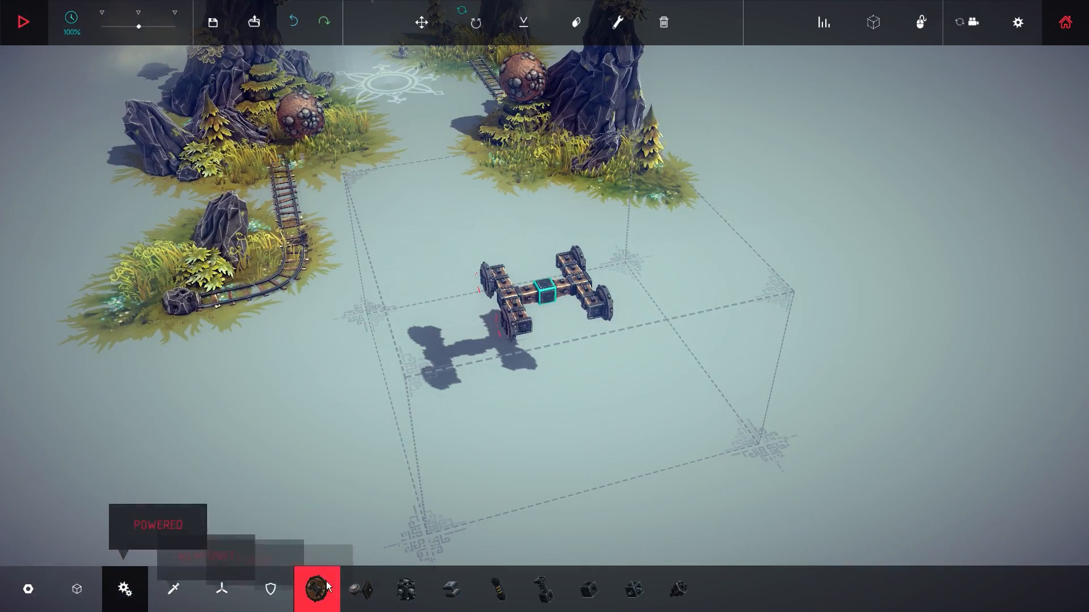
pyautogui.moveTo(542, 591)
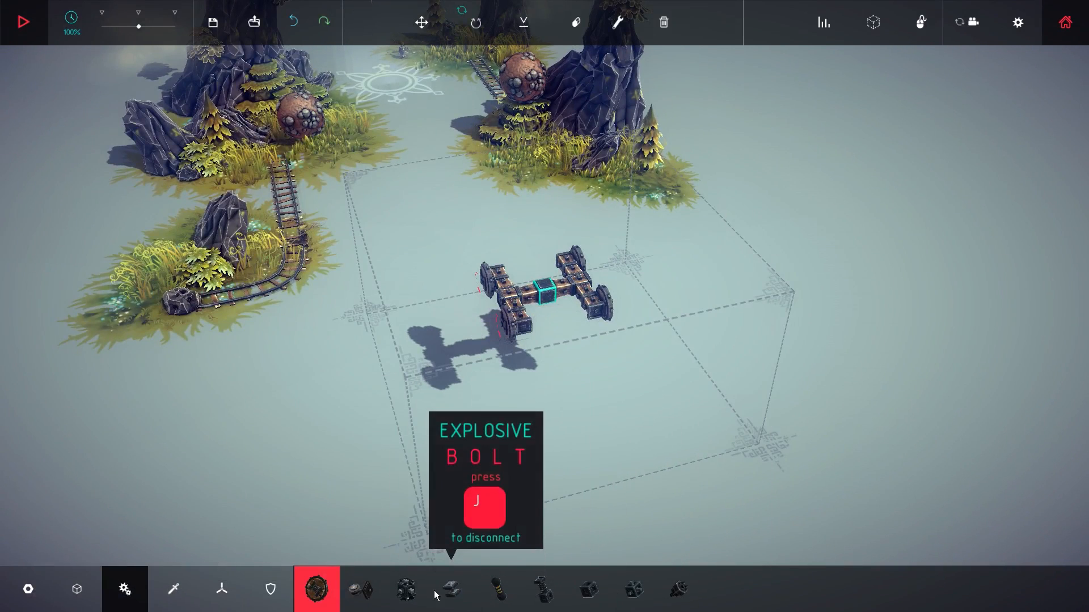
pyautogui.click(27, 588)
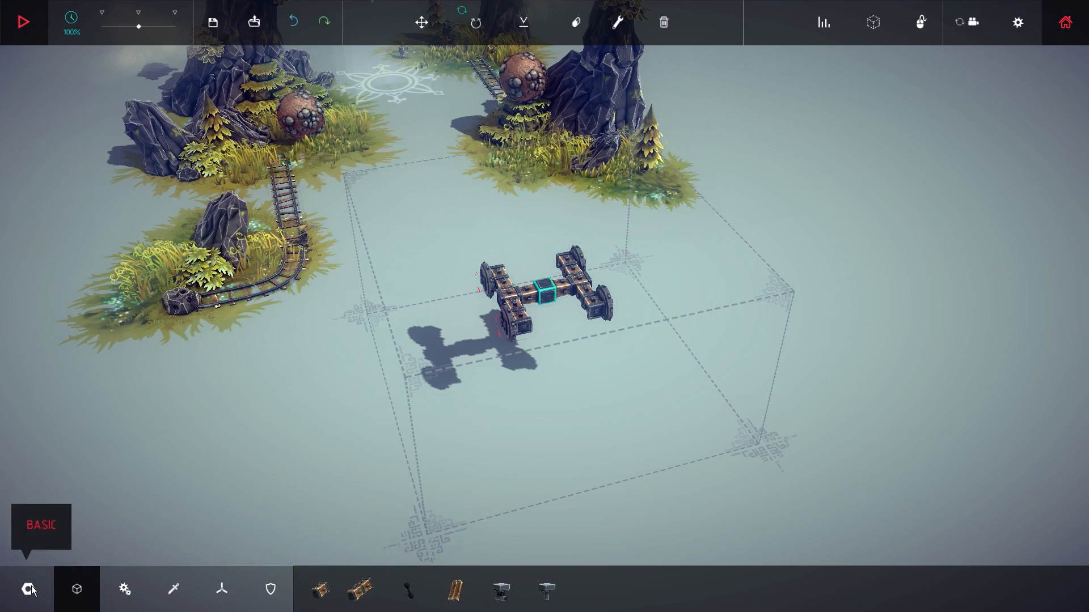
pyautogui.moveTo(409, 590)
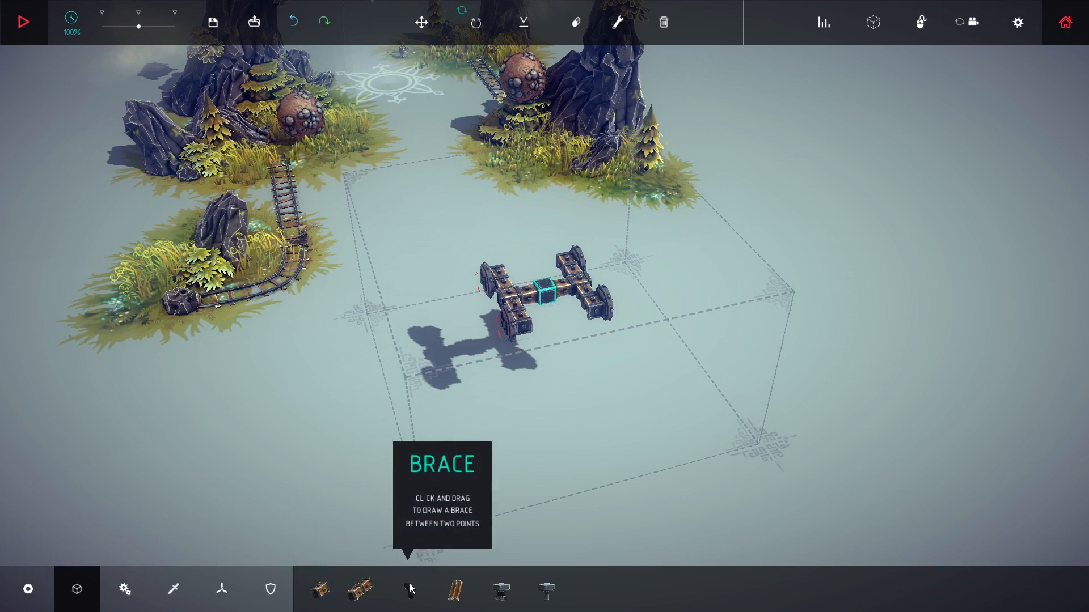
pyautogui.click(408, 589)
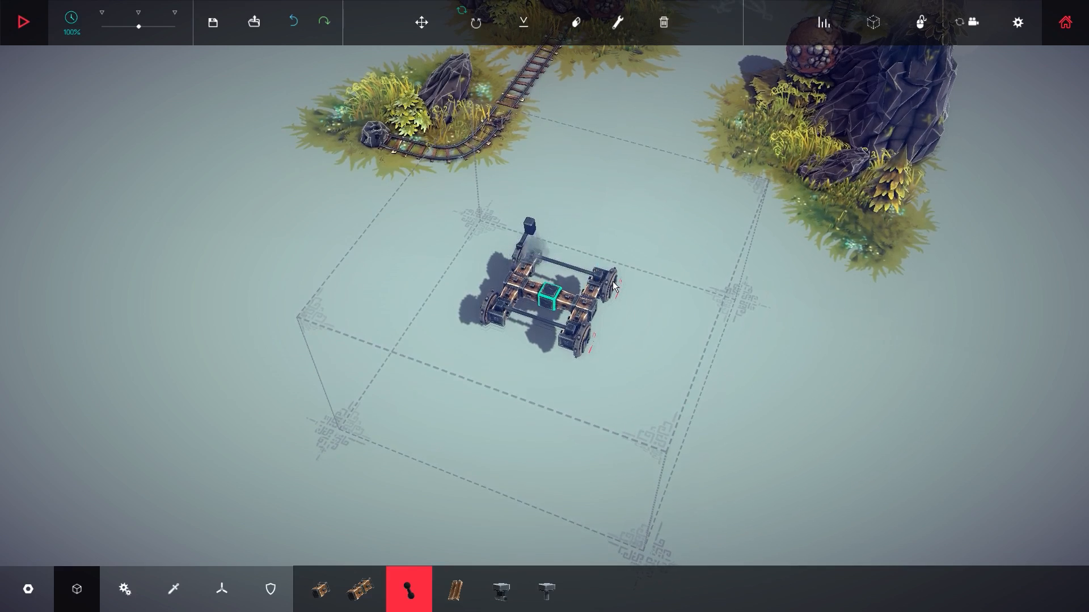
# Stand three upright wooden poles on the chassis with a long horizontal arm from one.
pyautogui.click(22, 21)
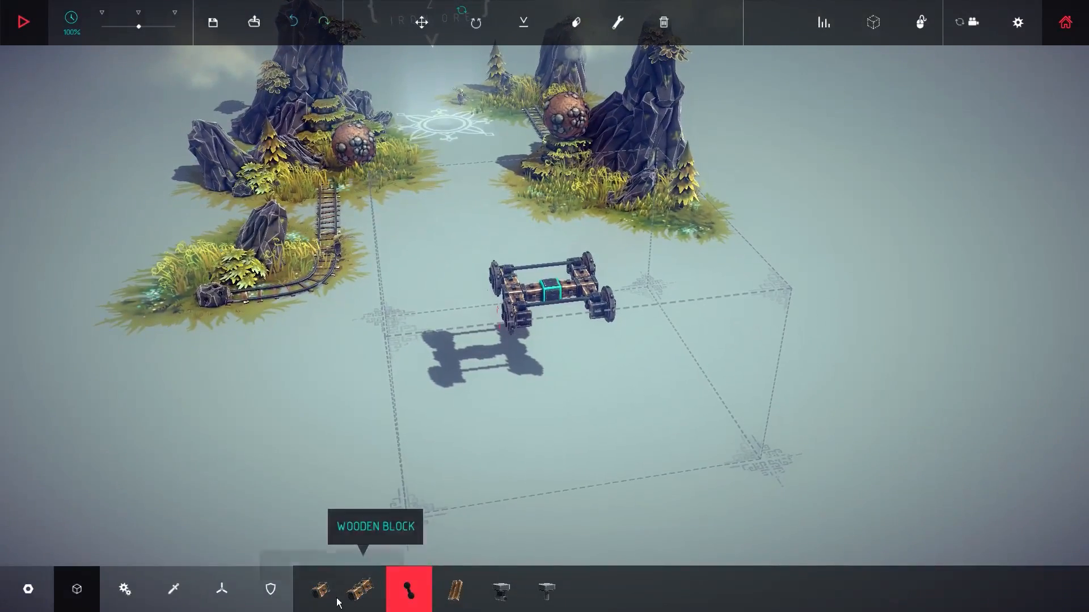
pyautogui.click(362, 588)
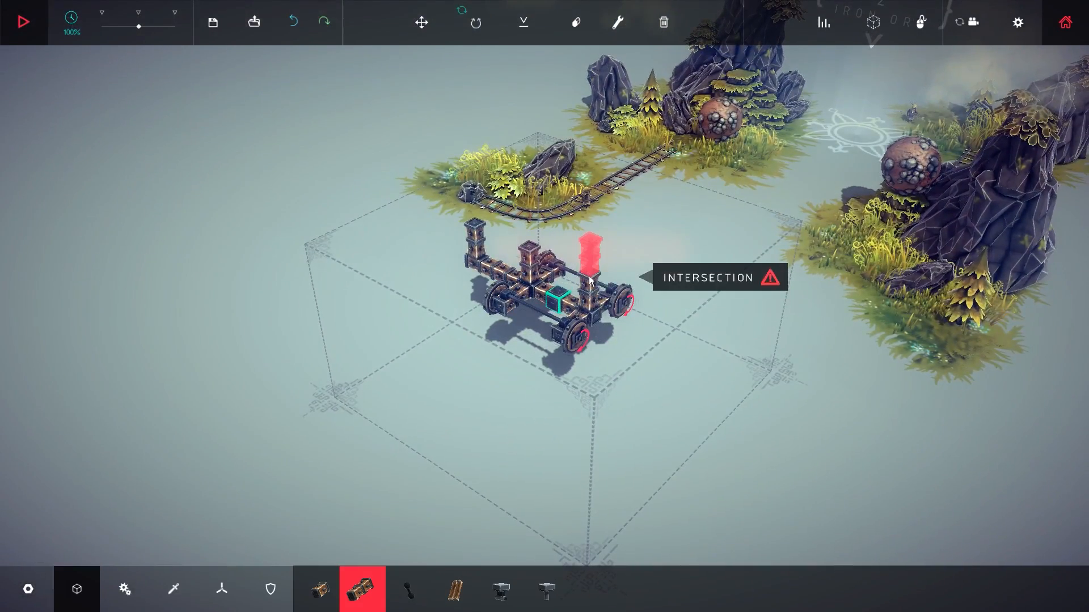
pyautogui.click(421, 22)
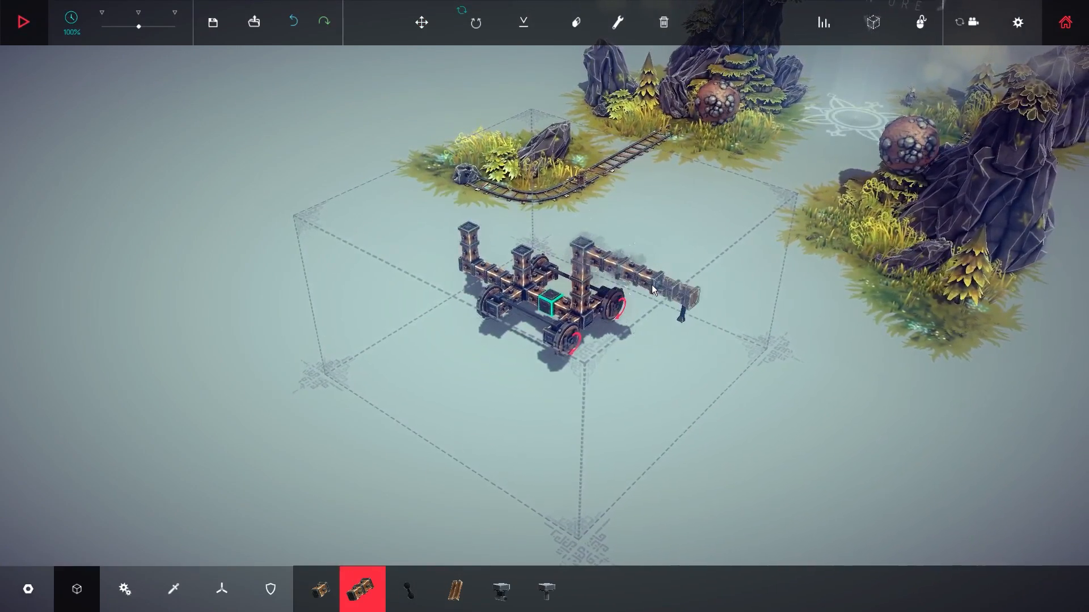
# Remove the upright poles and side arm, leaving the flat wheeled chassis.
pyautogui.click(23, 21)
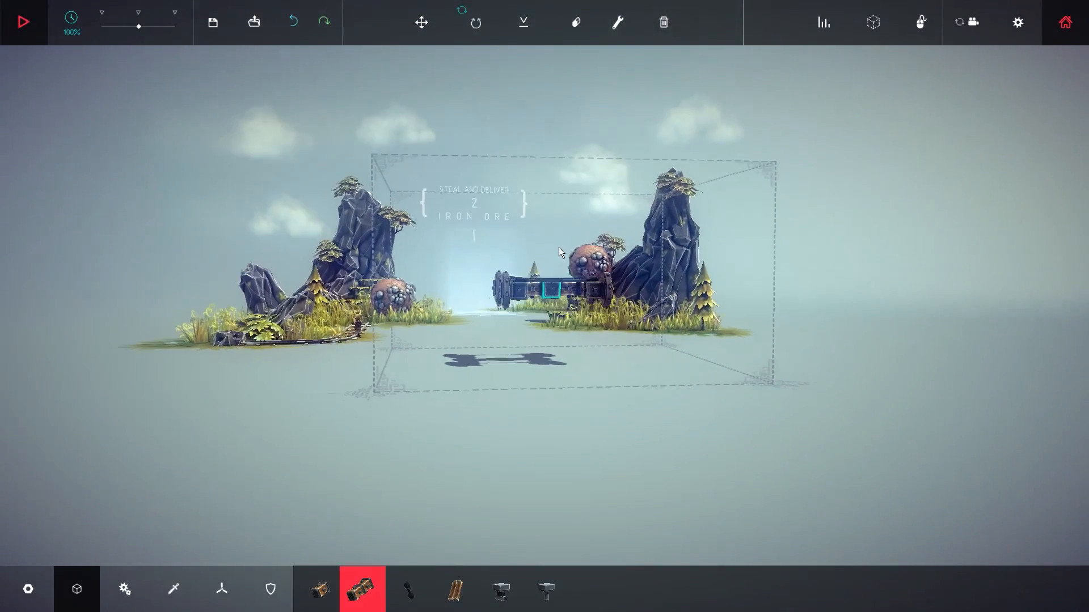
# Add a Powered Wheel and wooden blocks to form a cross frame with three long columns.
pyautogui.click(125, 588)
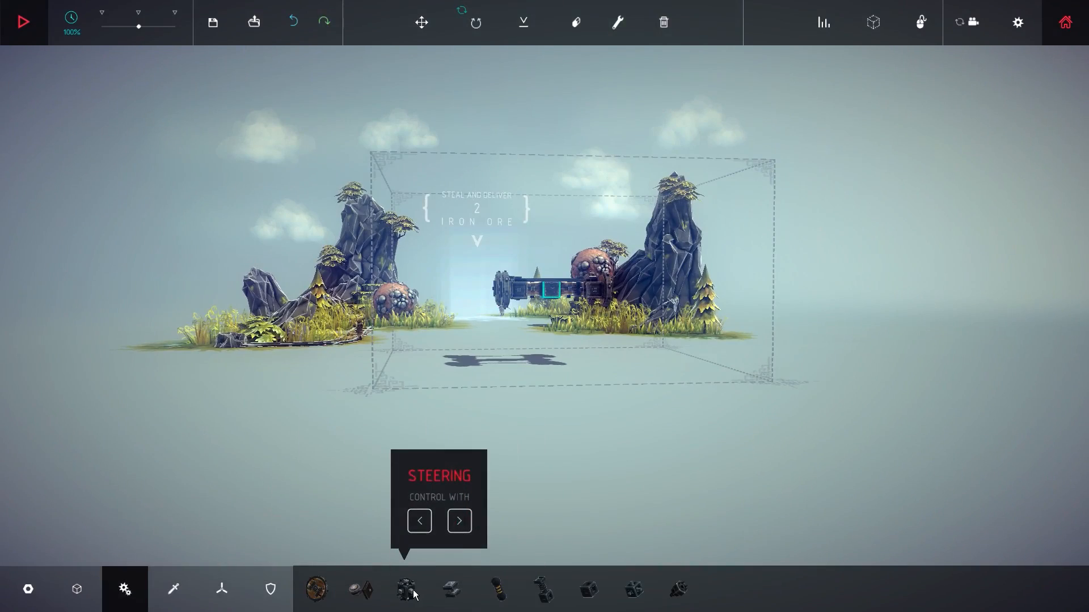
pyautogui.click(406, 589)
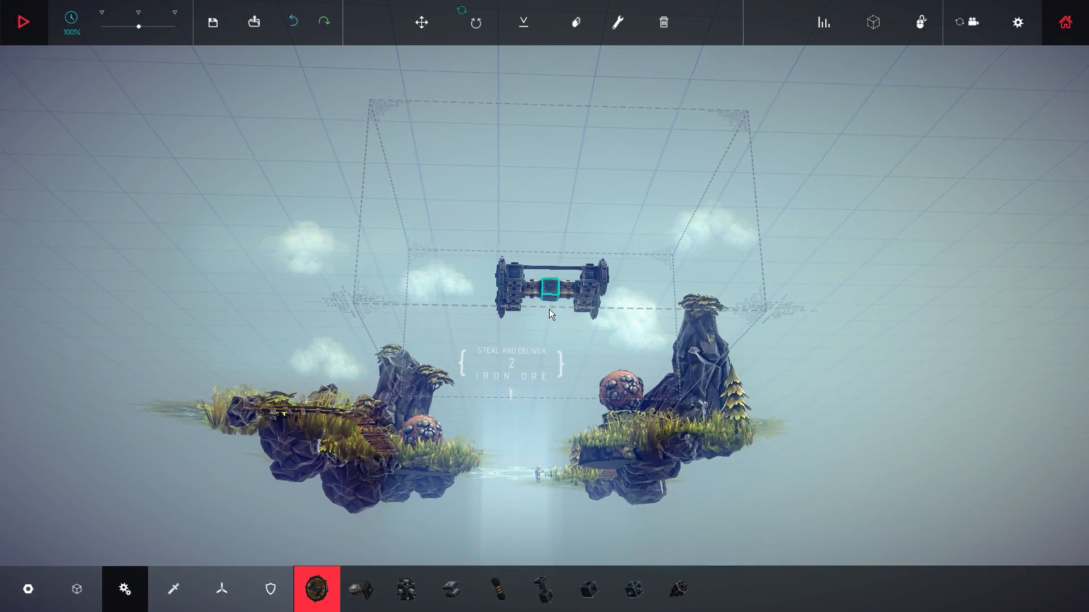
pyautogui.click(77, 589)
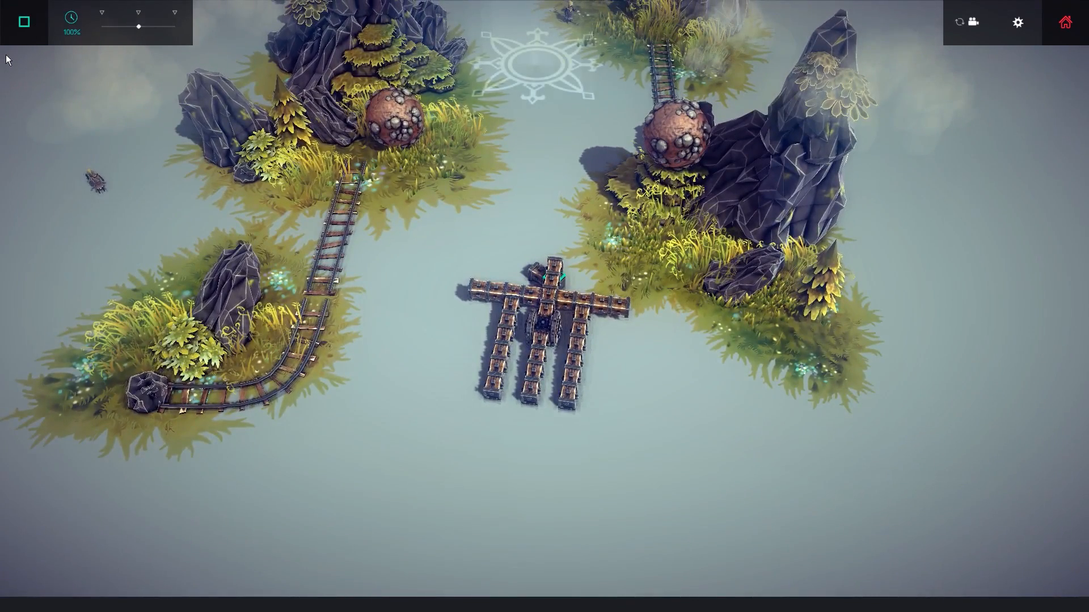
# Stop the test run of the cross-shaped machine.
pyautogui.click(23, 22)
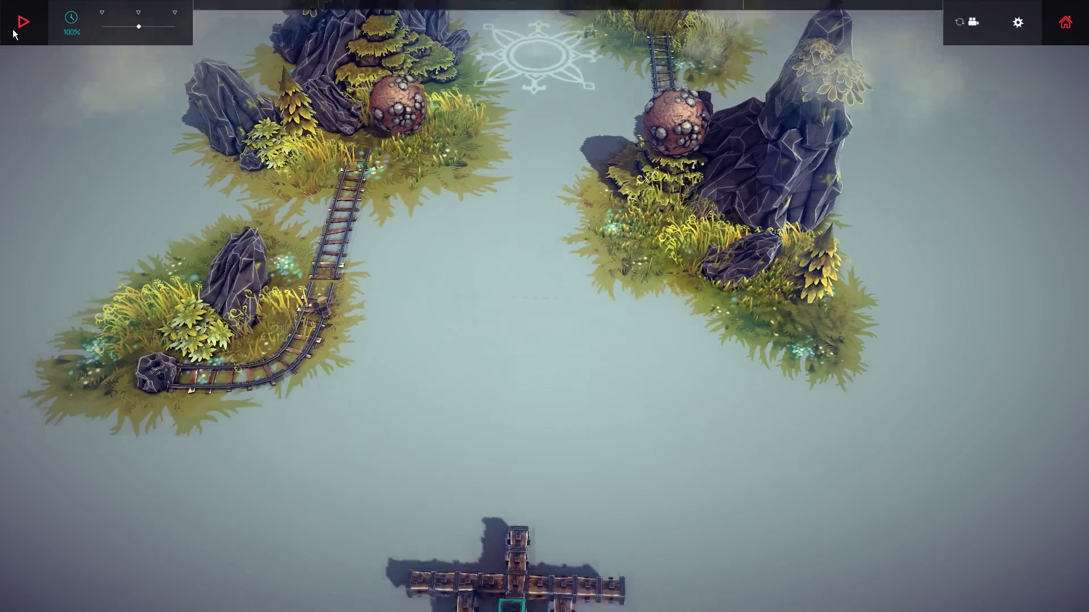
# Fit a Powered Wheel on the block bar with Reverse mapped to the Right arrow key.
pyautogui.click(22, 22)
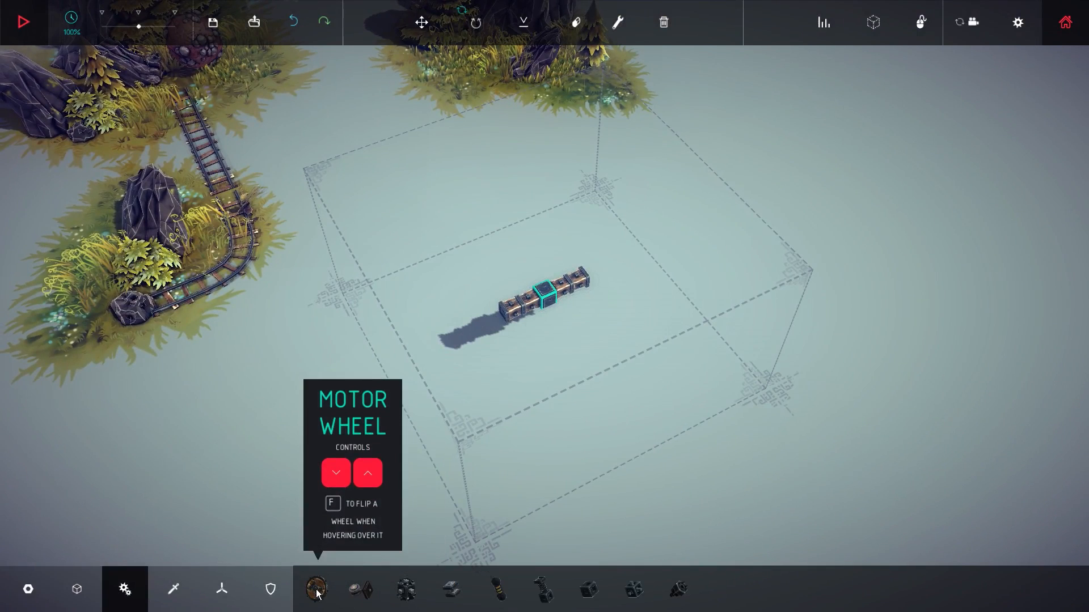
pyautogui.click(317, 589)
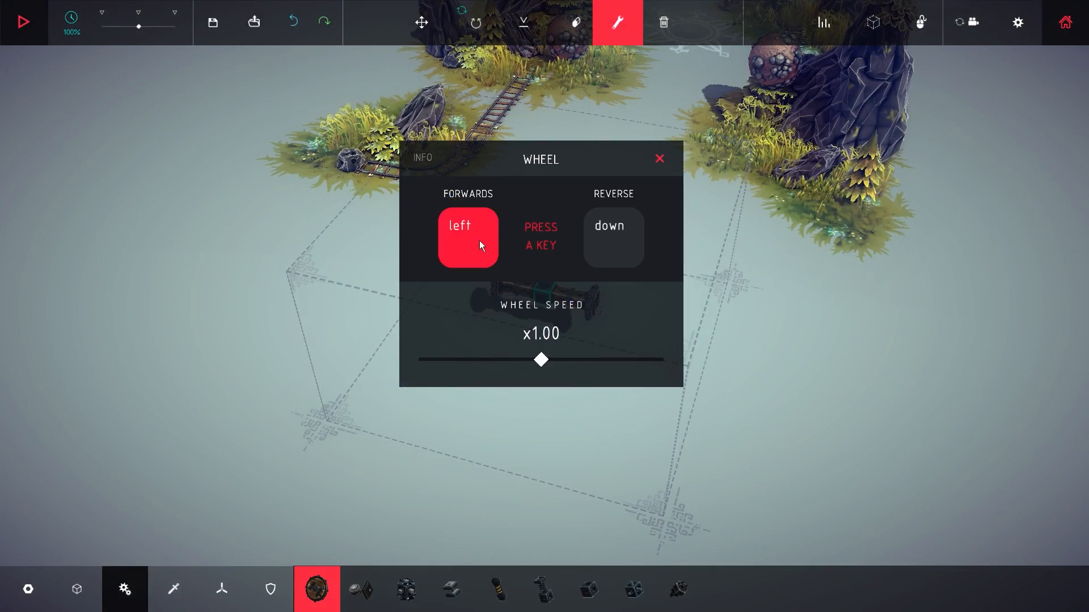
pyautogui.press('right')
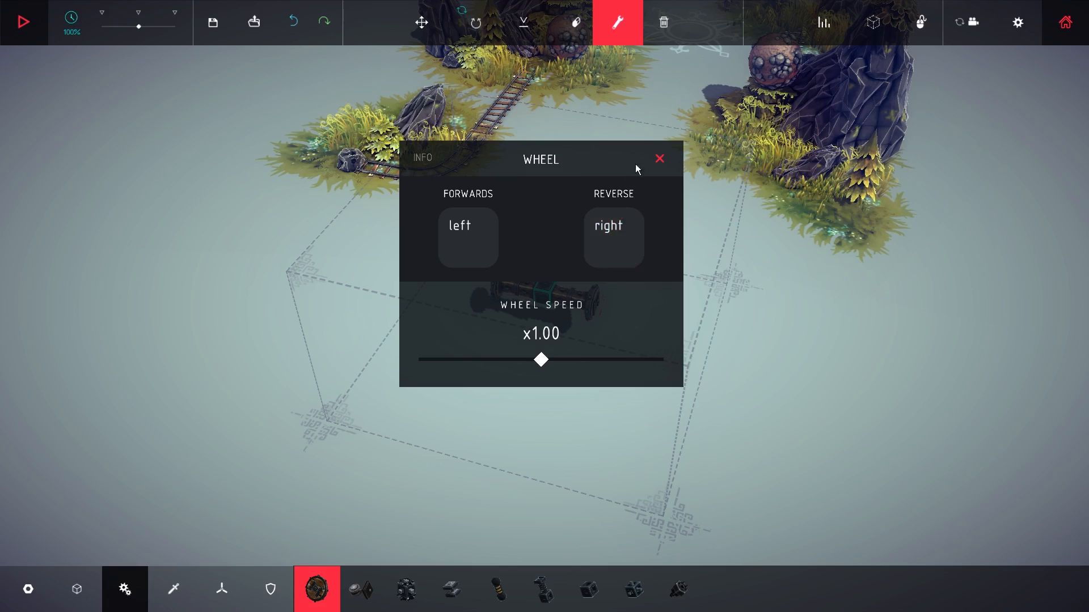
pyautogui.click(658, 159)
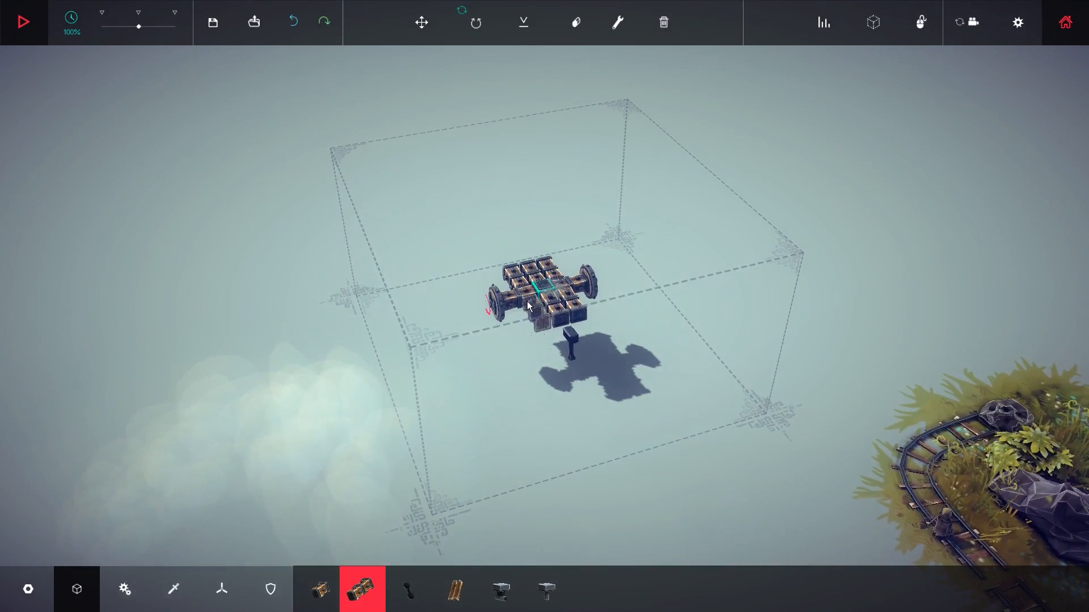
# Stack blocks upward from the platform into a tall column bent at the top.
pyautogui.click(23, 21)
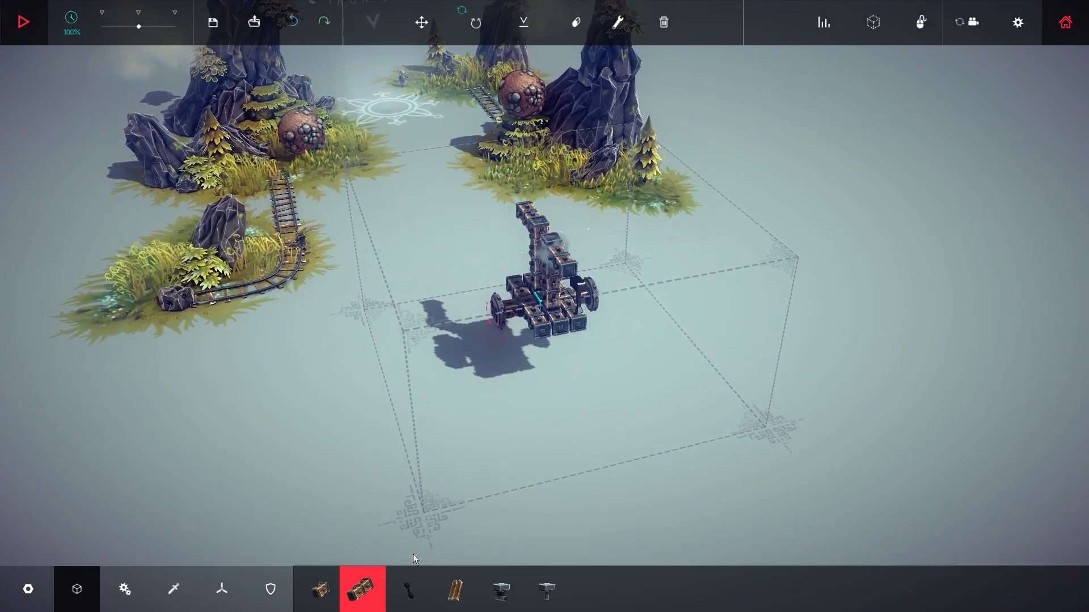
# Attach a round powered part to the front of the wheeled base.
pyautogui.click(125, 589)
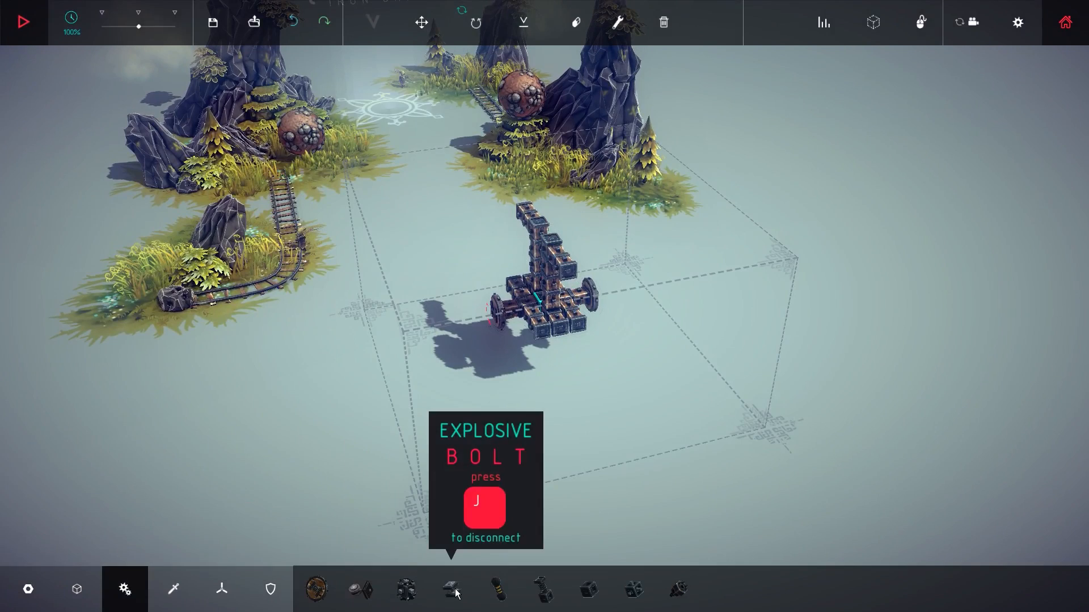
pyautogui.click(588, 590)
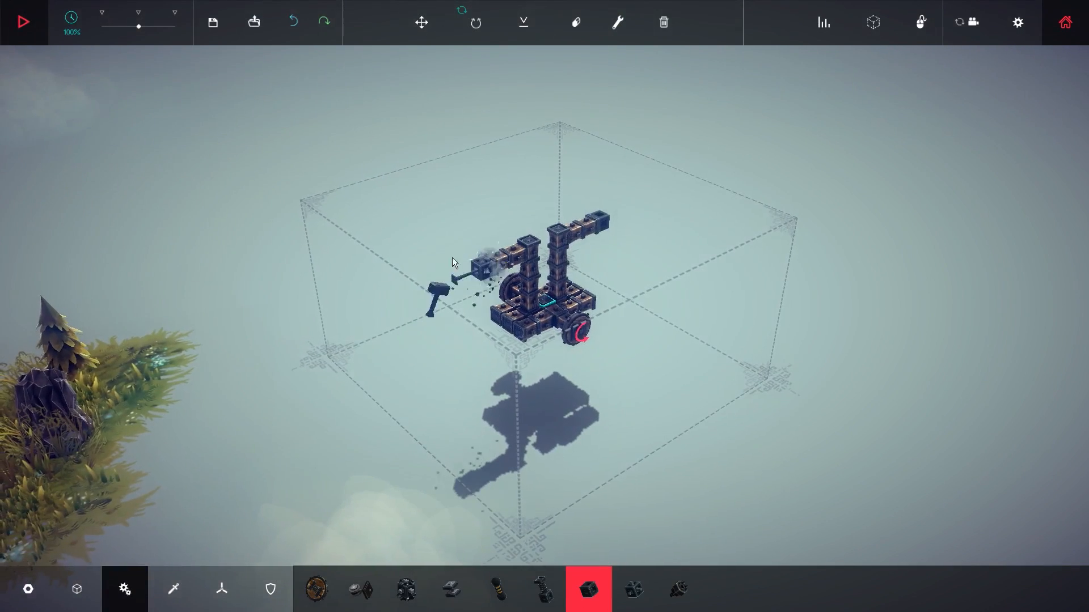
pyautogui.click(22, 22)
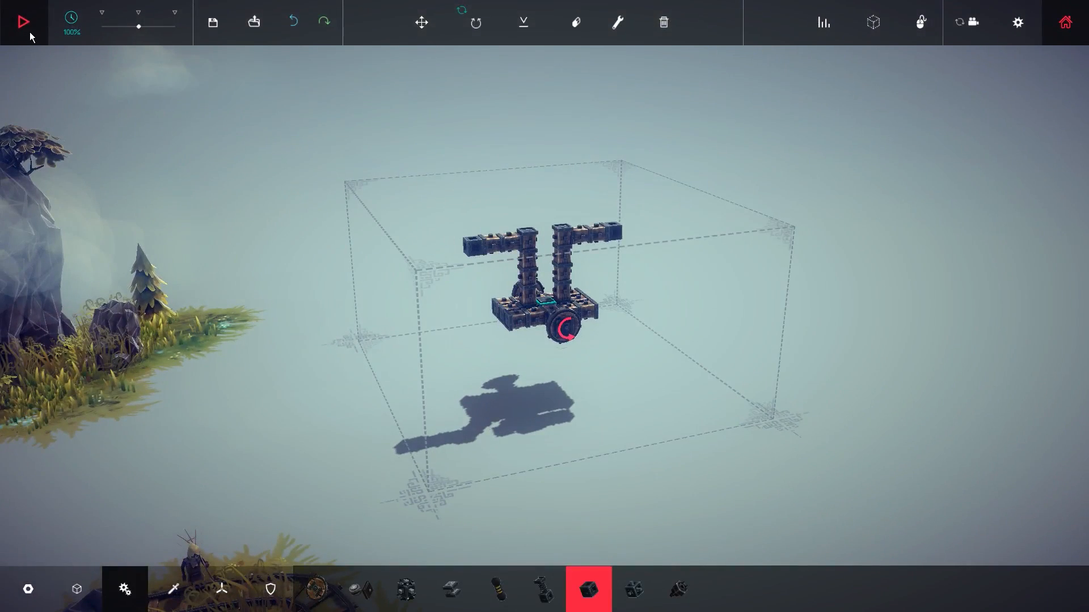
pyautogui.click(23, 22)
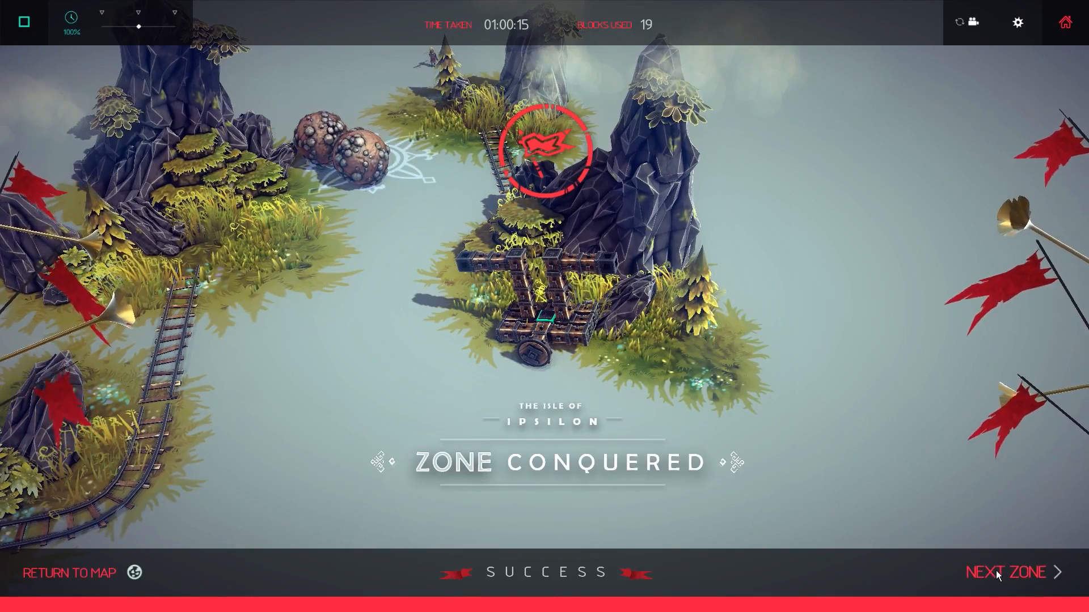
# Advance to the next zone, top the iron-block tower with a cannon, and start a test run.
pyautogui.click(1006, 572)
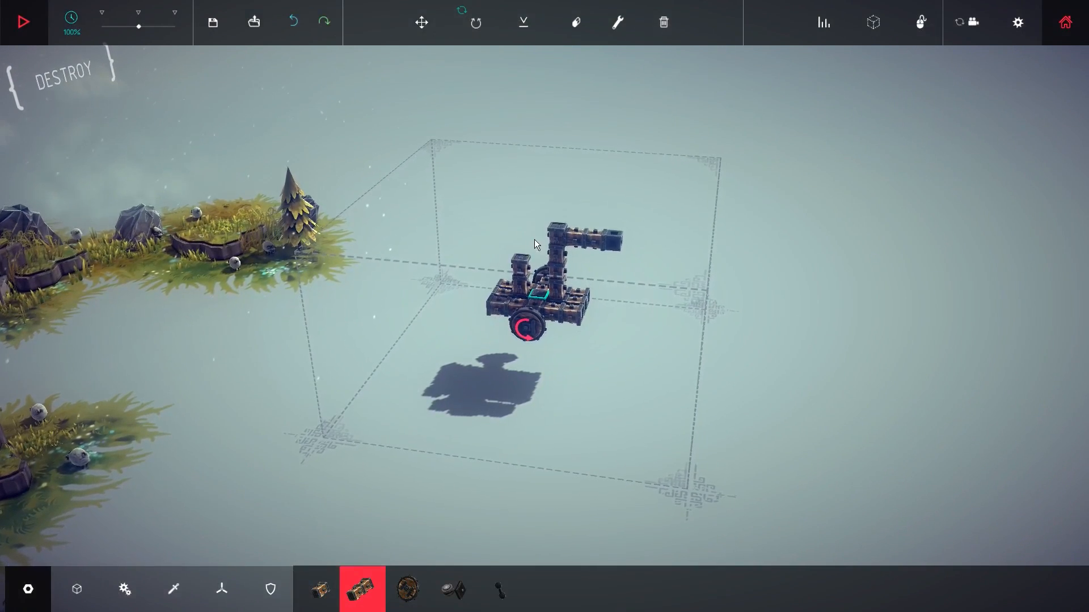
pyautogui.click(421, 22)
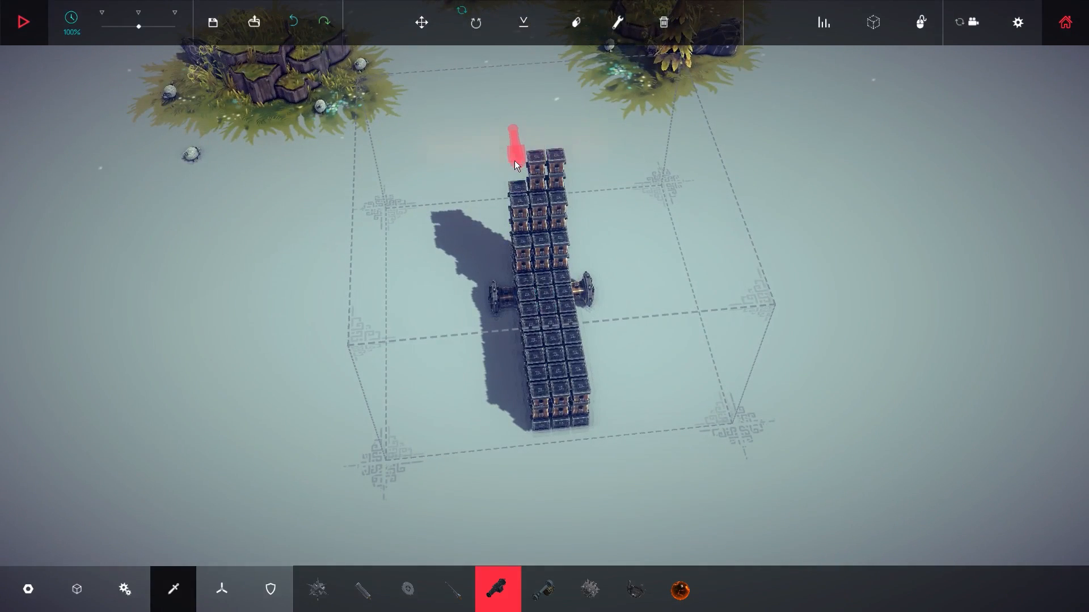
pyautogui.click(528, 170)
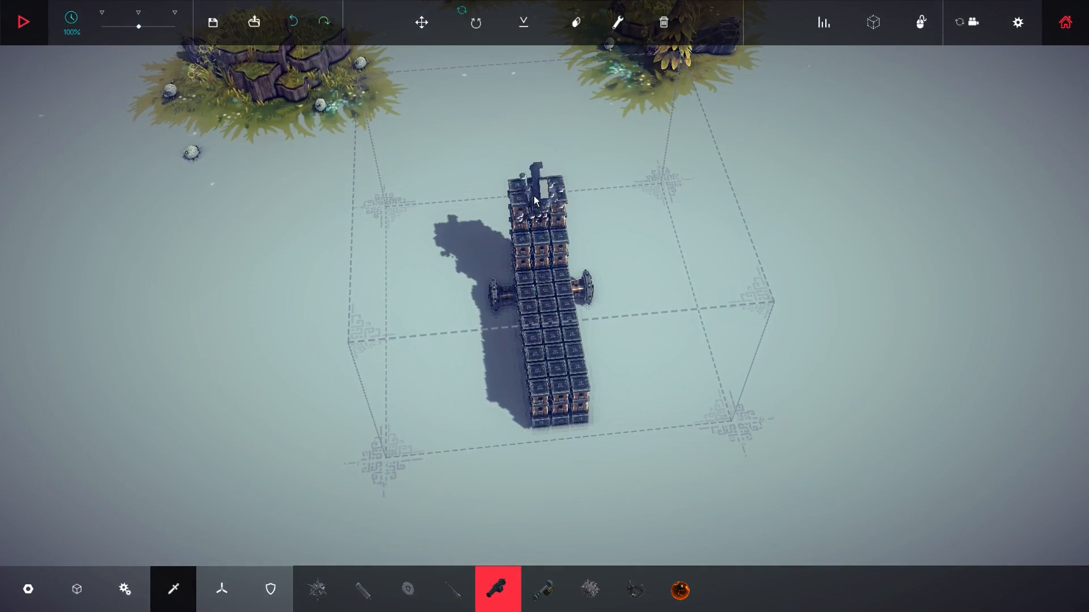
pyautogui.click(22, 21)
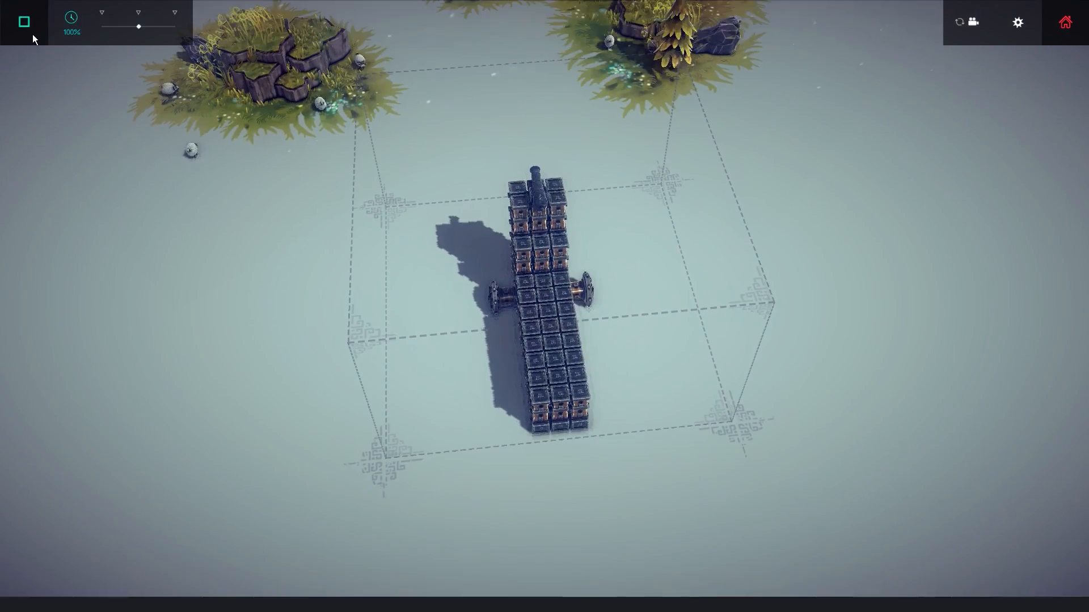